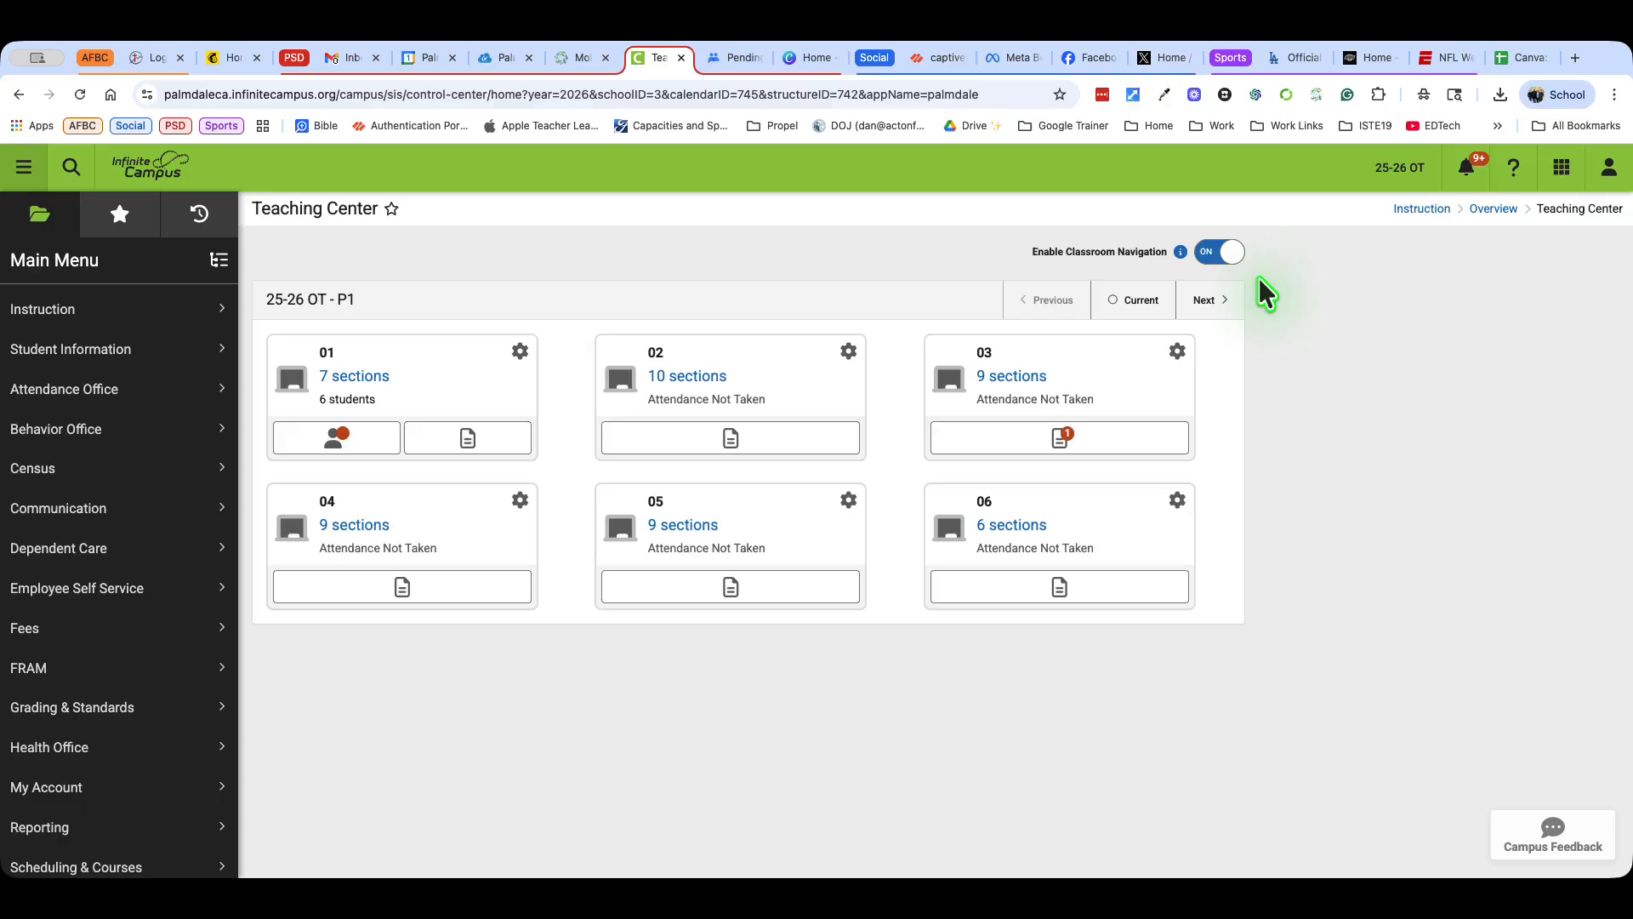
mouse_move(1210, 299)
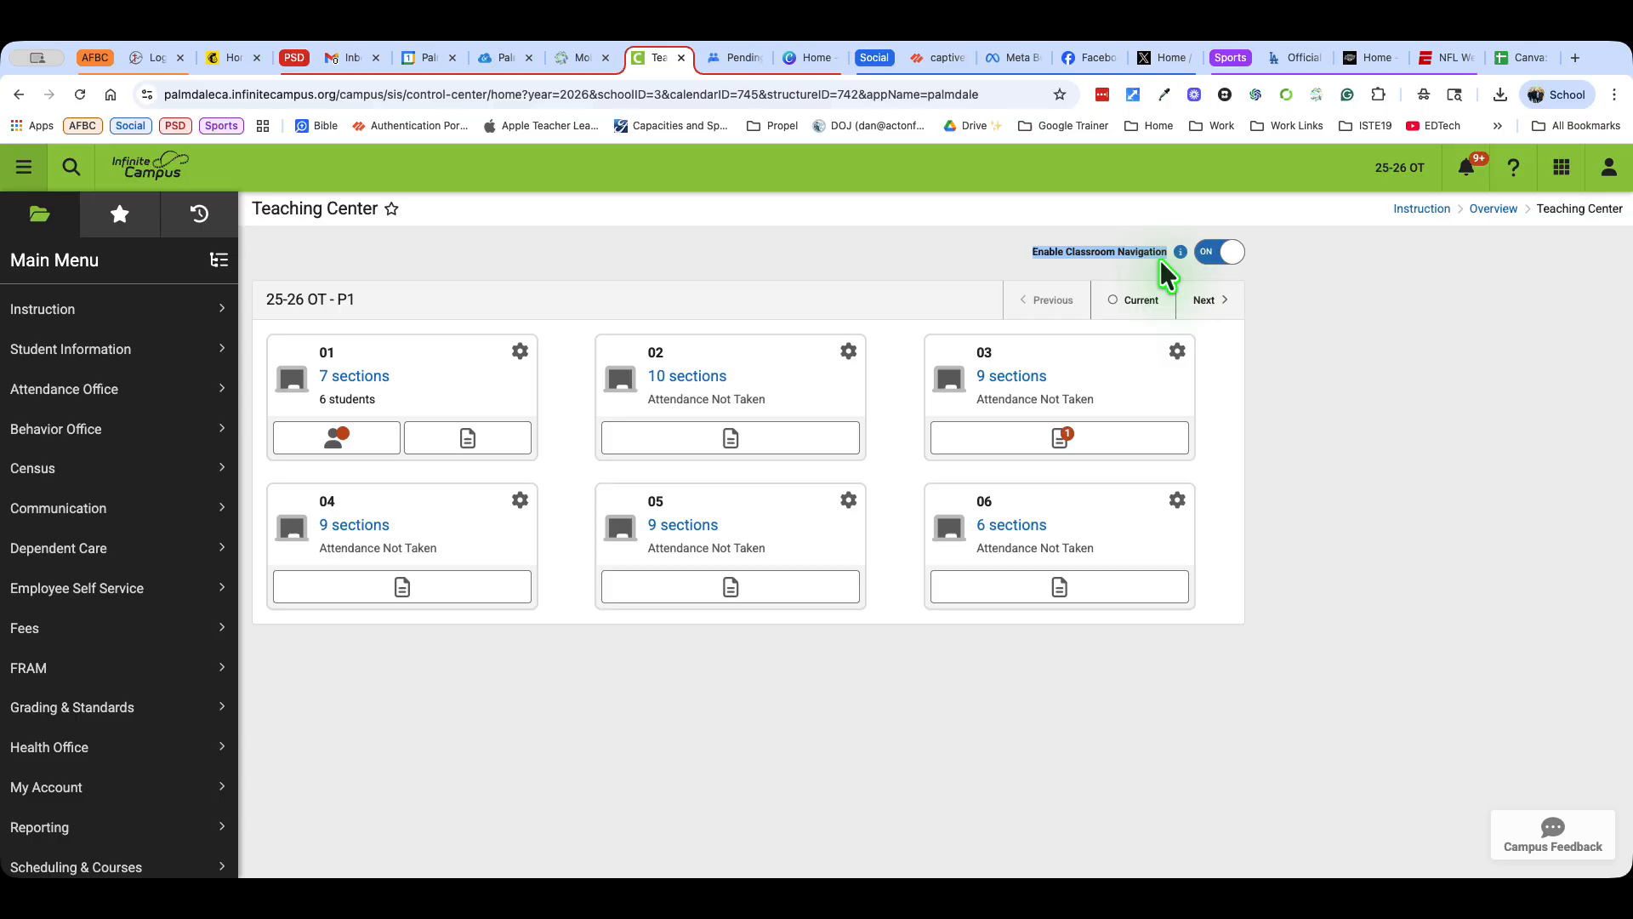
mouse_move(1103, 269)
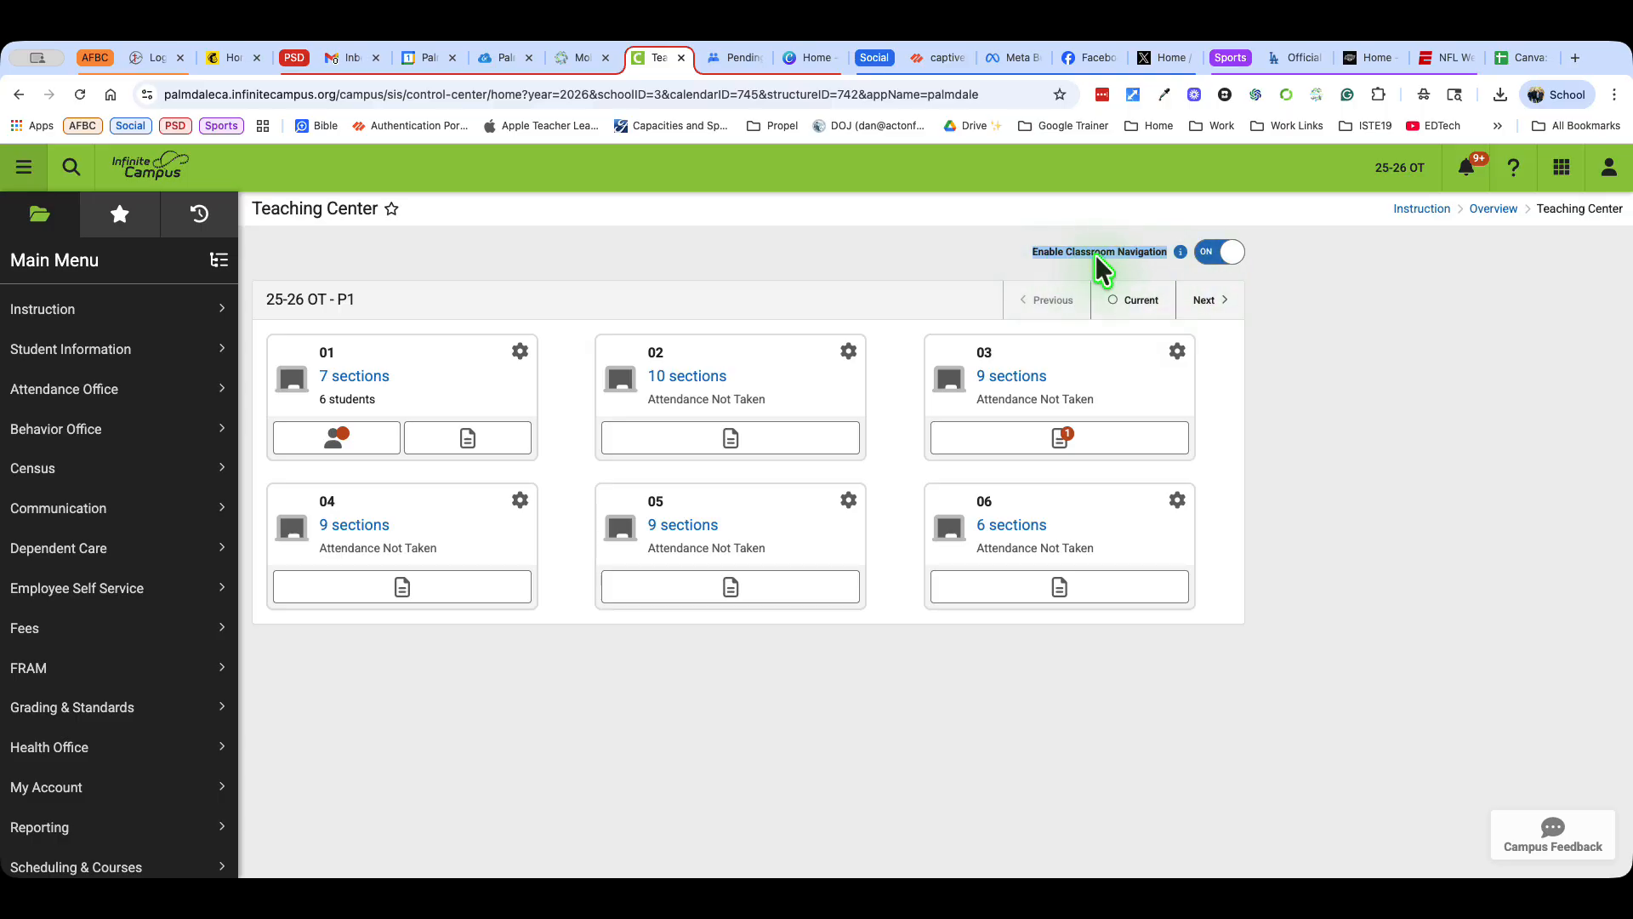
mouse_move(1174, 268)
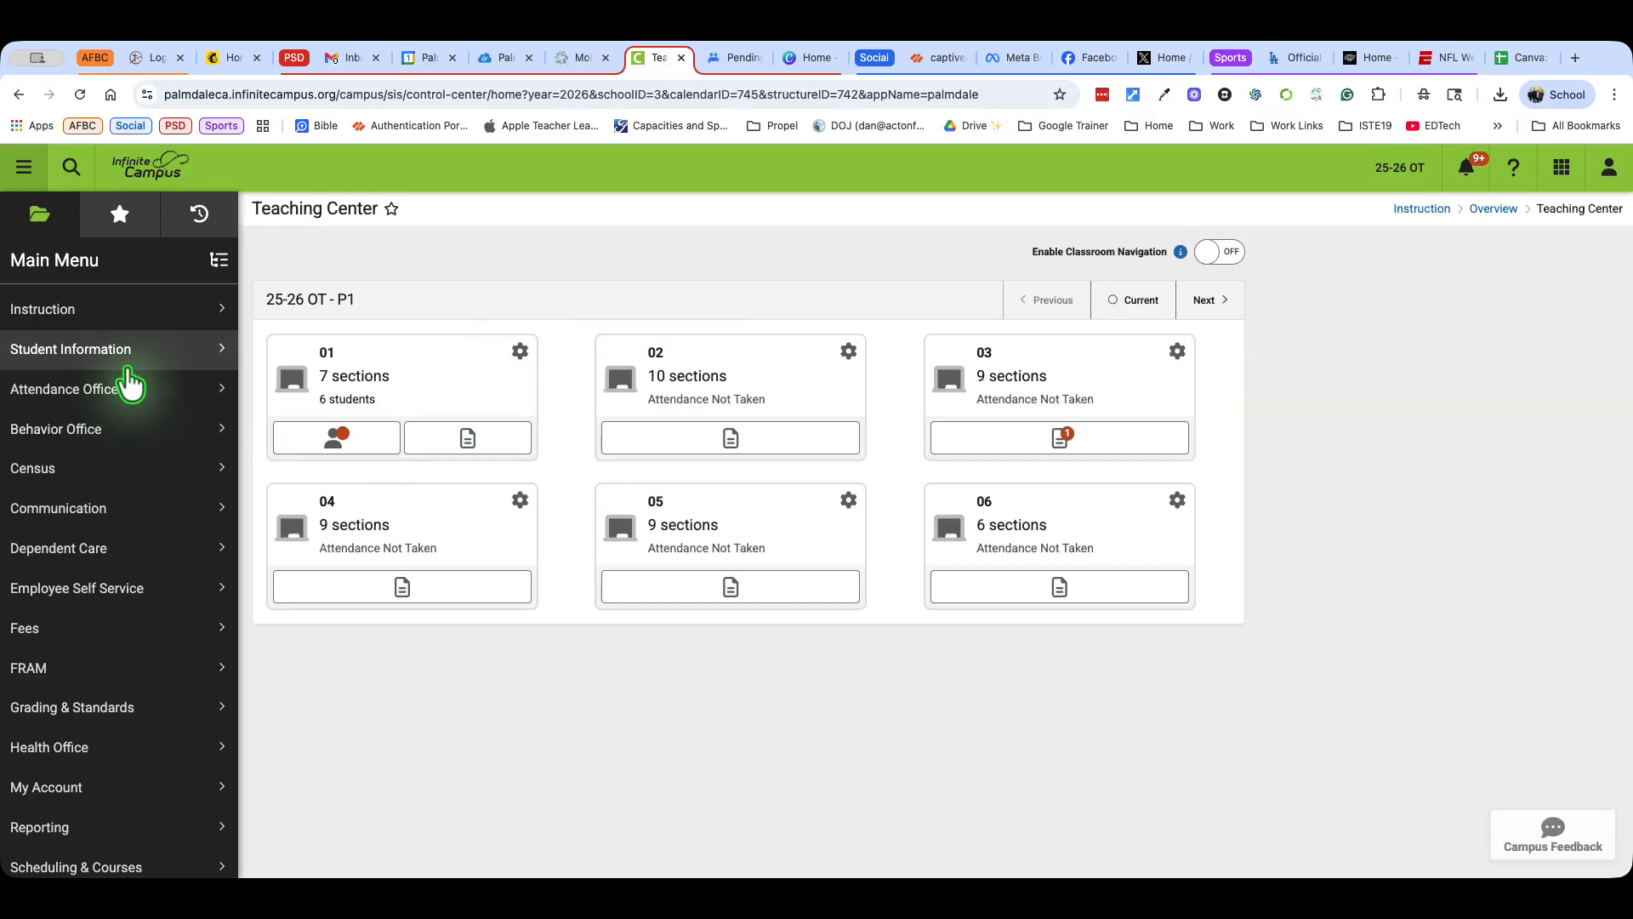
mouse_move(107, 308)
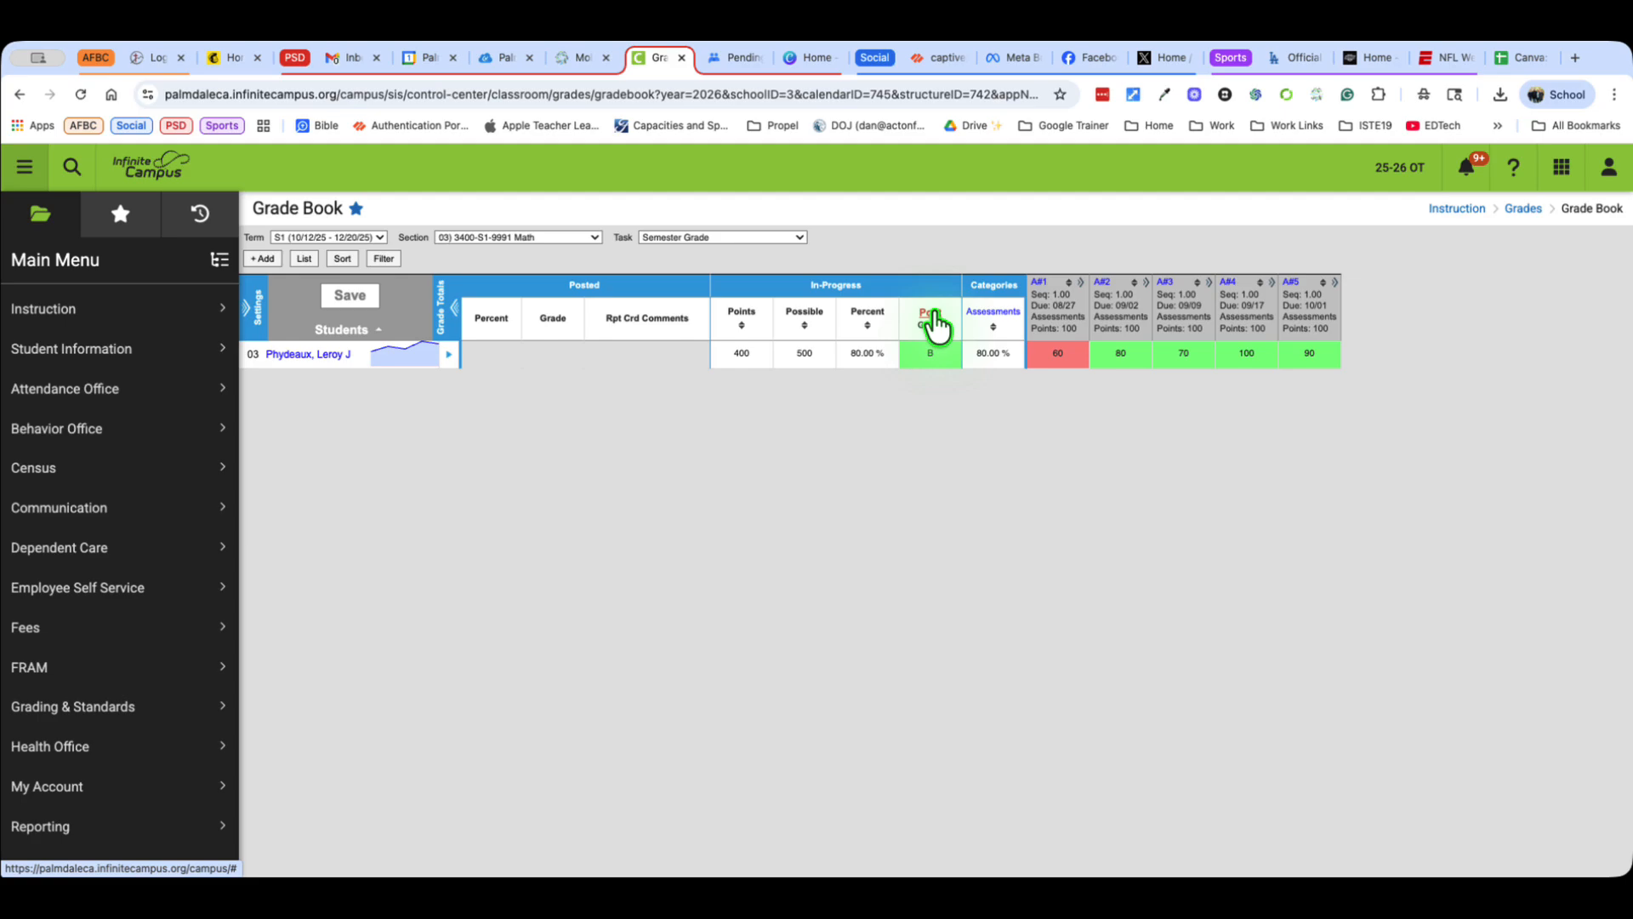
Target the in-progress Math grade posting at term P1 with the Progress Grade task
left_click(929, 317)
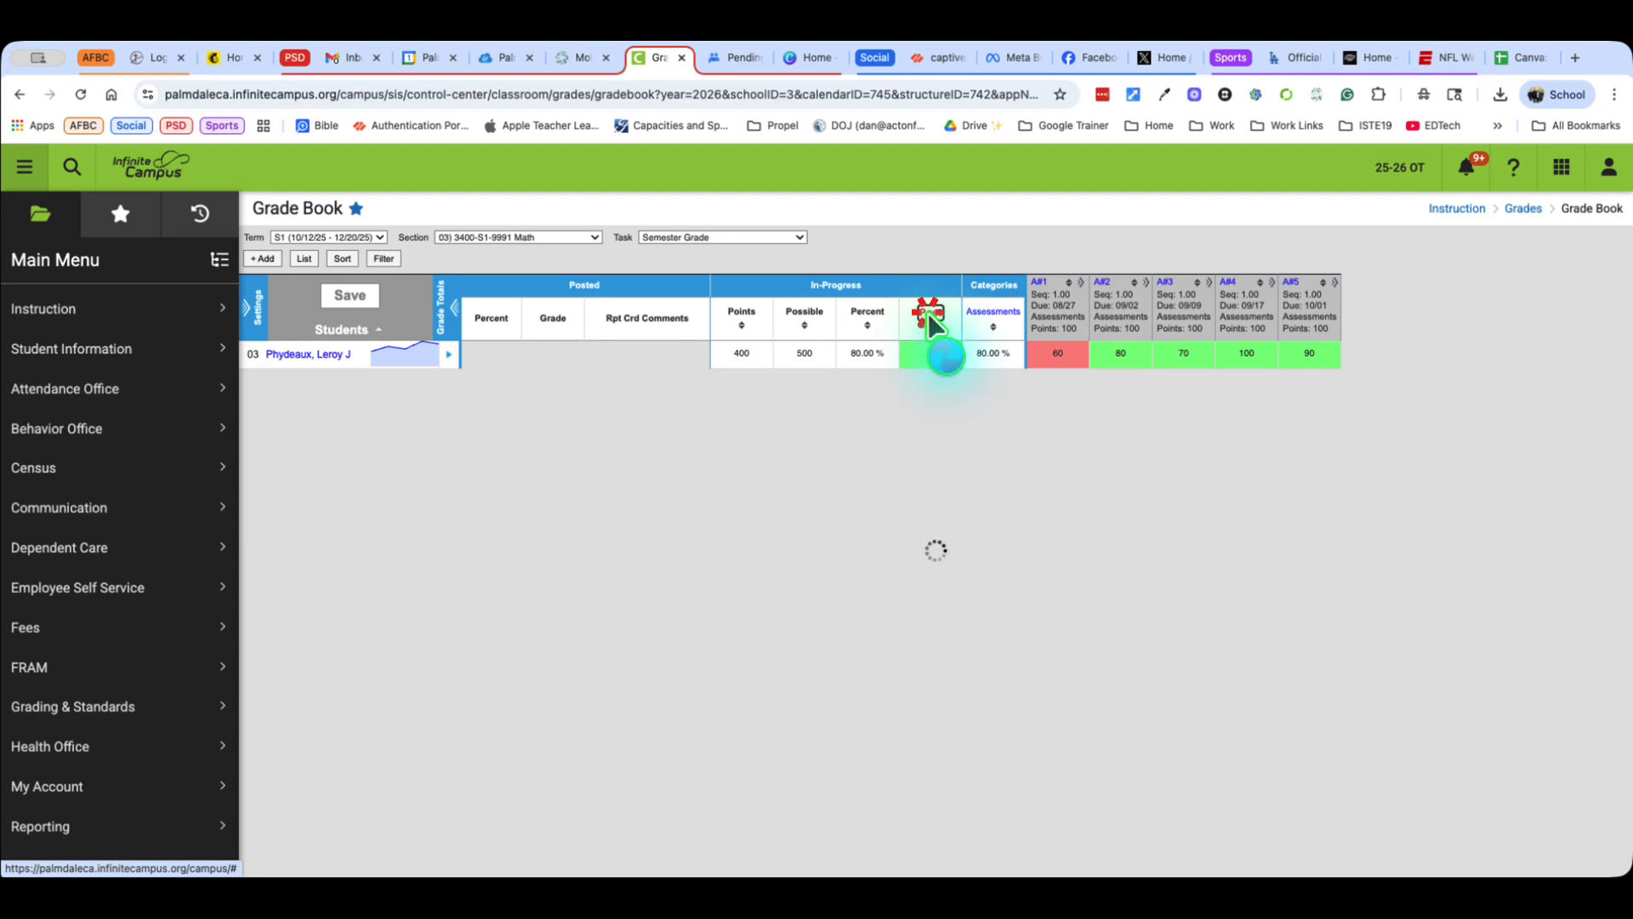
left_click(928, 312)
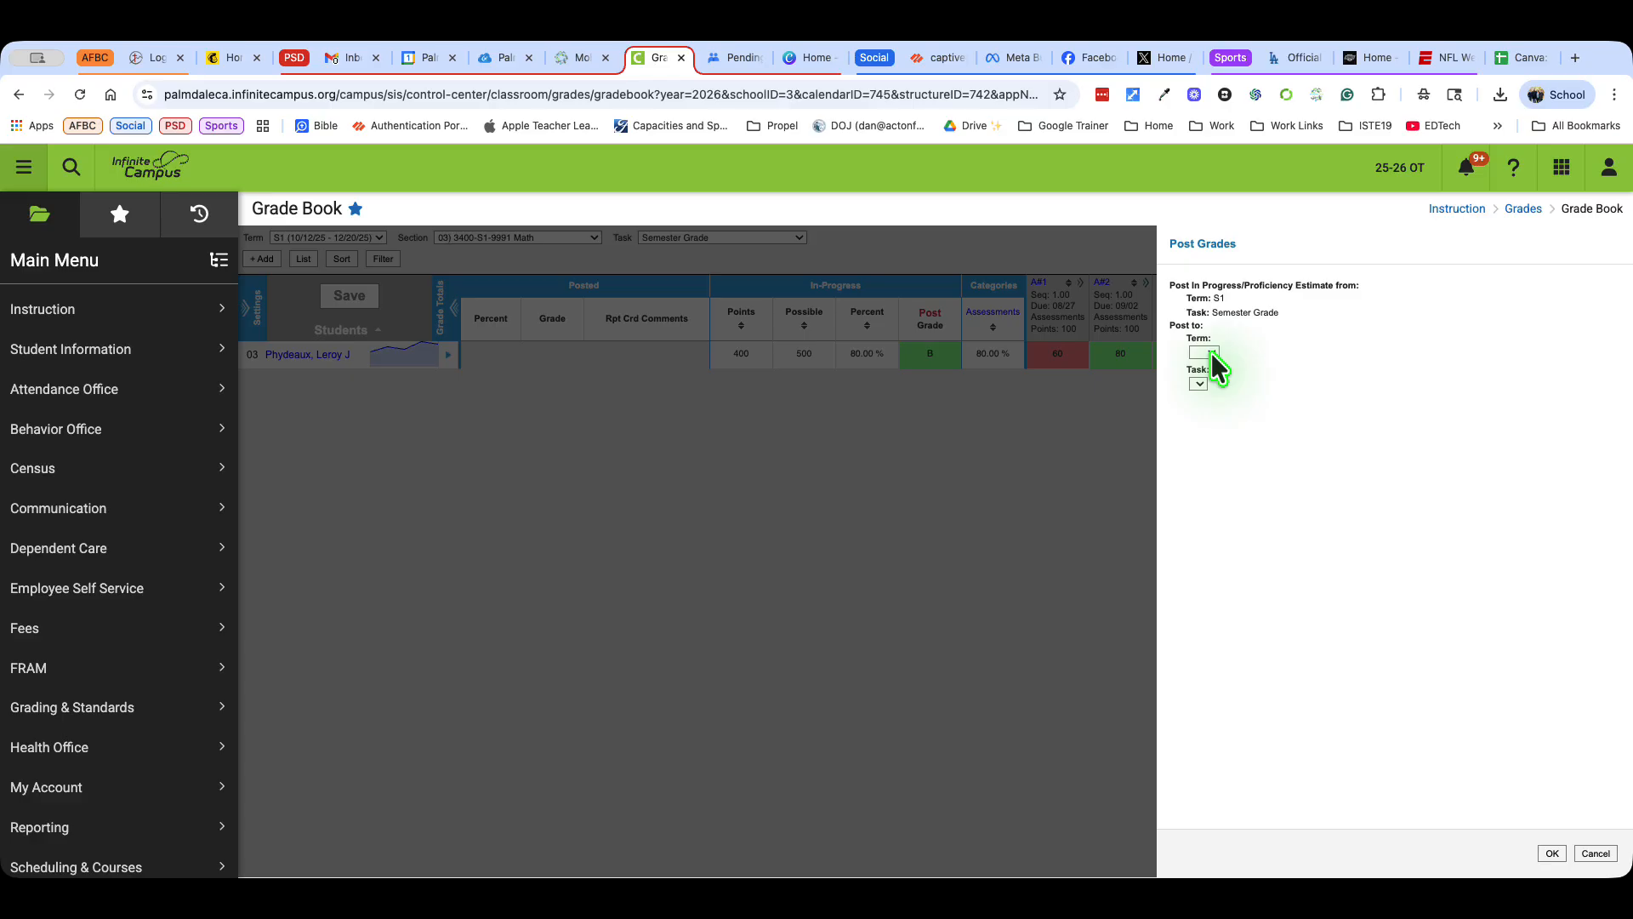
left_click(1201, 354)
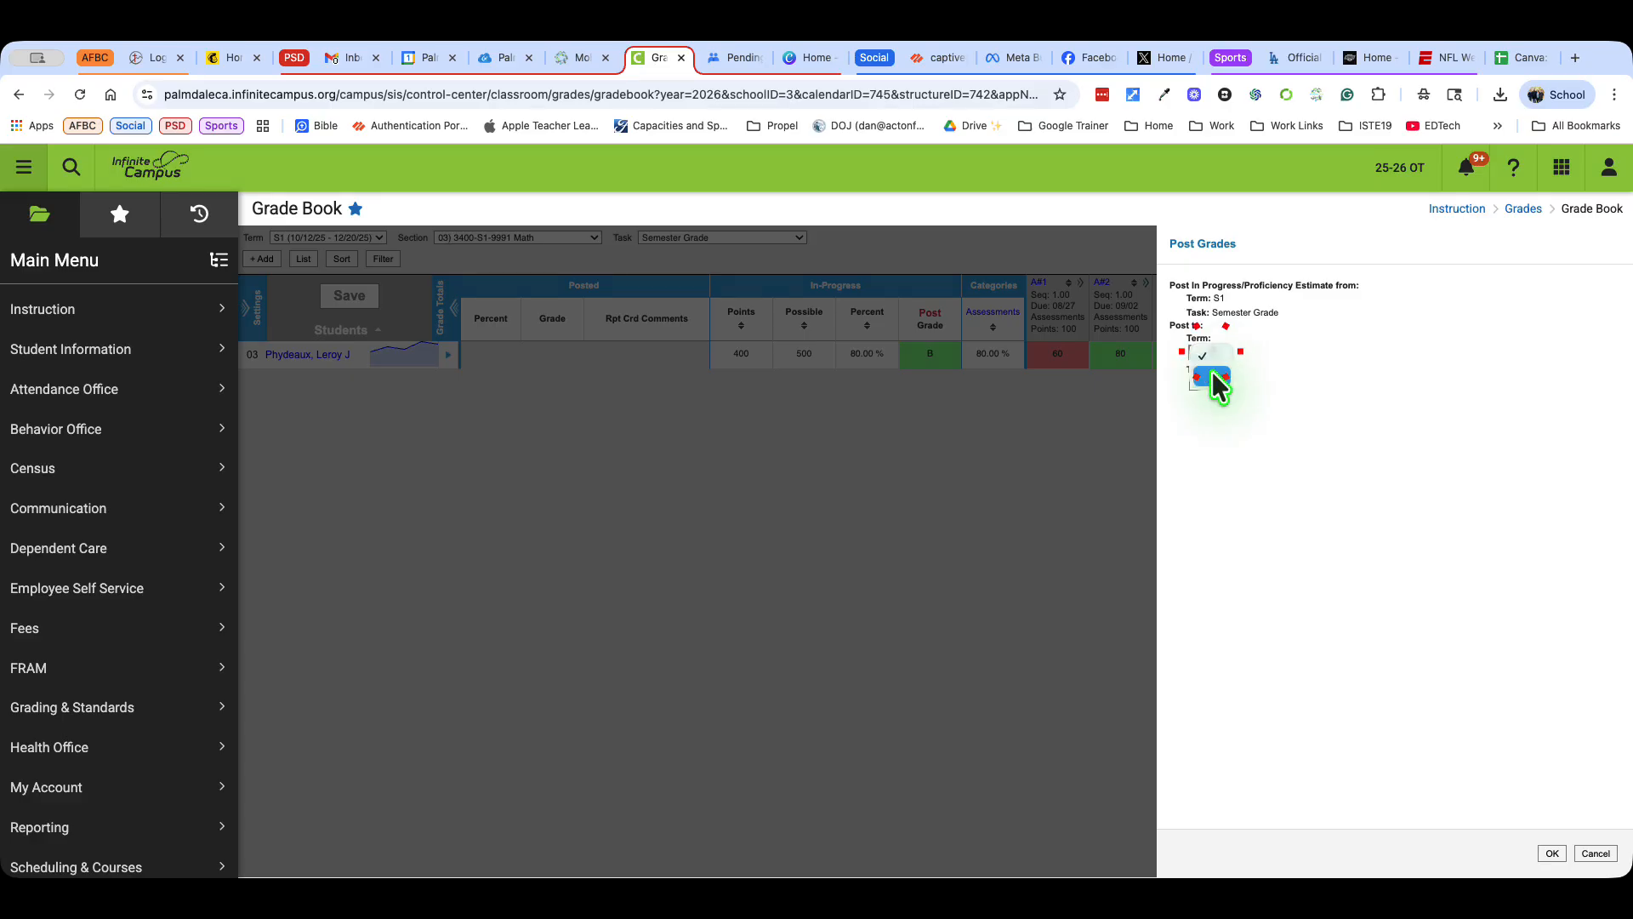
left_click(1211, 368)
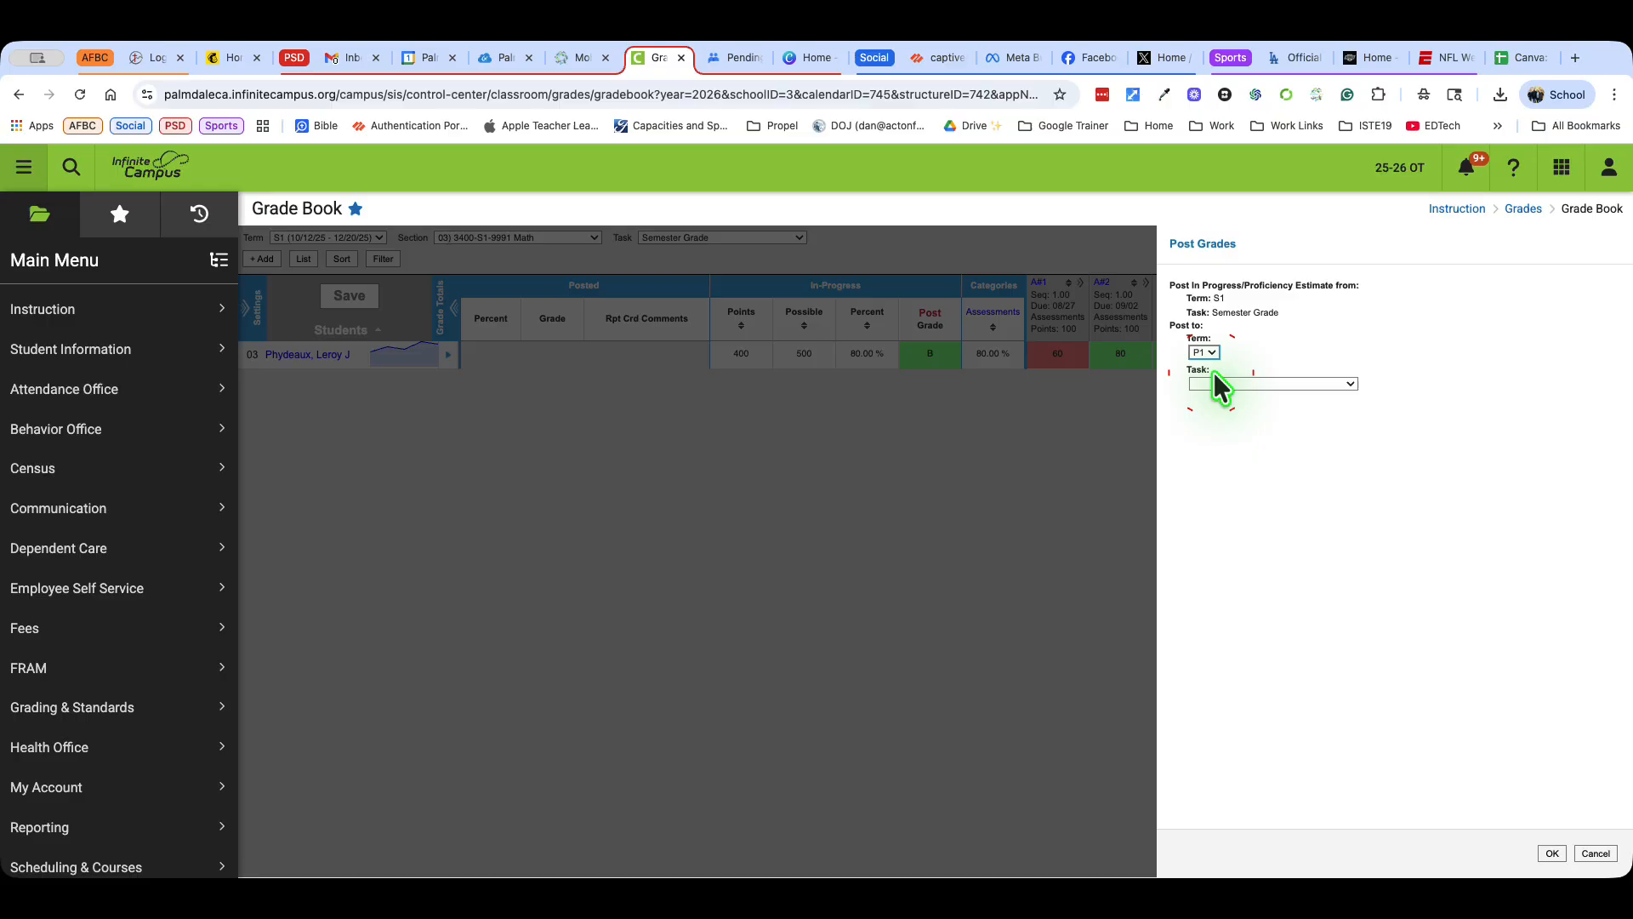
mouse_move(1287, 349)
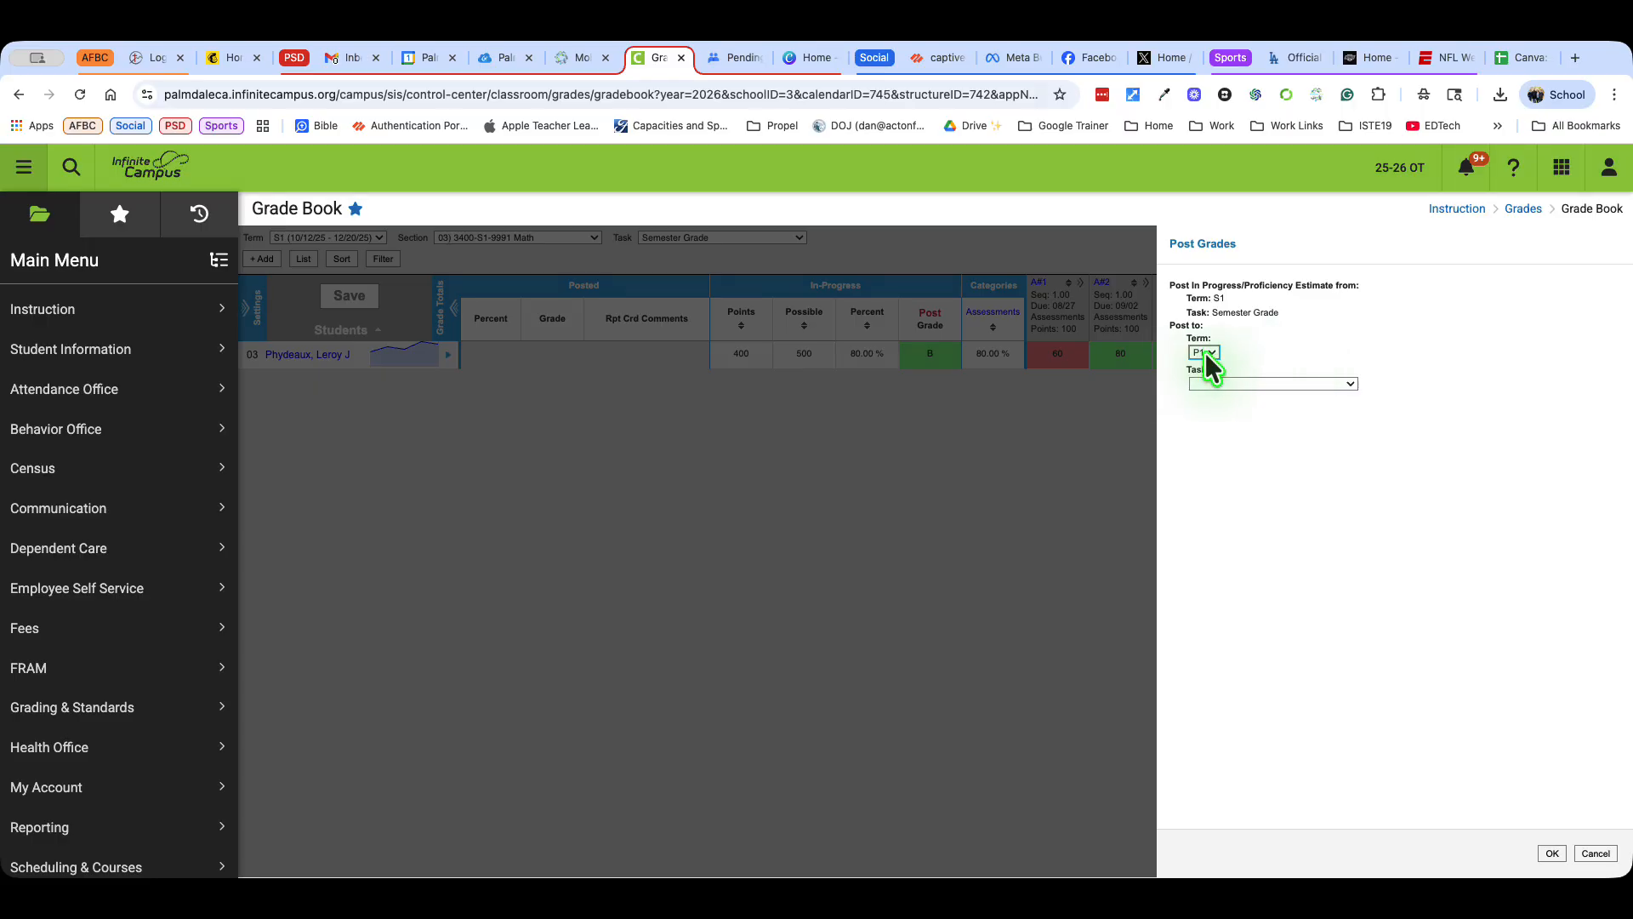
left_click(1273, 385)
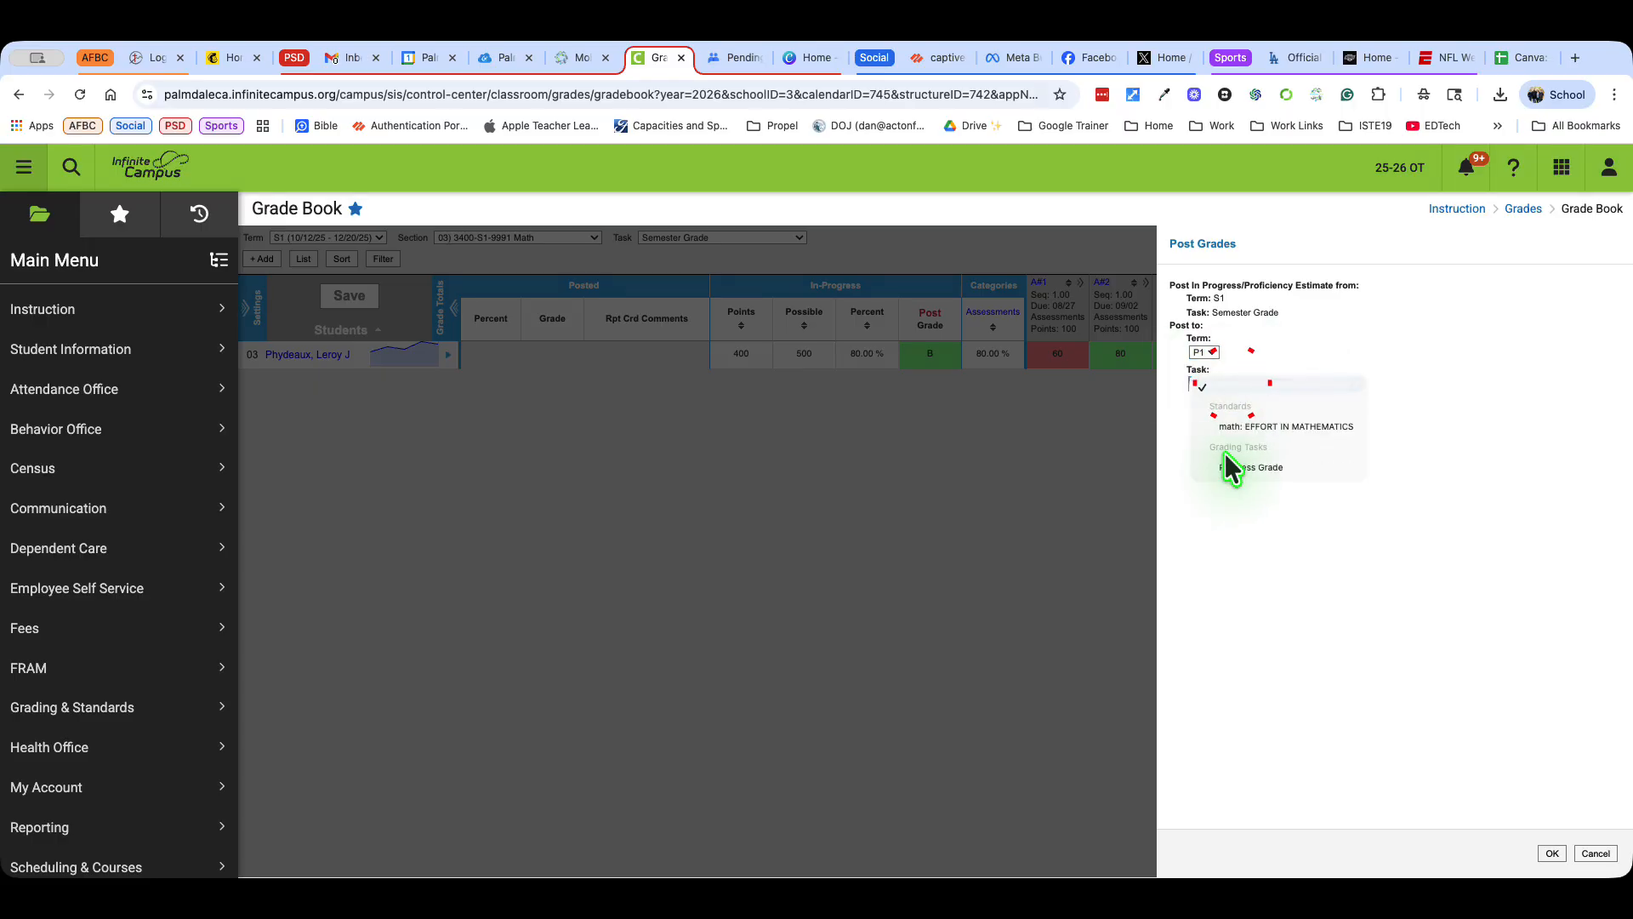
left_click(1261, 466)
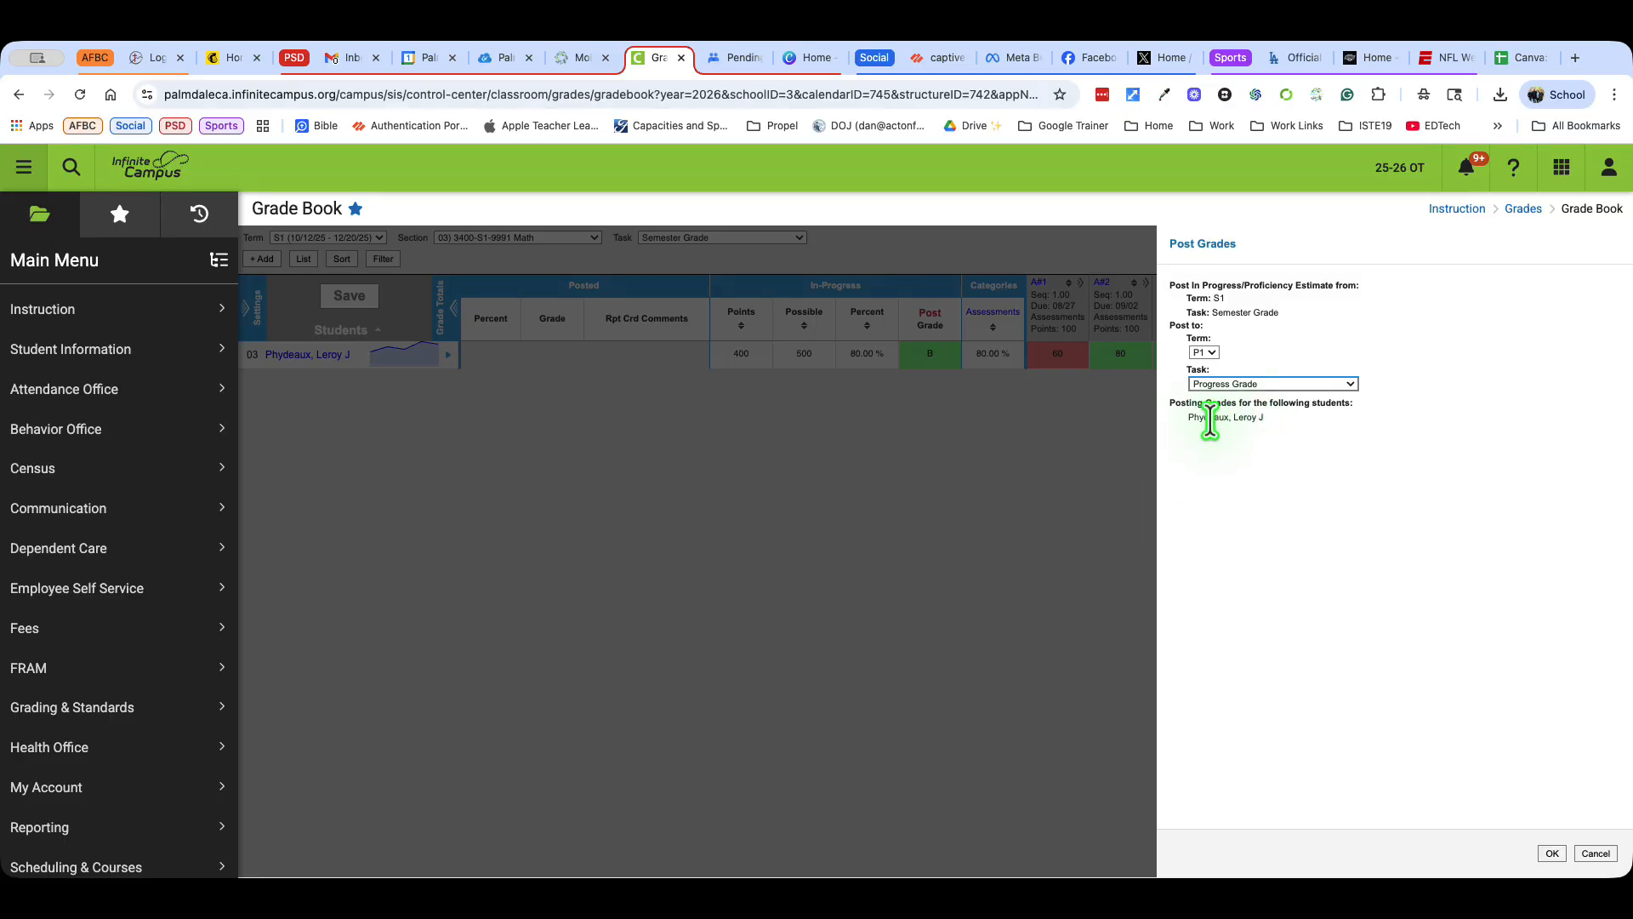
mouse_move(1252, 758)
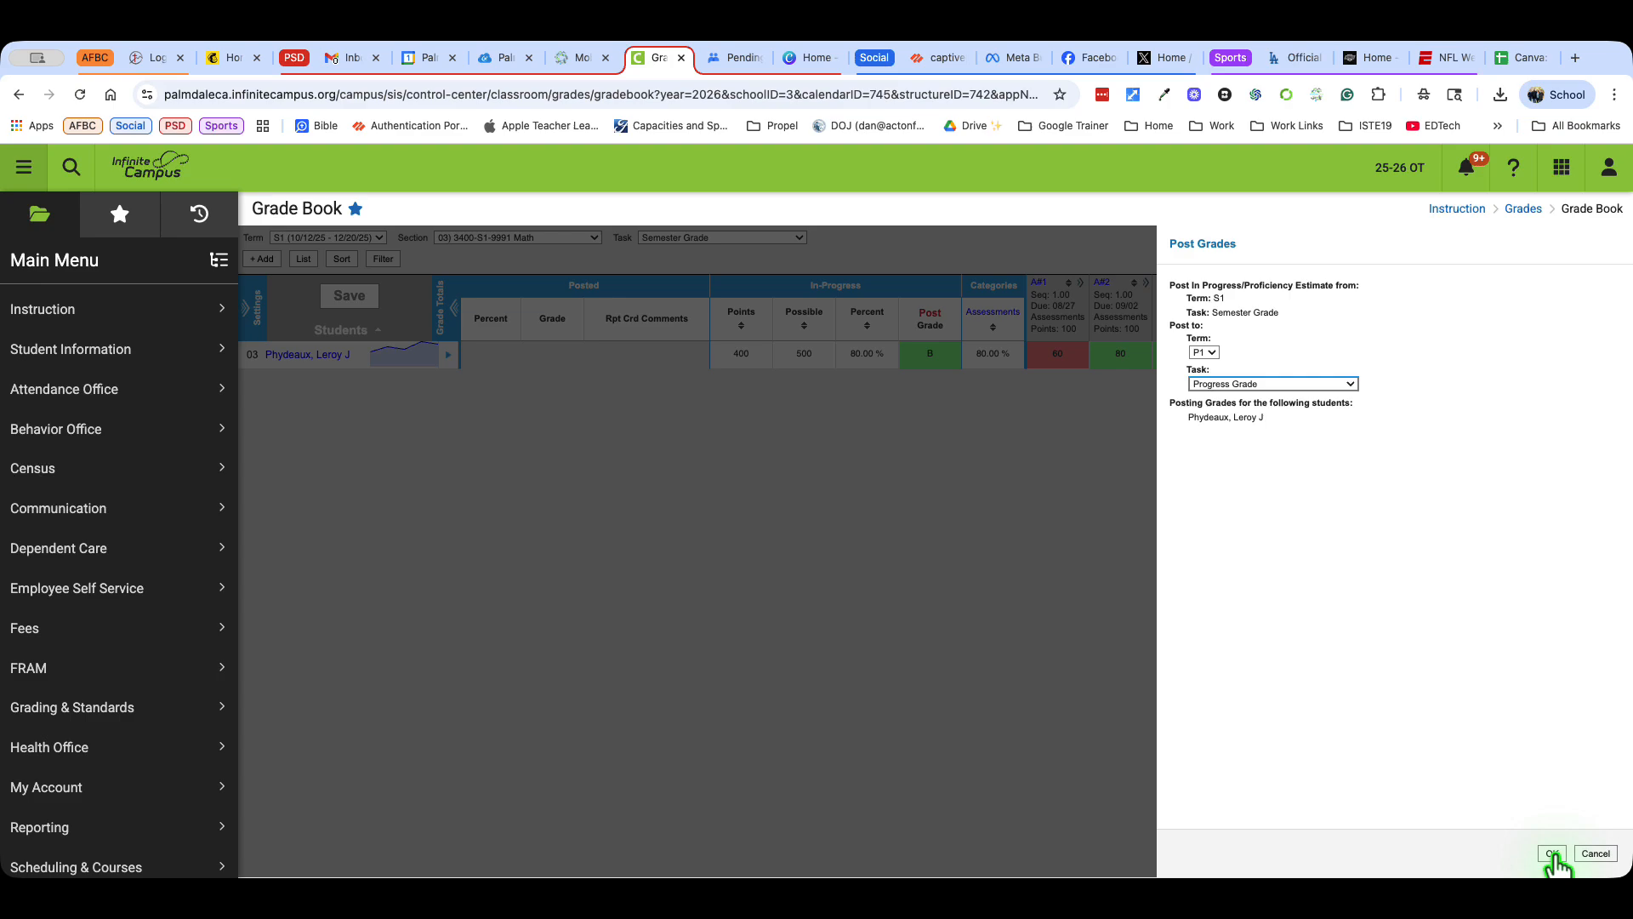
Confirm the posting and attach the Cooperative, On task and Shows high motivation and interest comments
left_click(1551, 854)
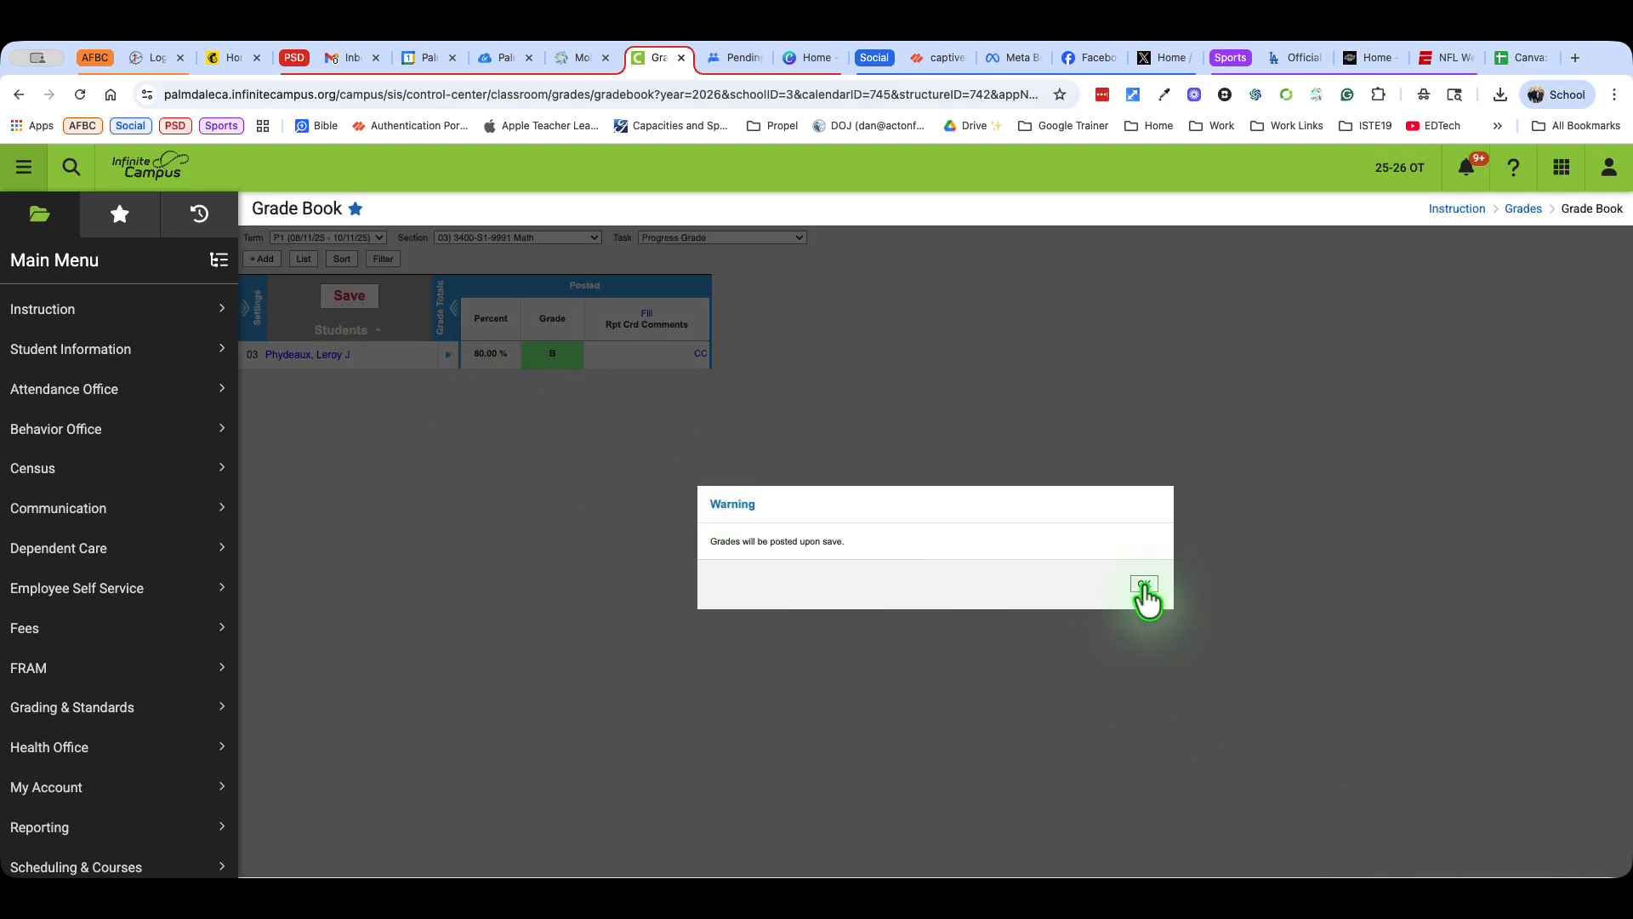
left_click(1145, 583)
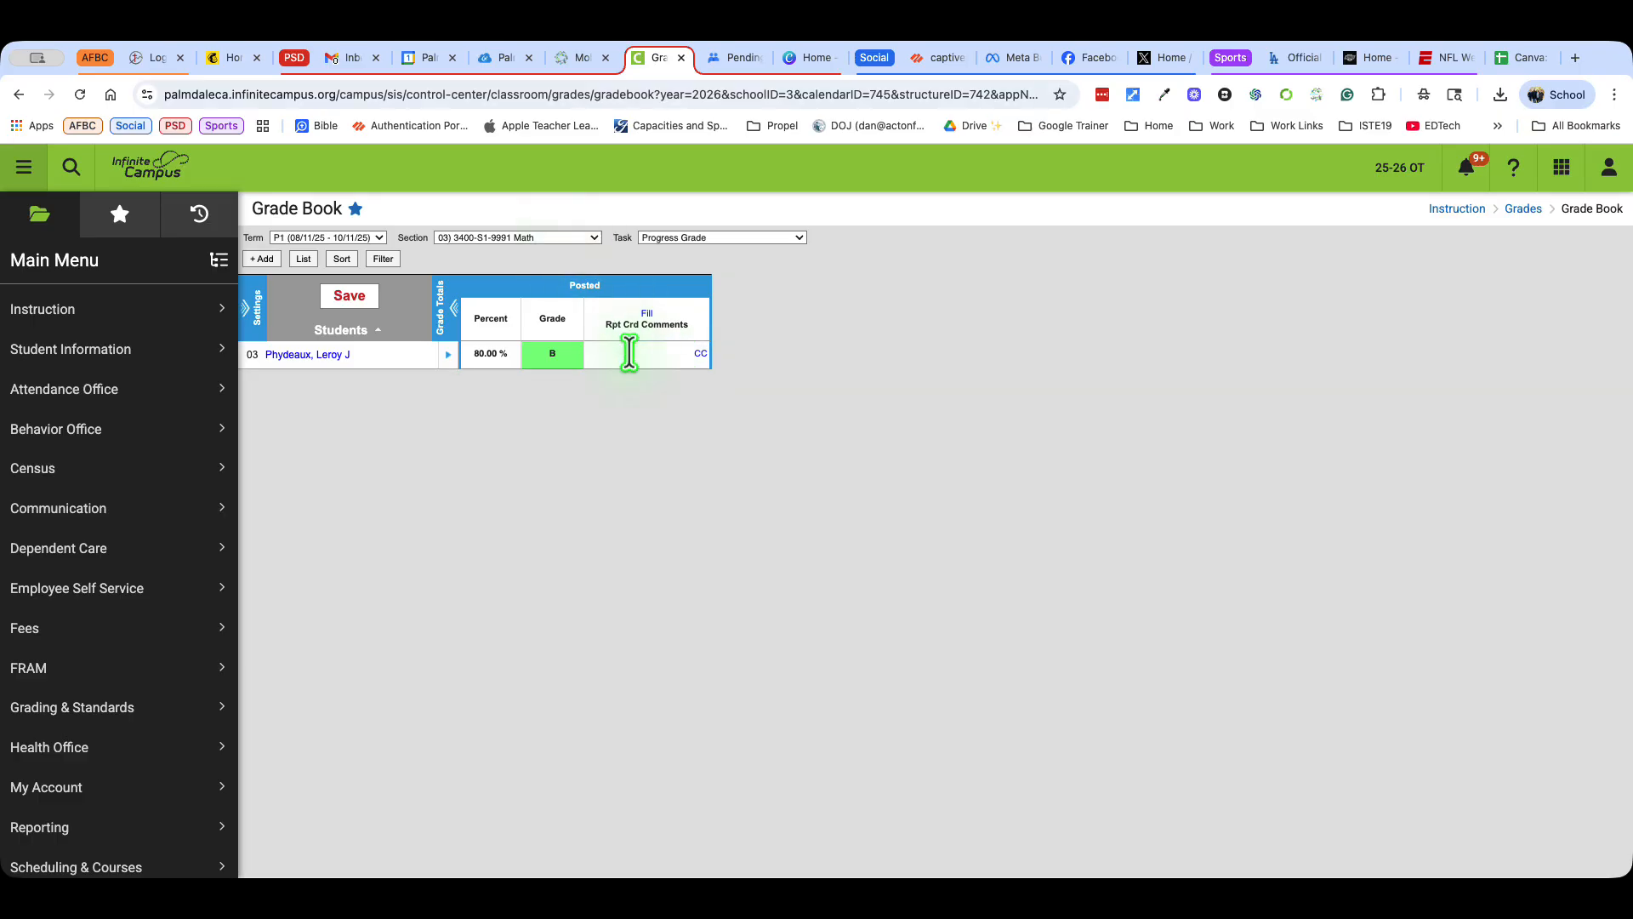
left_click(641, 353)
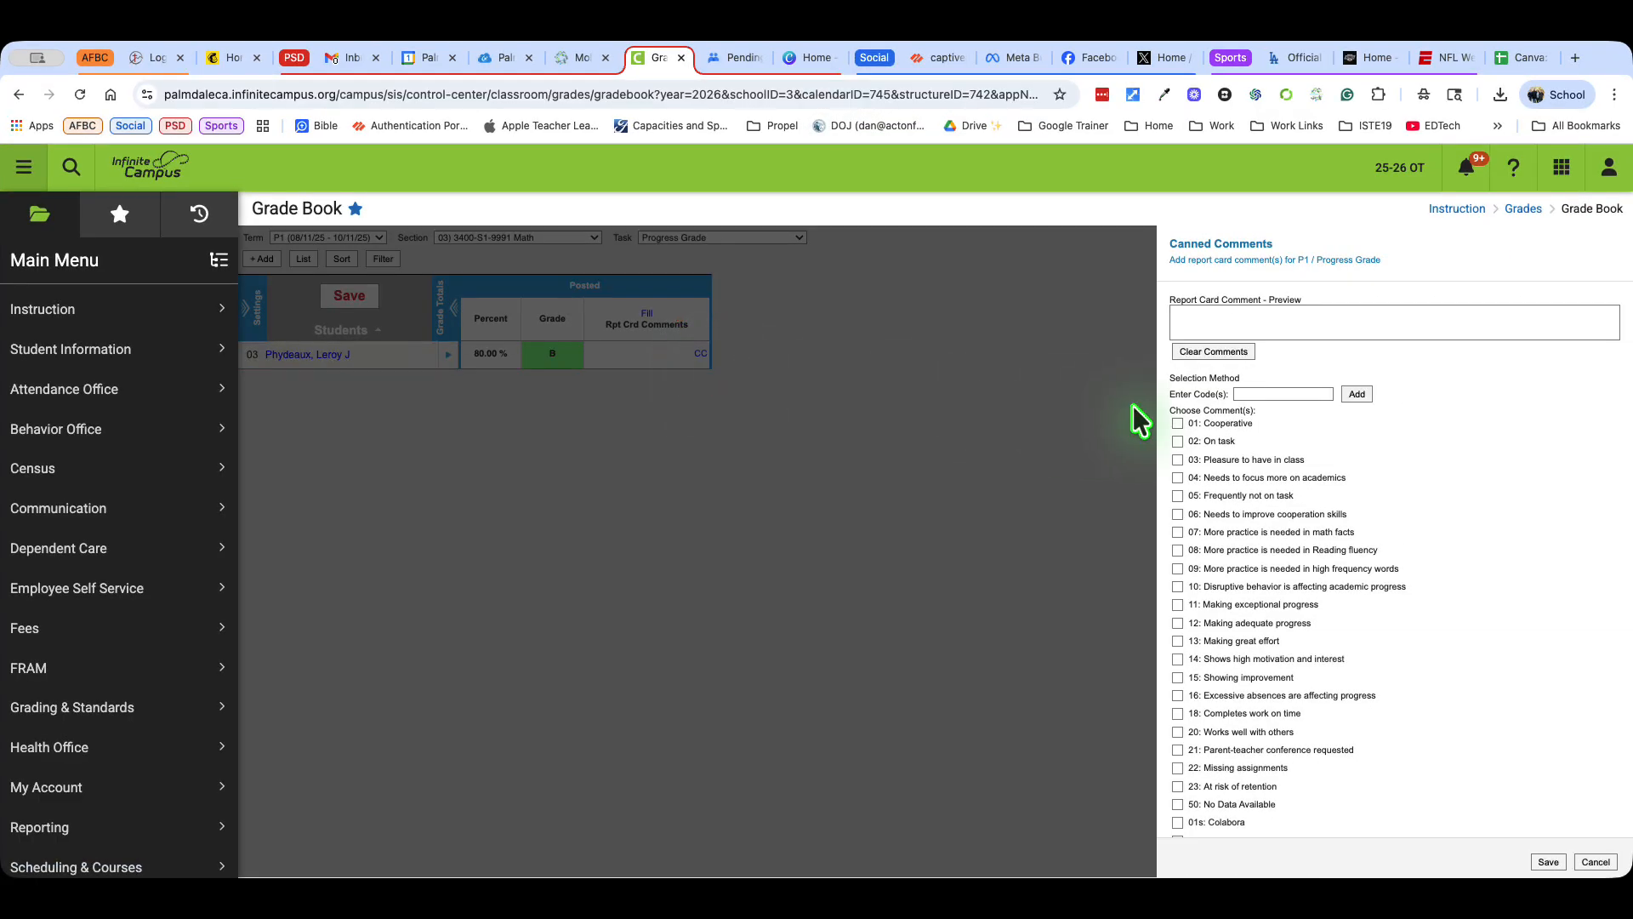
left_click(1177, 441)
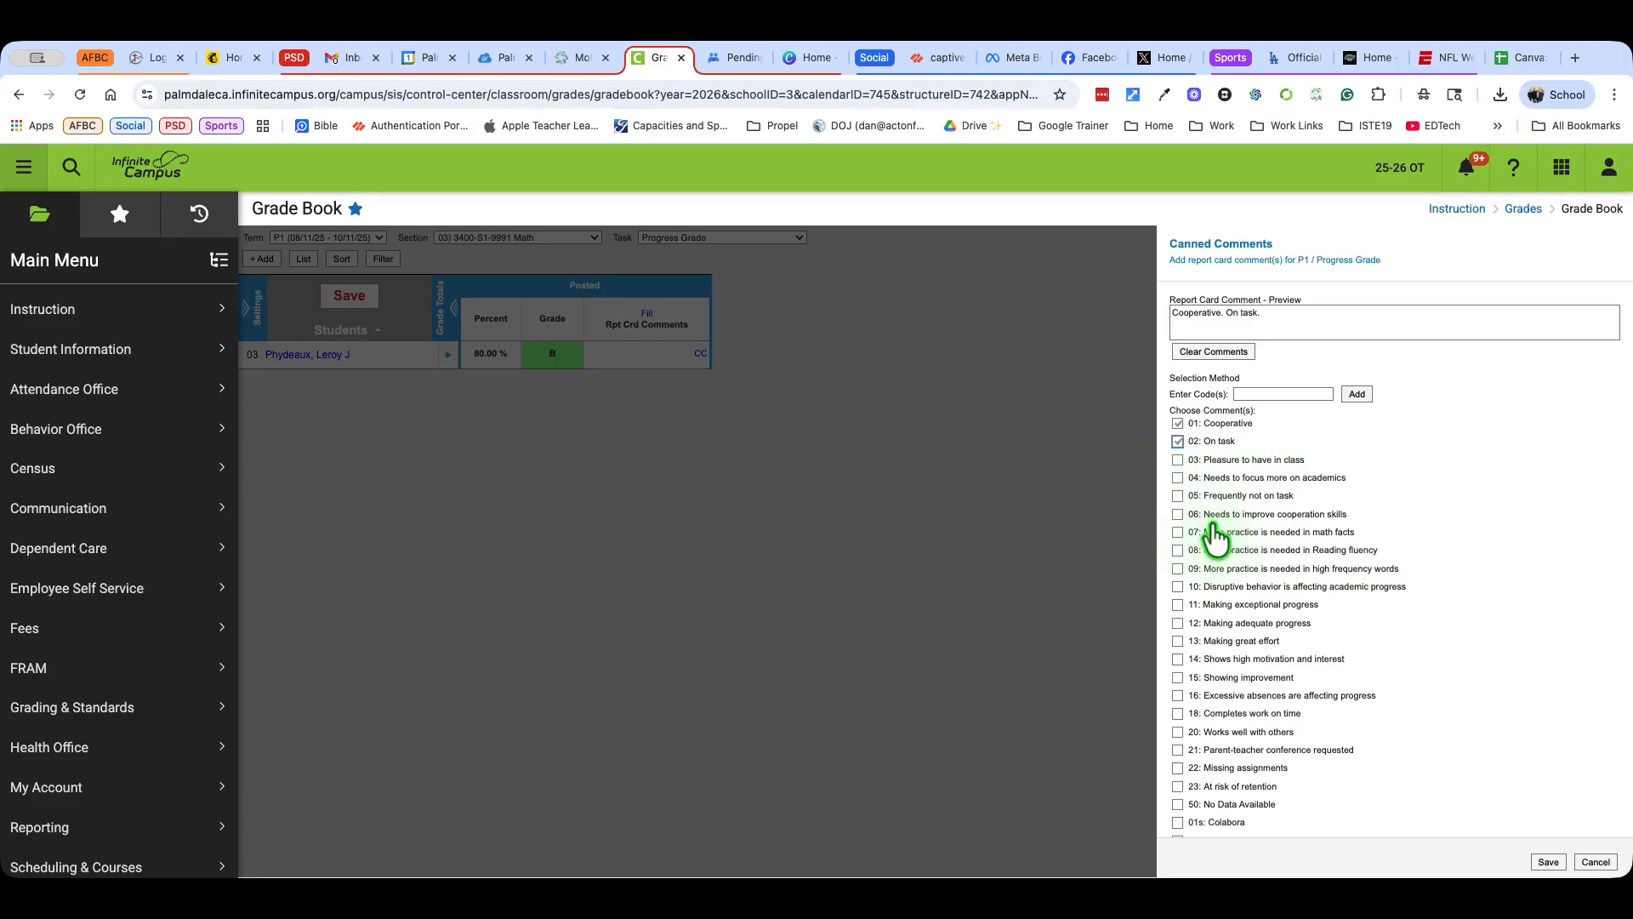
left_click(1178, 658)
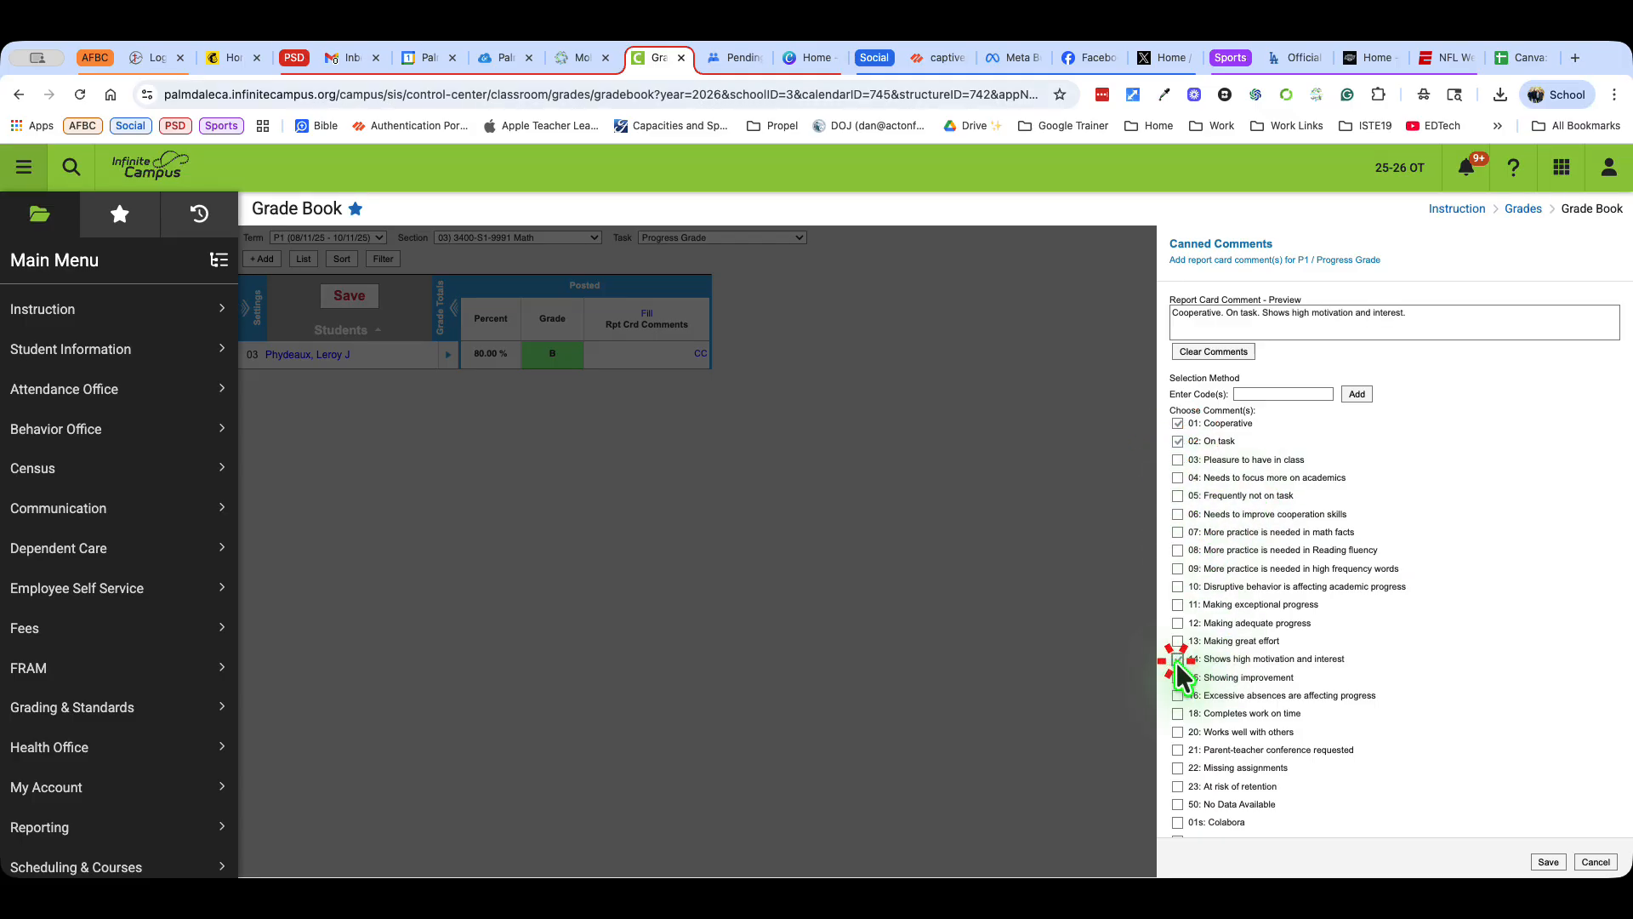
left_click(1548, 861)
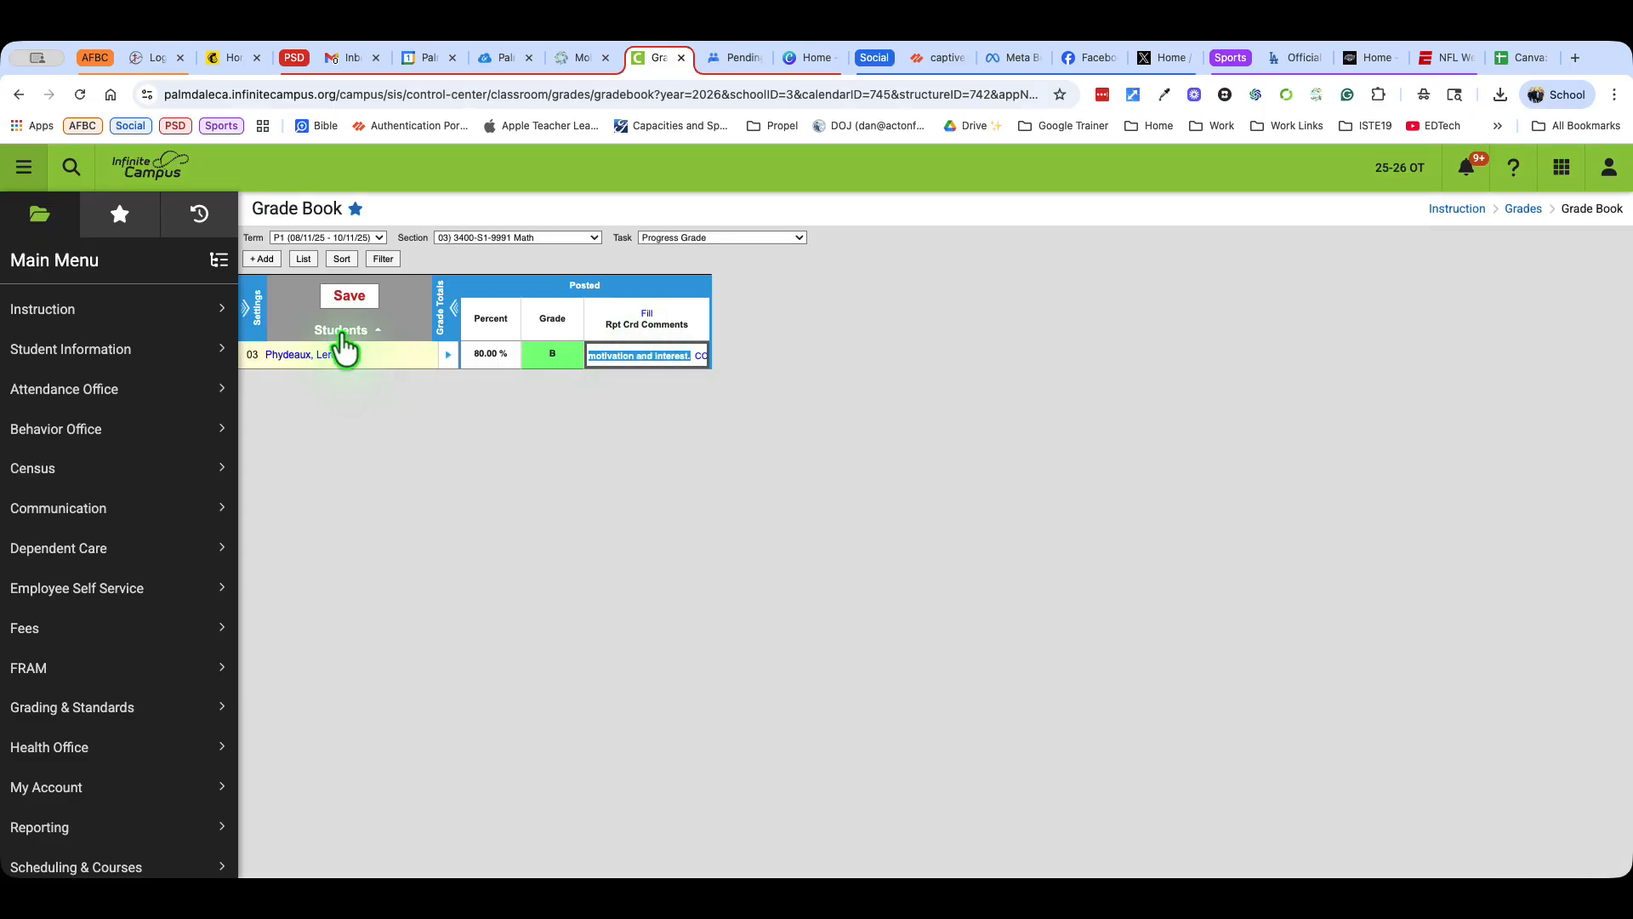
left_click(349, 296)
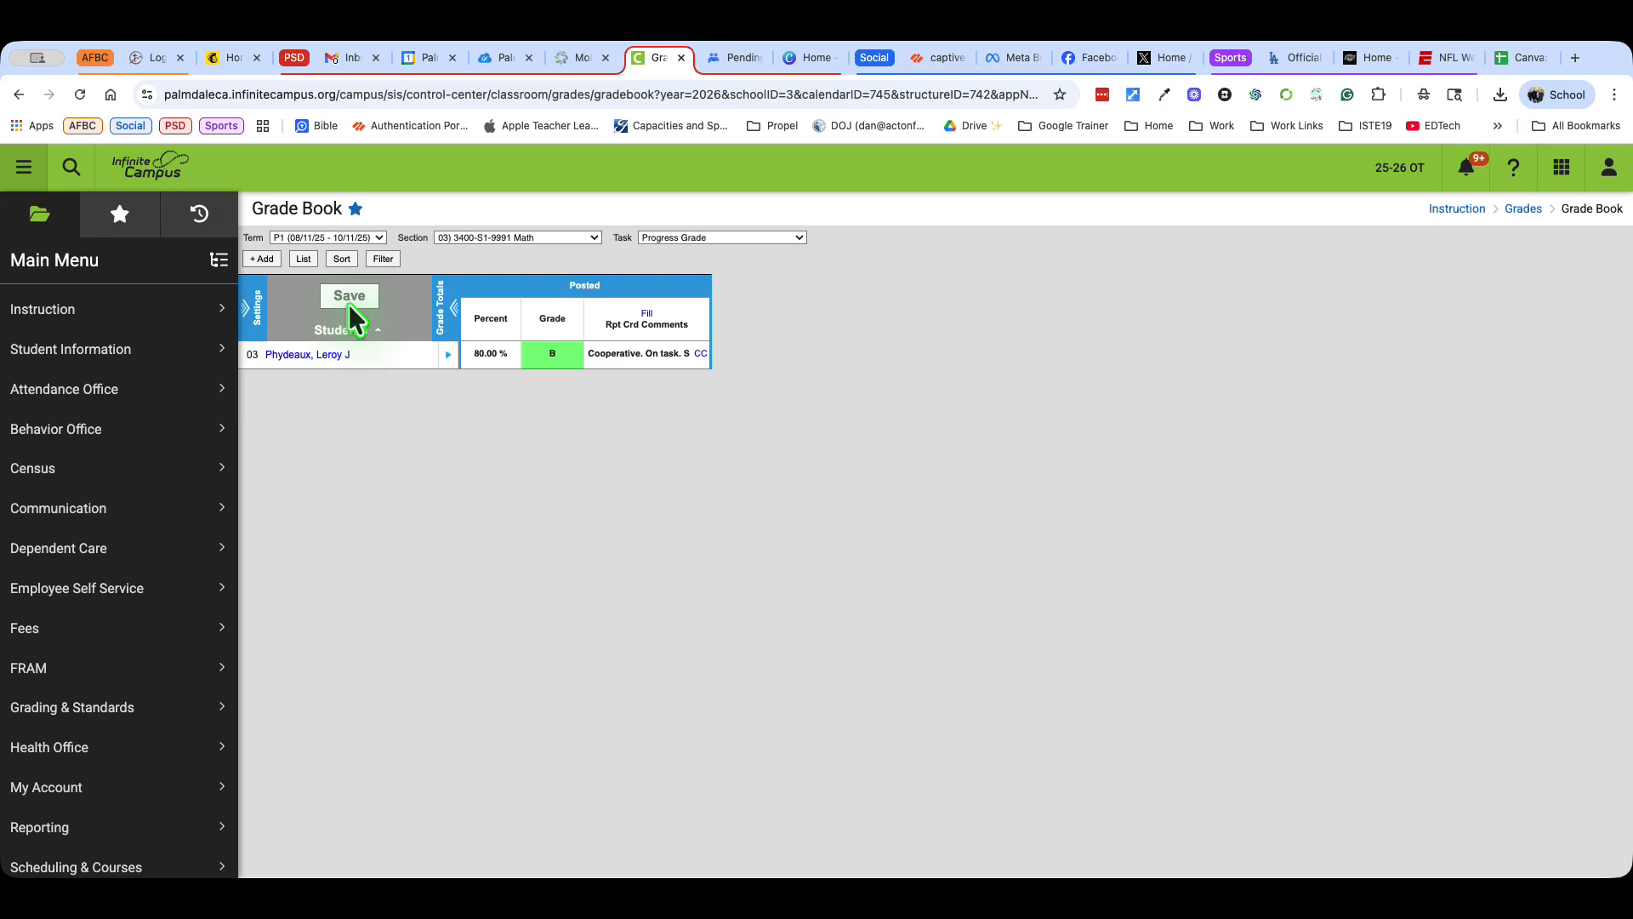
Save the grade book and switch Post Grades to the AM Homeroom section's Effort in Technology task
left_click(42, 308)
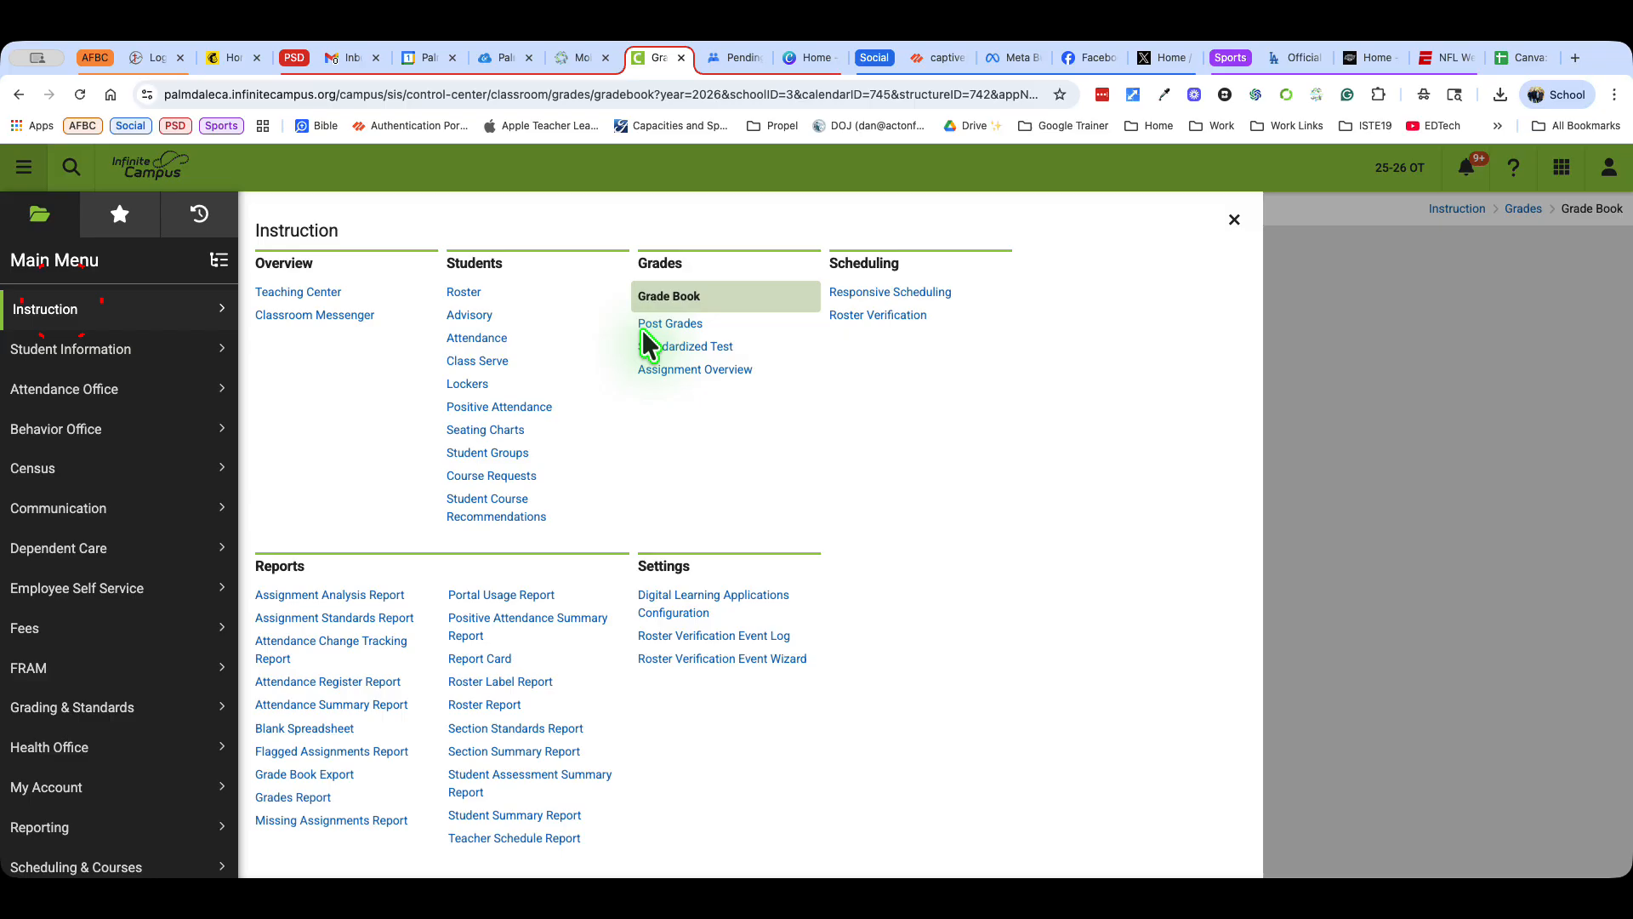
left_click(671, 323)
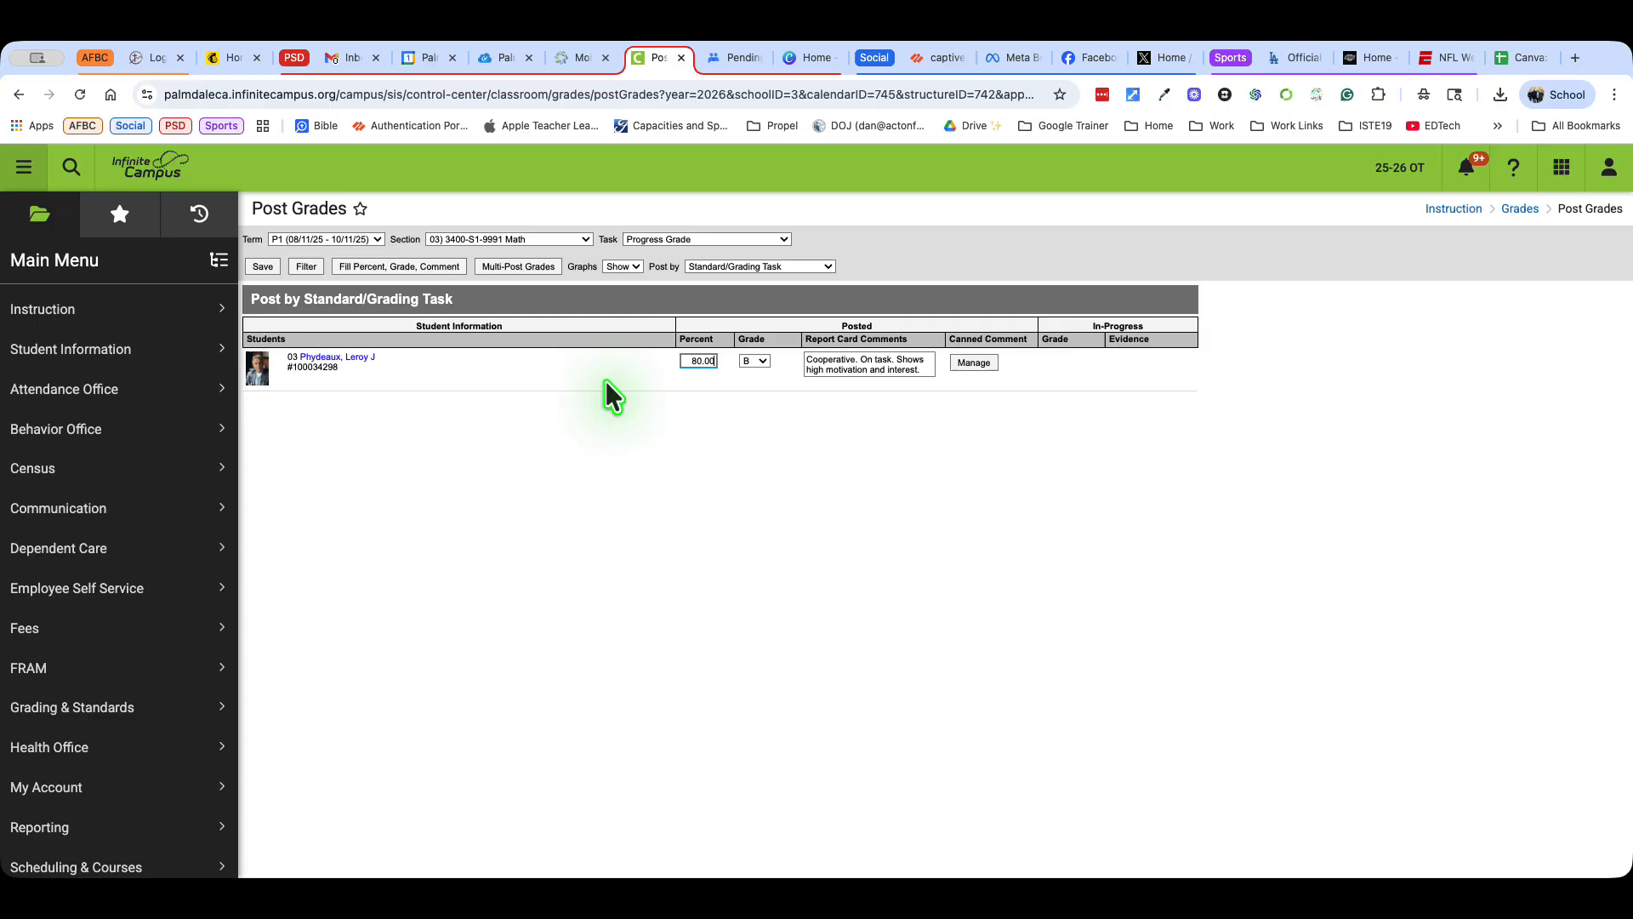
mouse_move(603, 383)
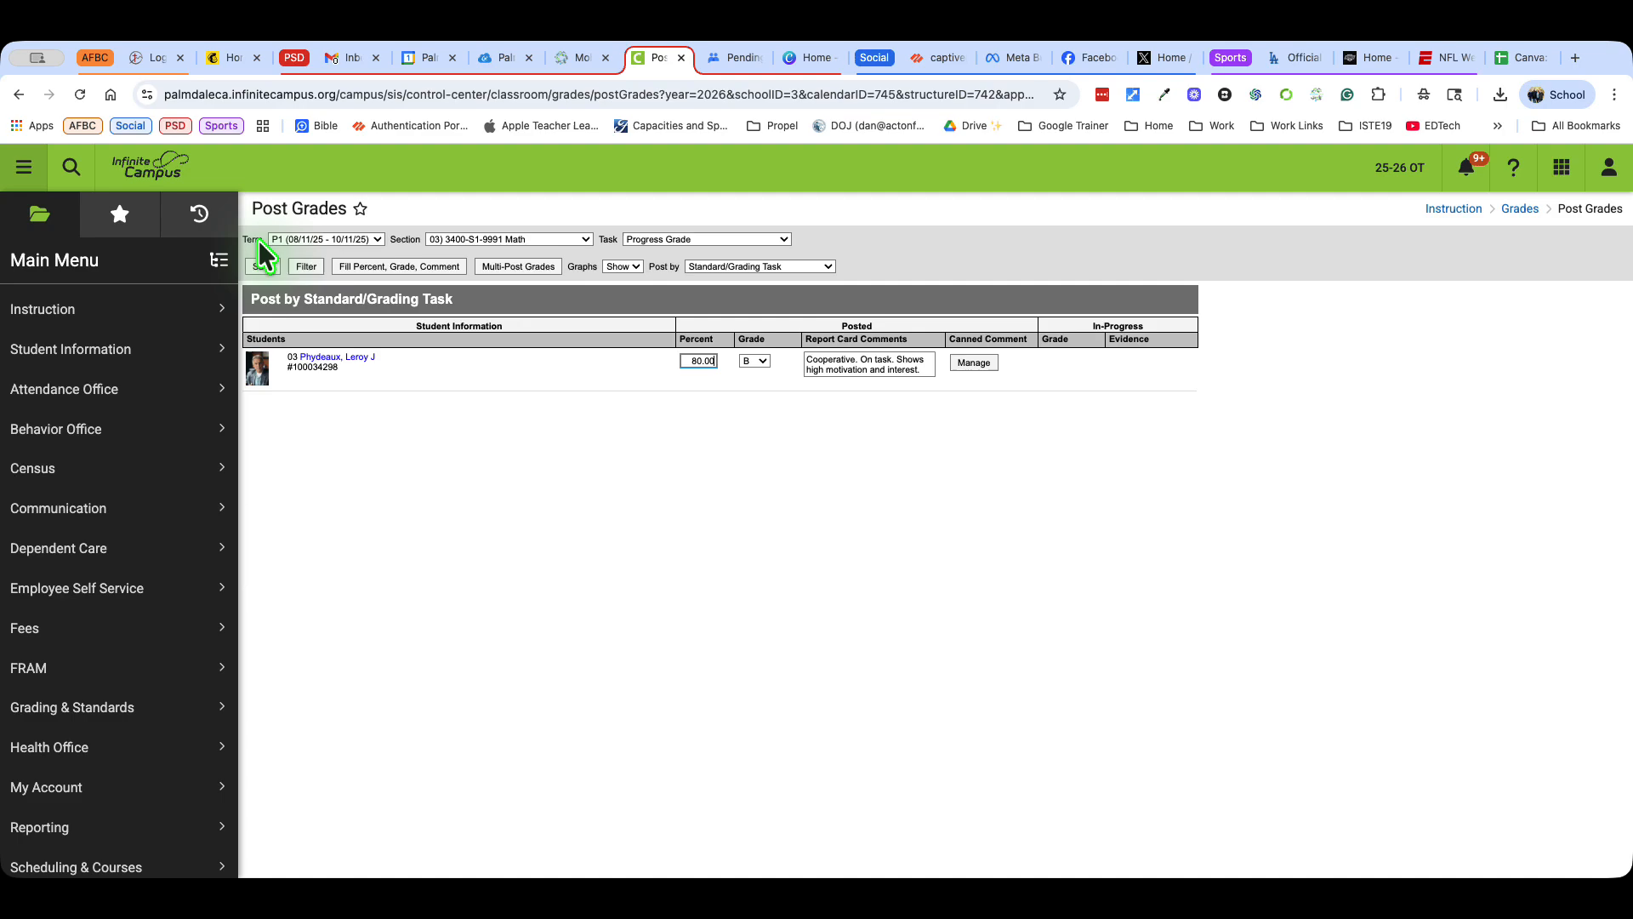
left_click(325, 238)
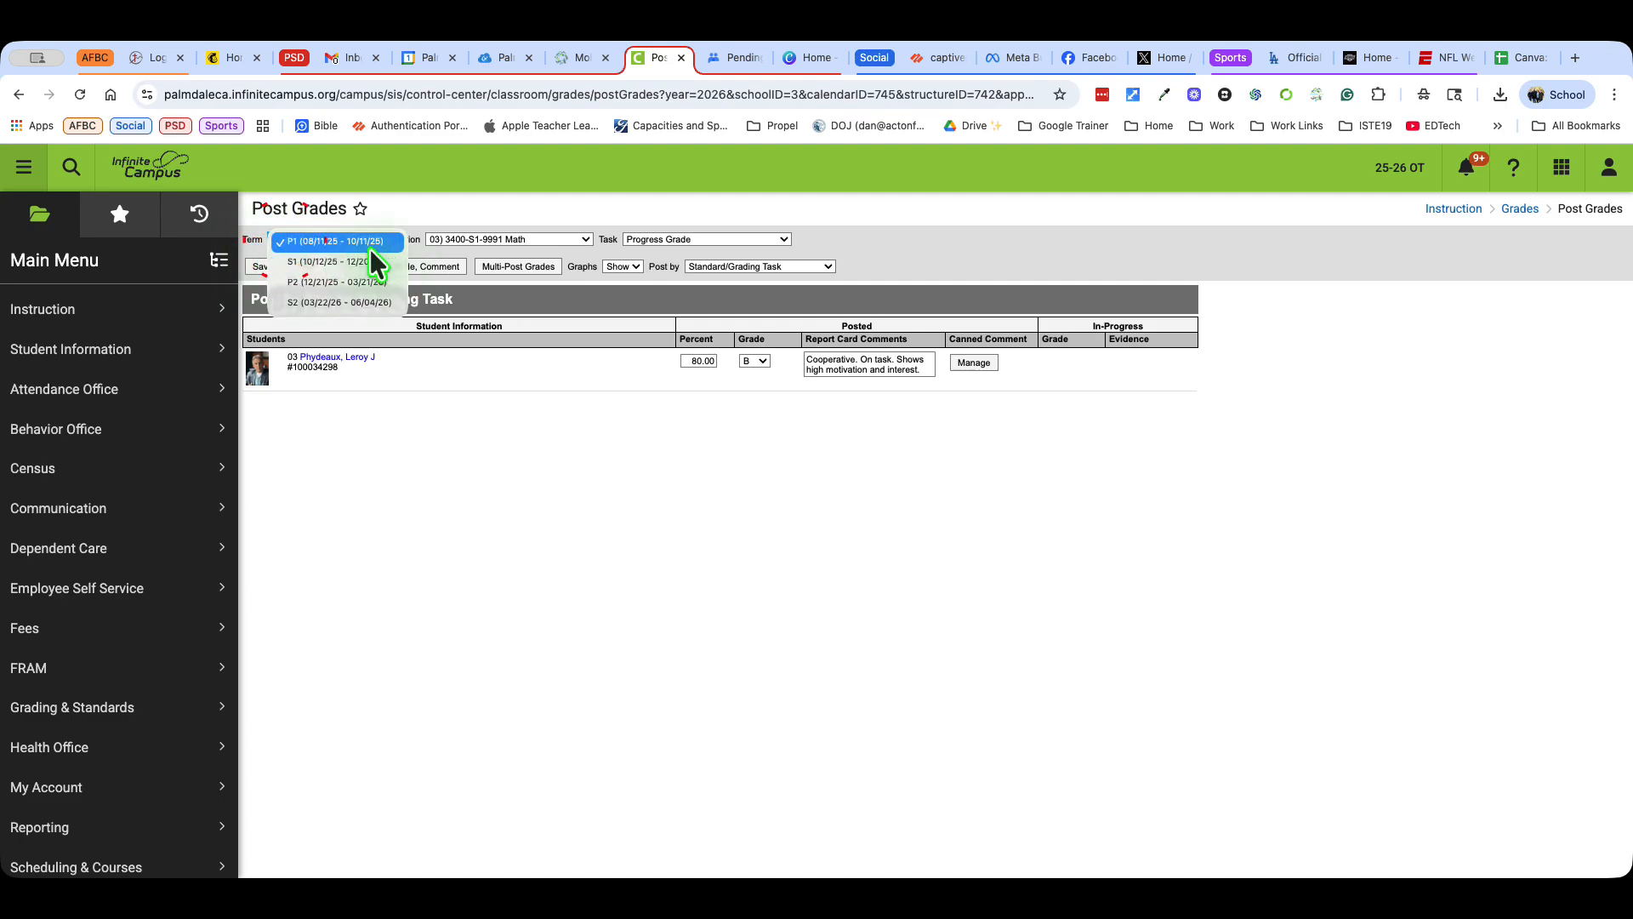
left_click(337, 241)
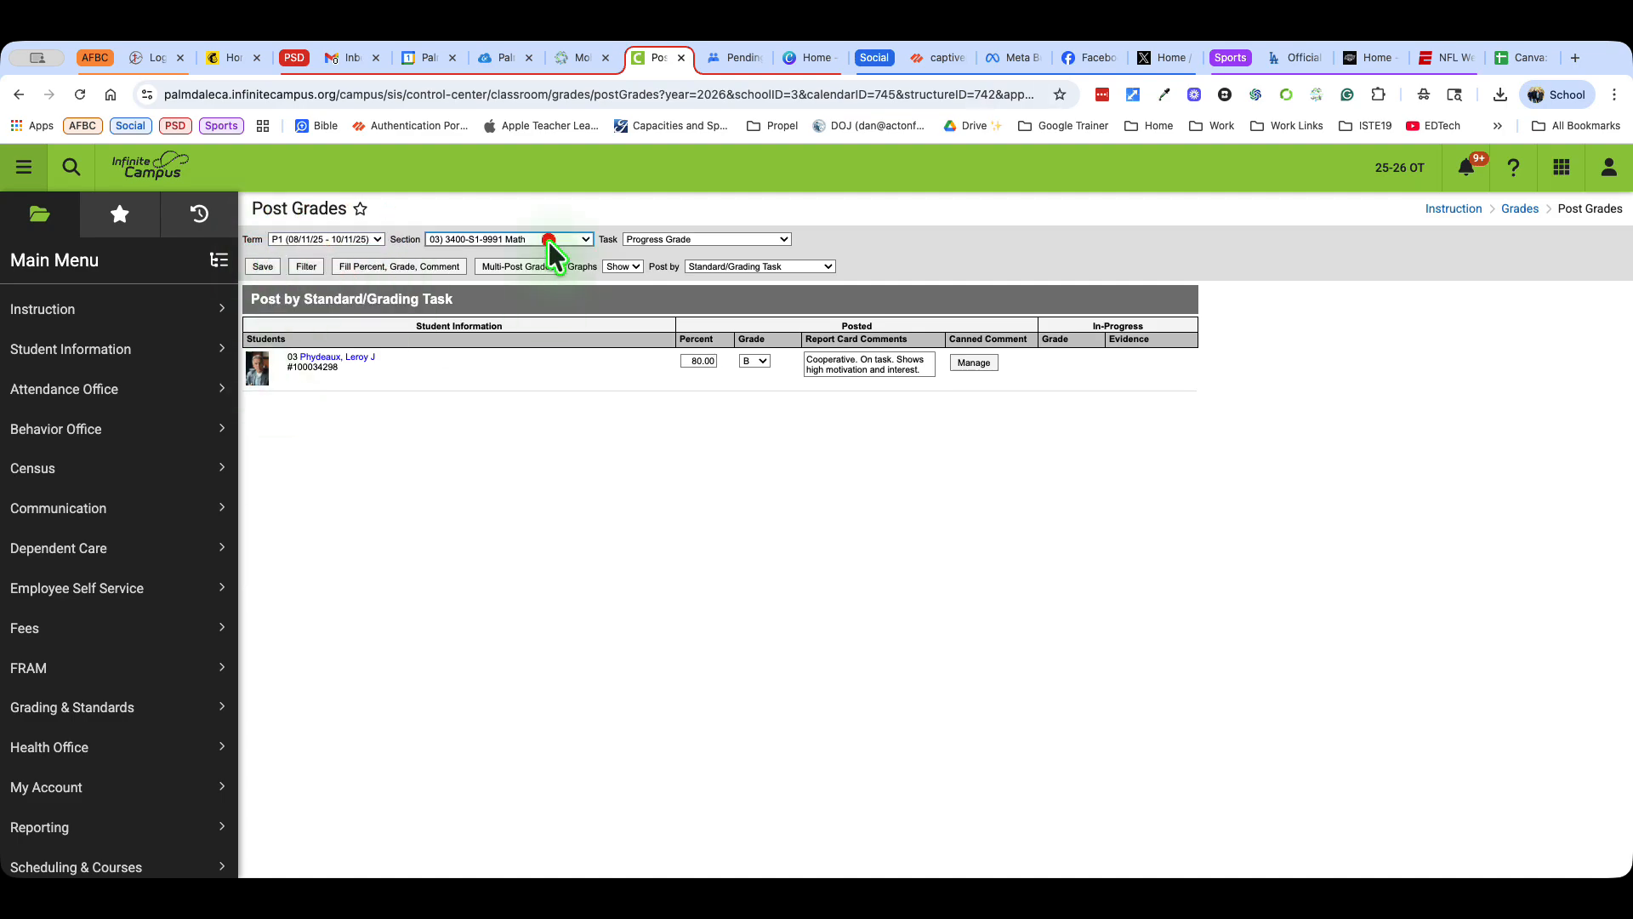
left_click(551, 238)
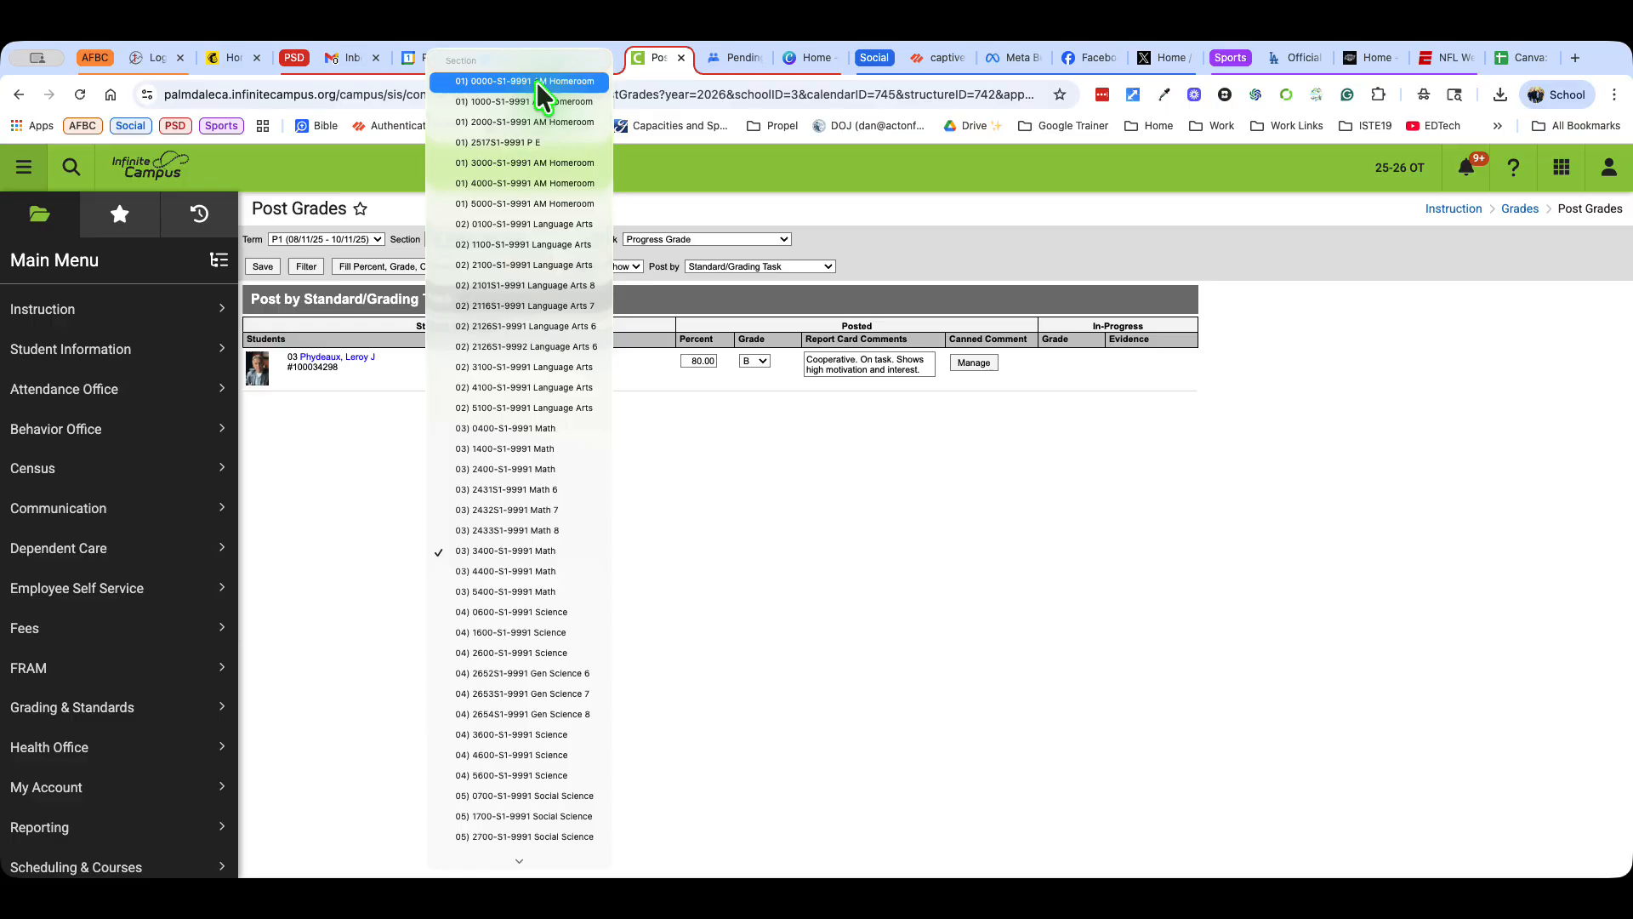
left_click(524, 82)
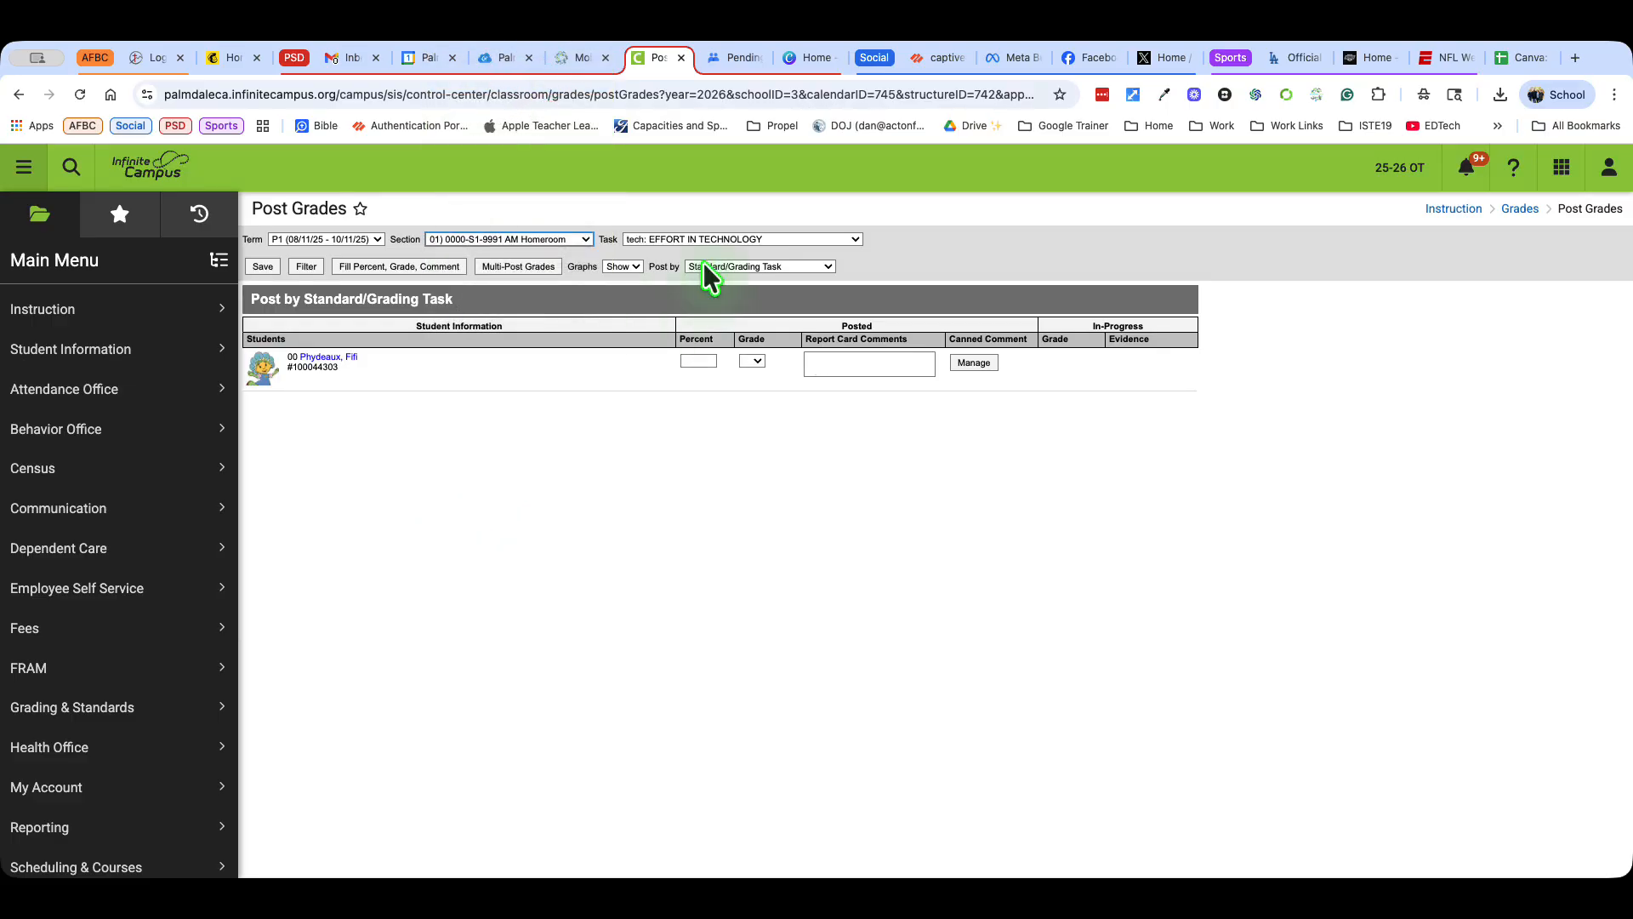
left_click(759, 266)
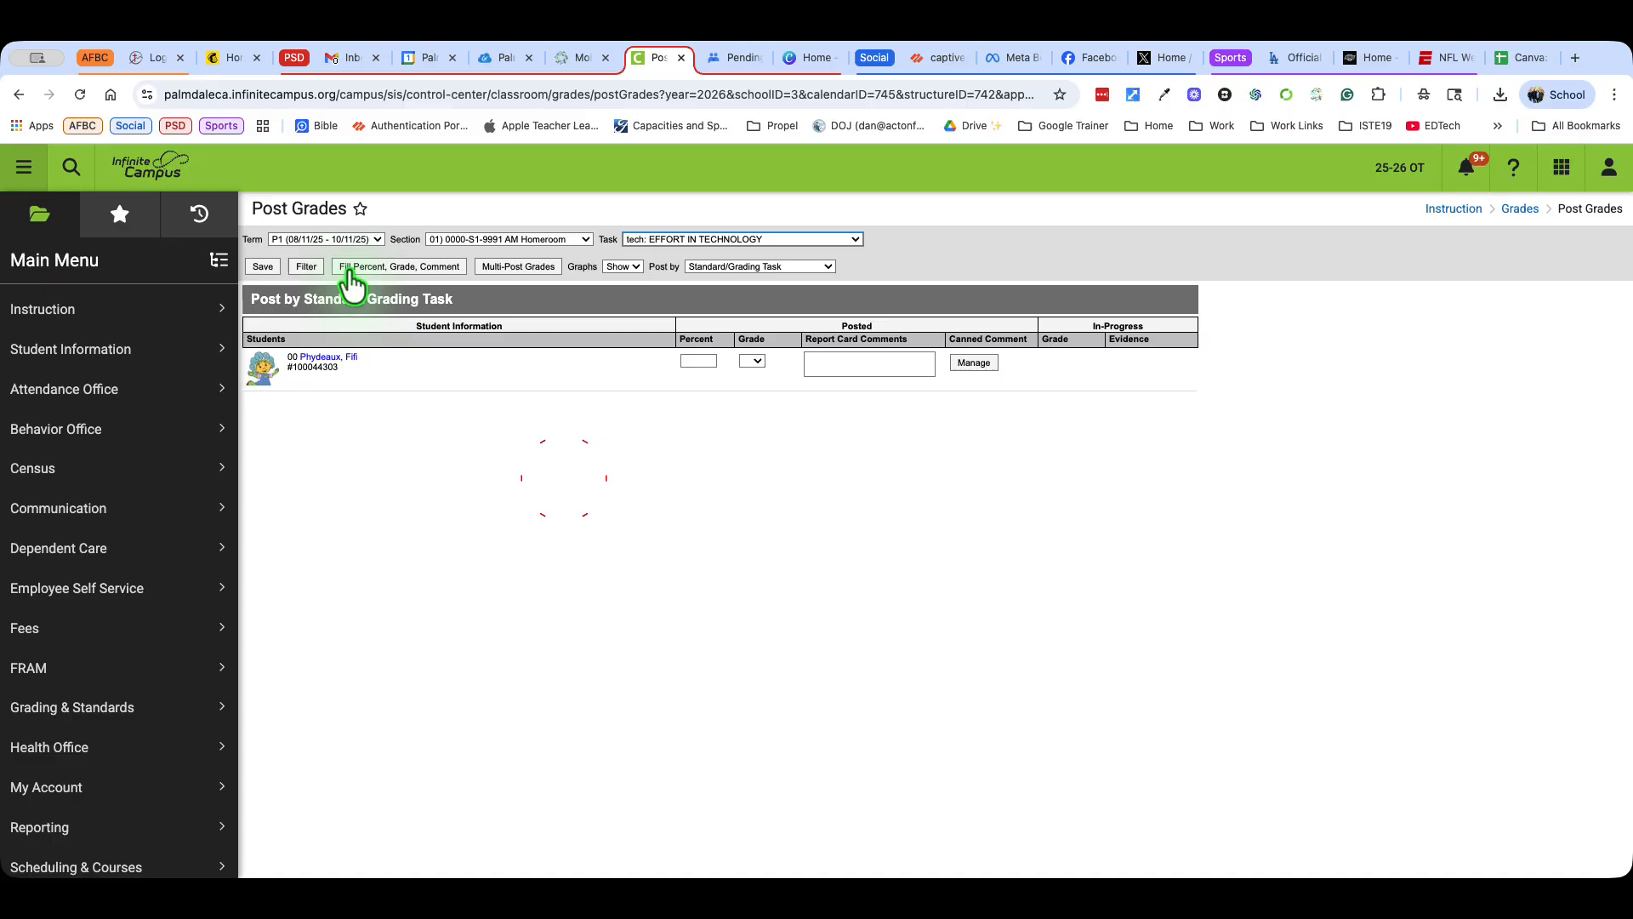
Bulk-fill an S grade for Effort in Technology across all students
left_click(398, 266)
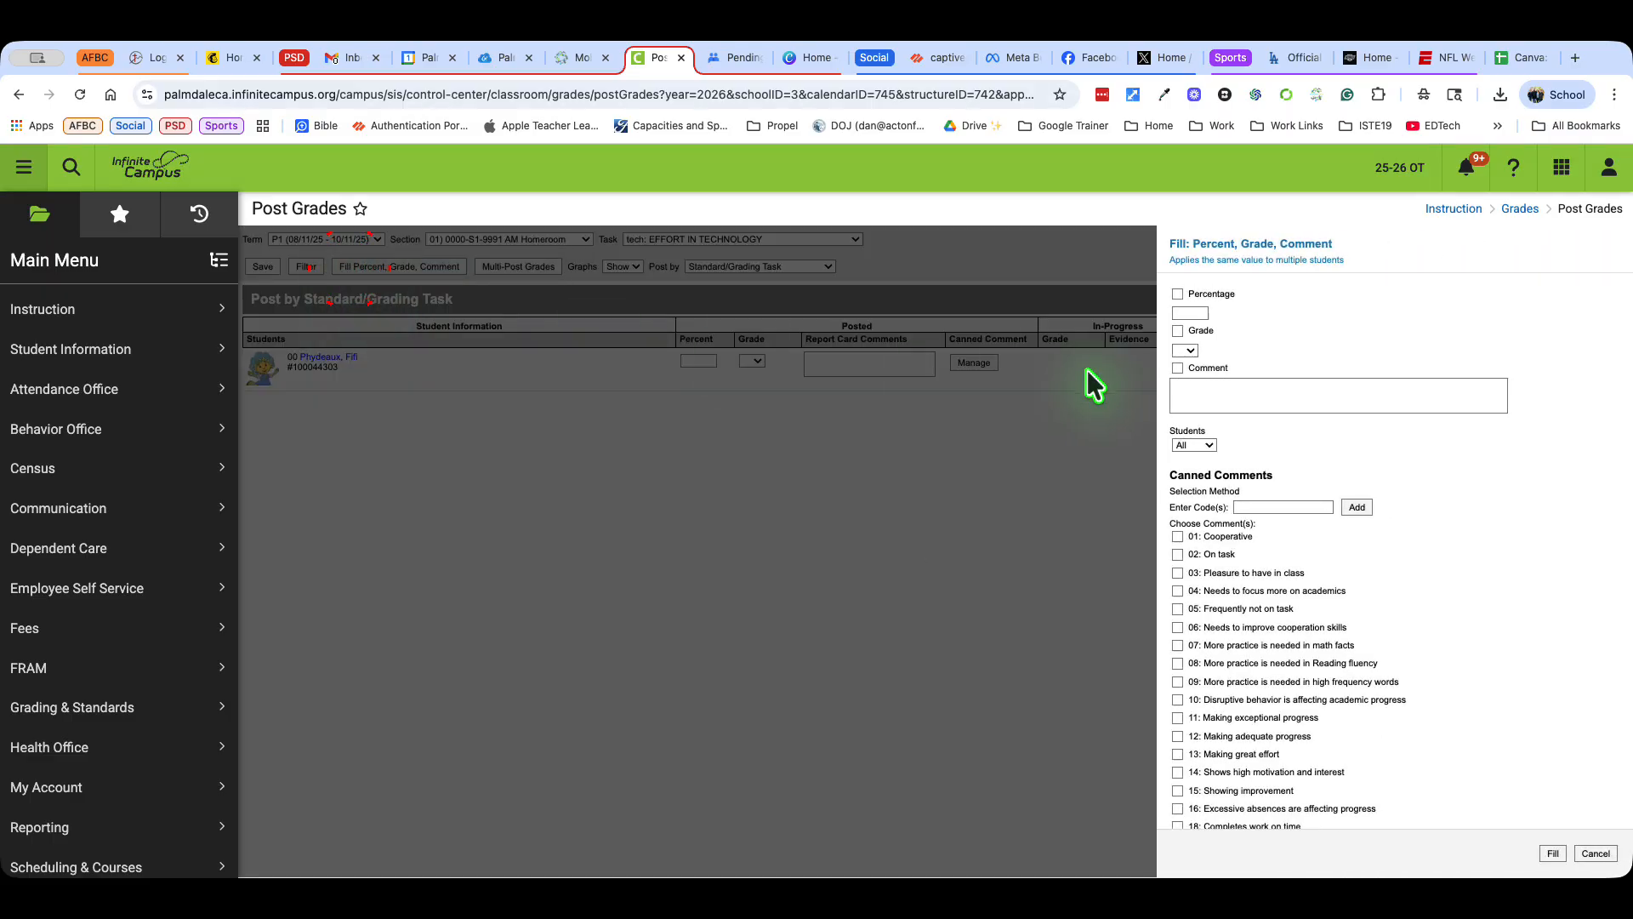
left_click(1184, 350)
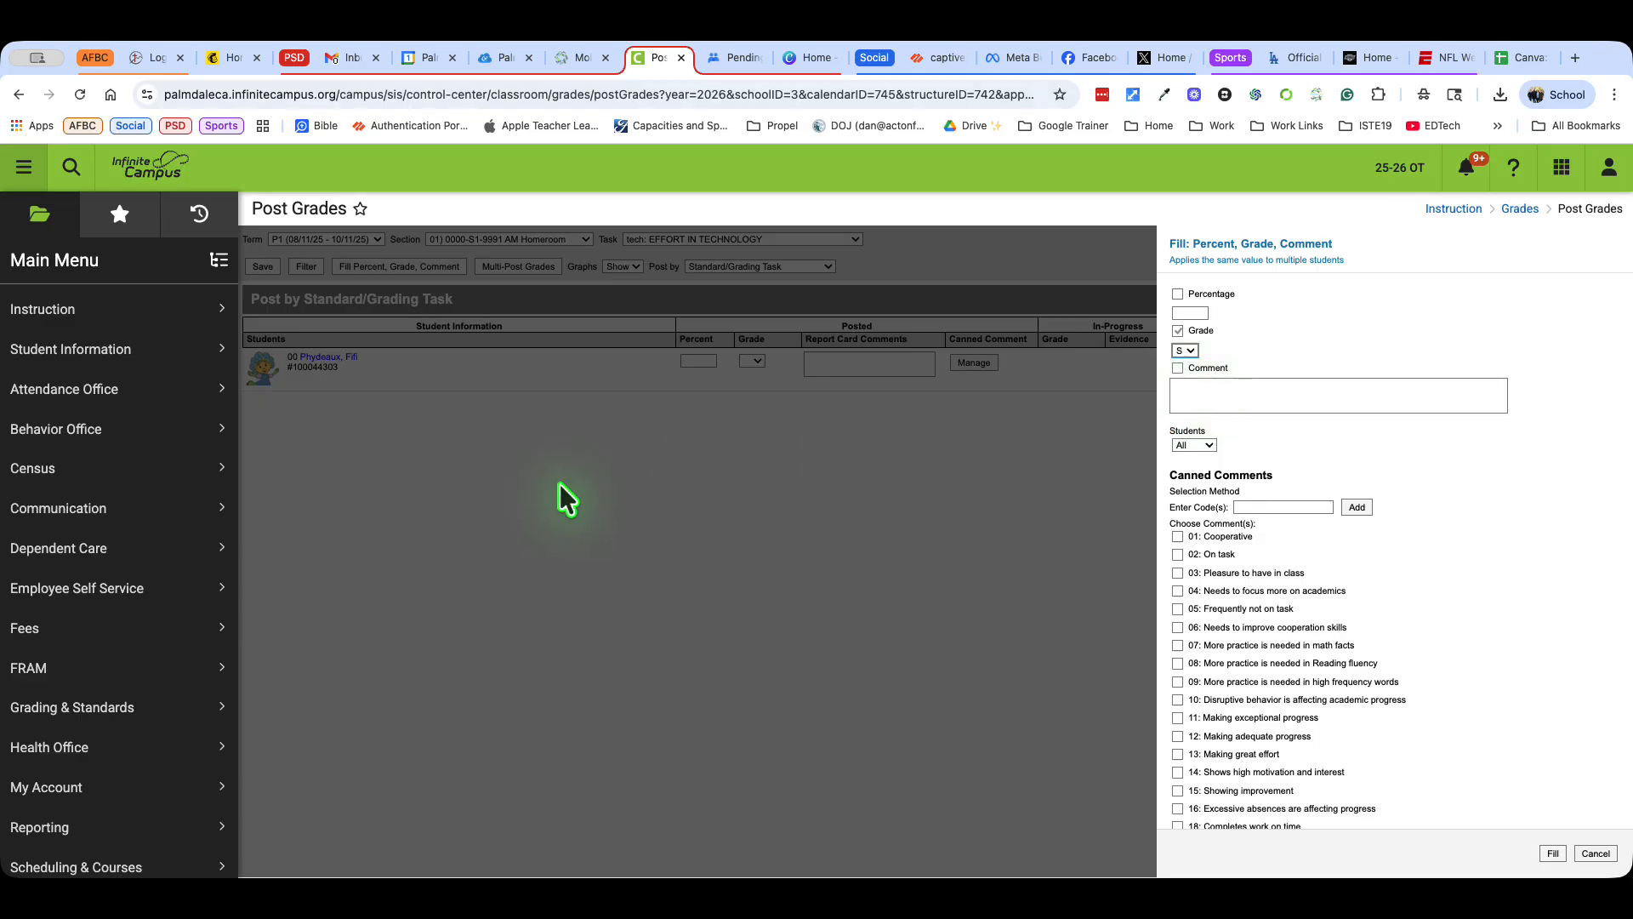
mouse_move(334, 428)
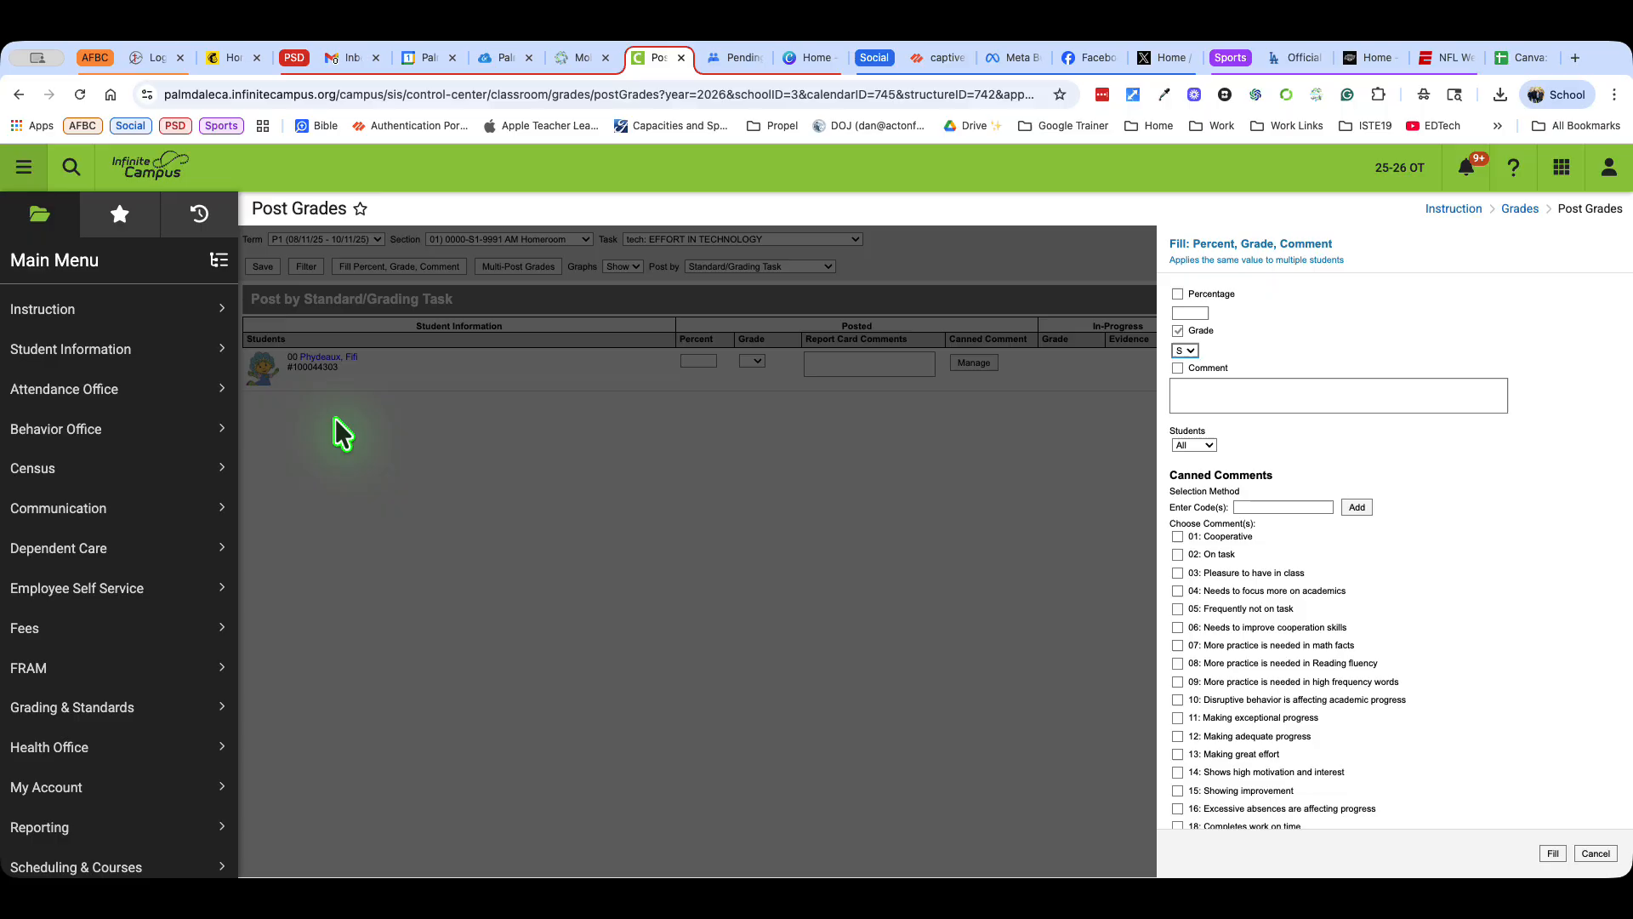
mouse_move(1395, 810)
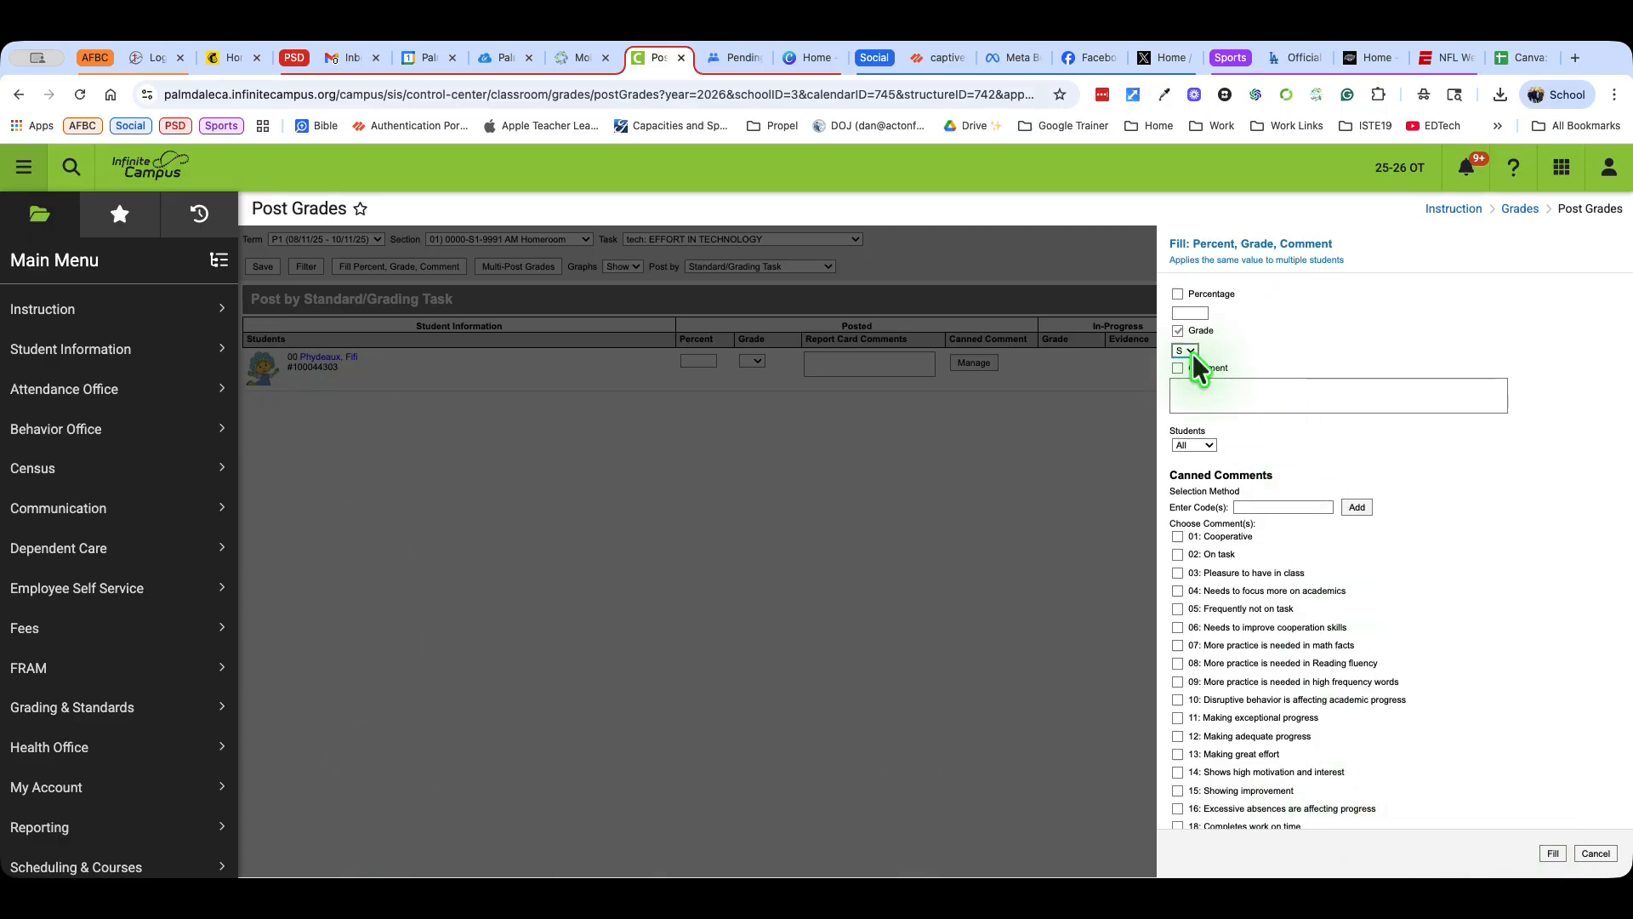
left_click(1552, 854)
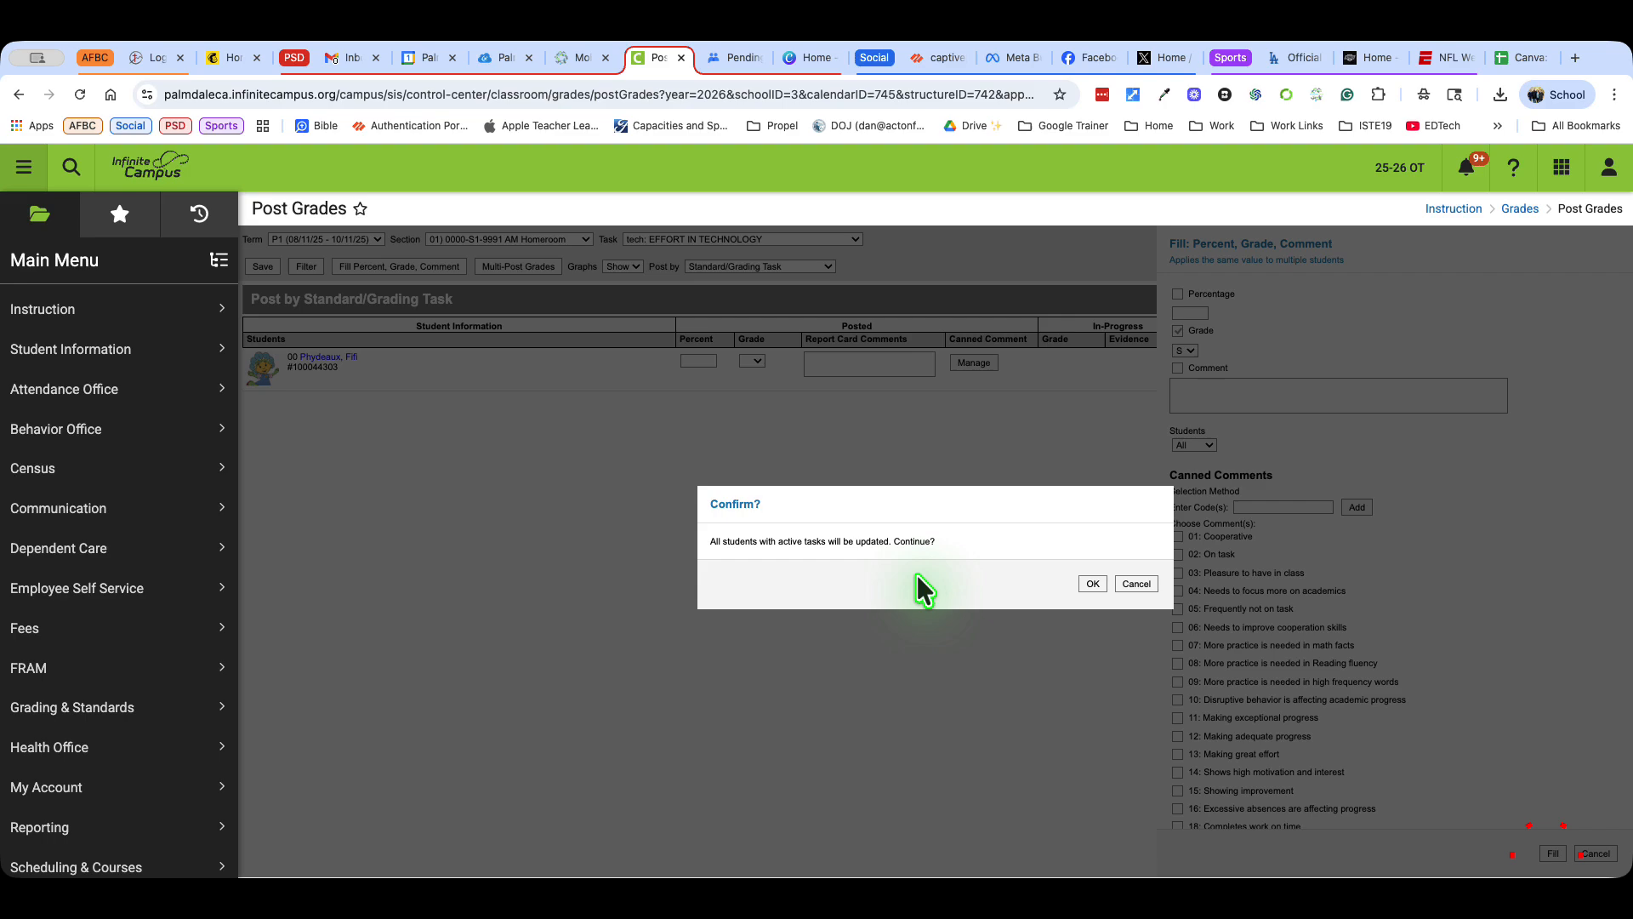
mouse_move(840, 570)
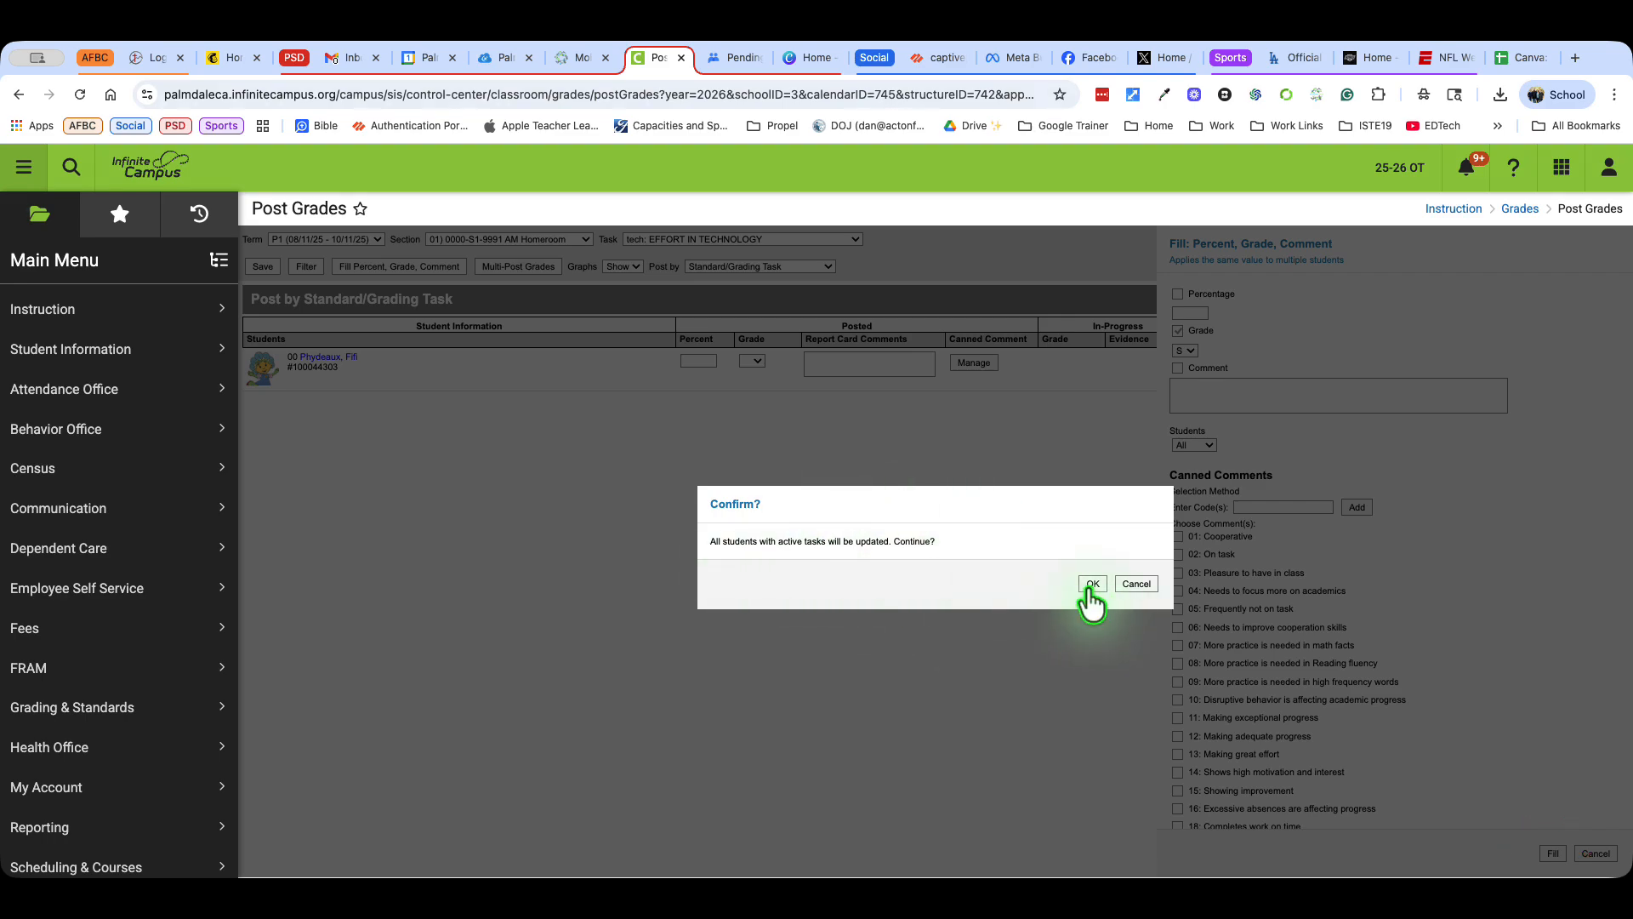
left_click(1092, 583)
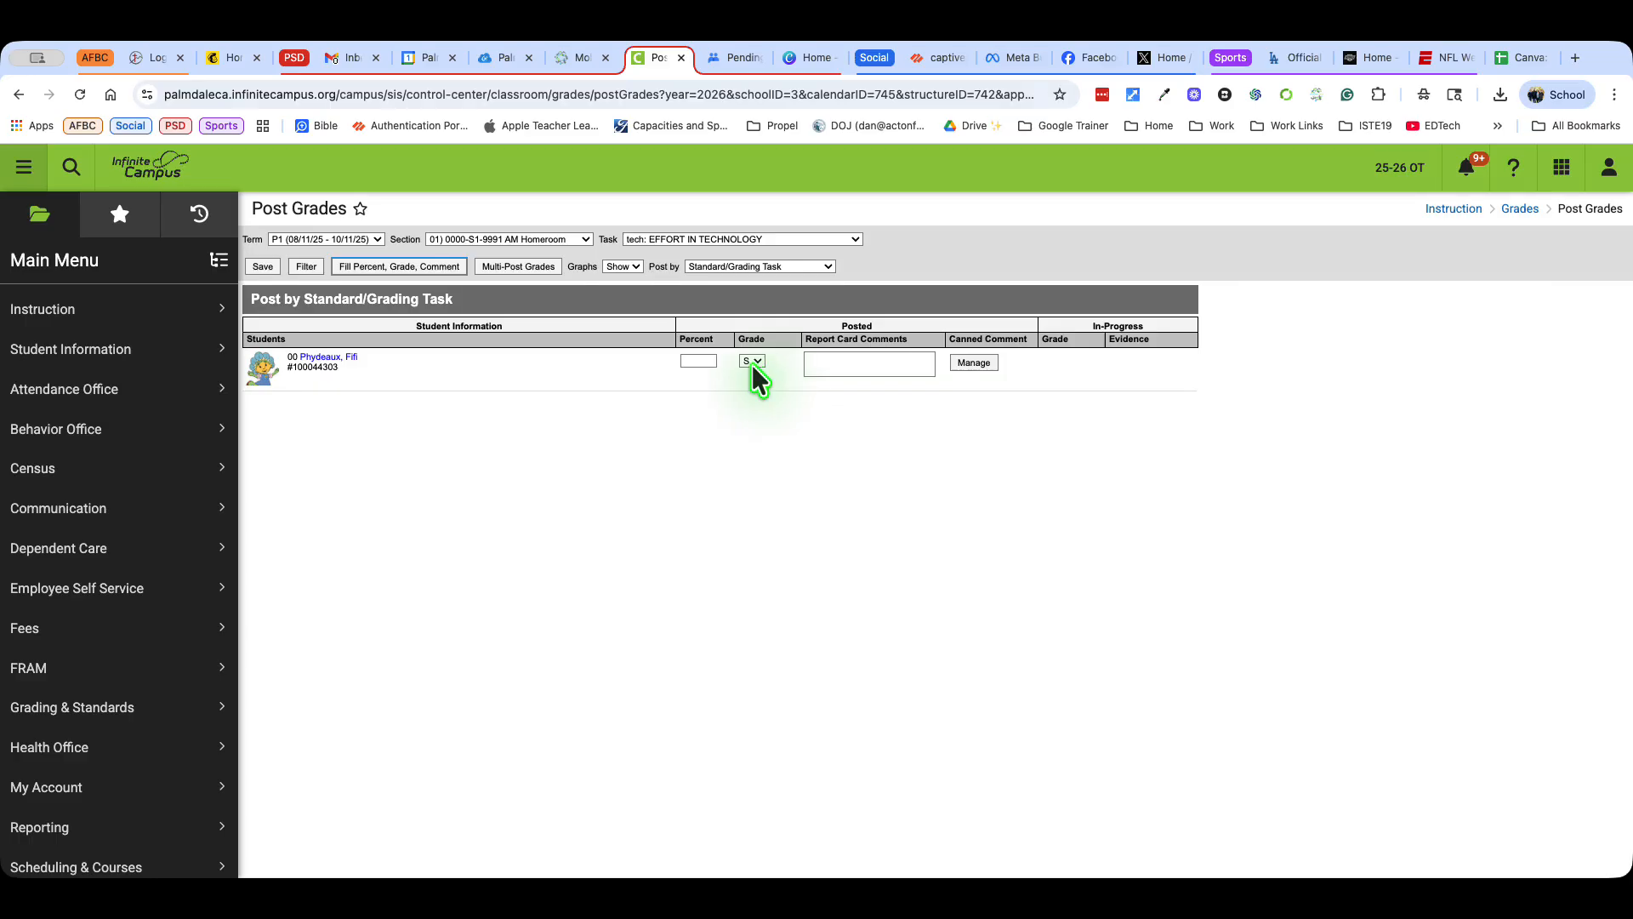
mouse_move(391, 414)
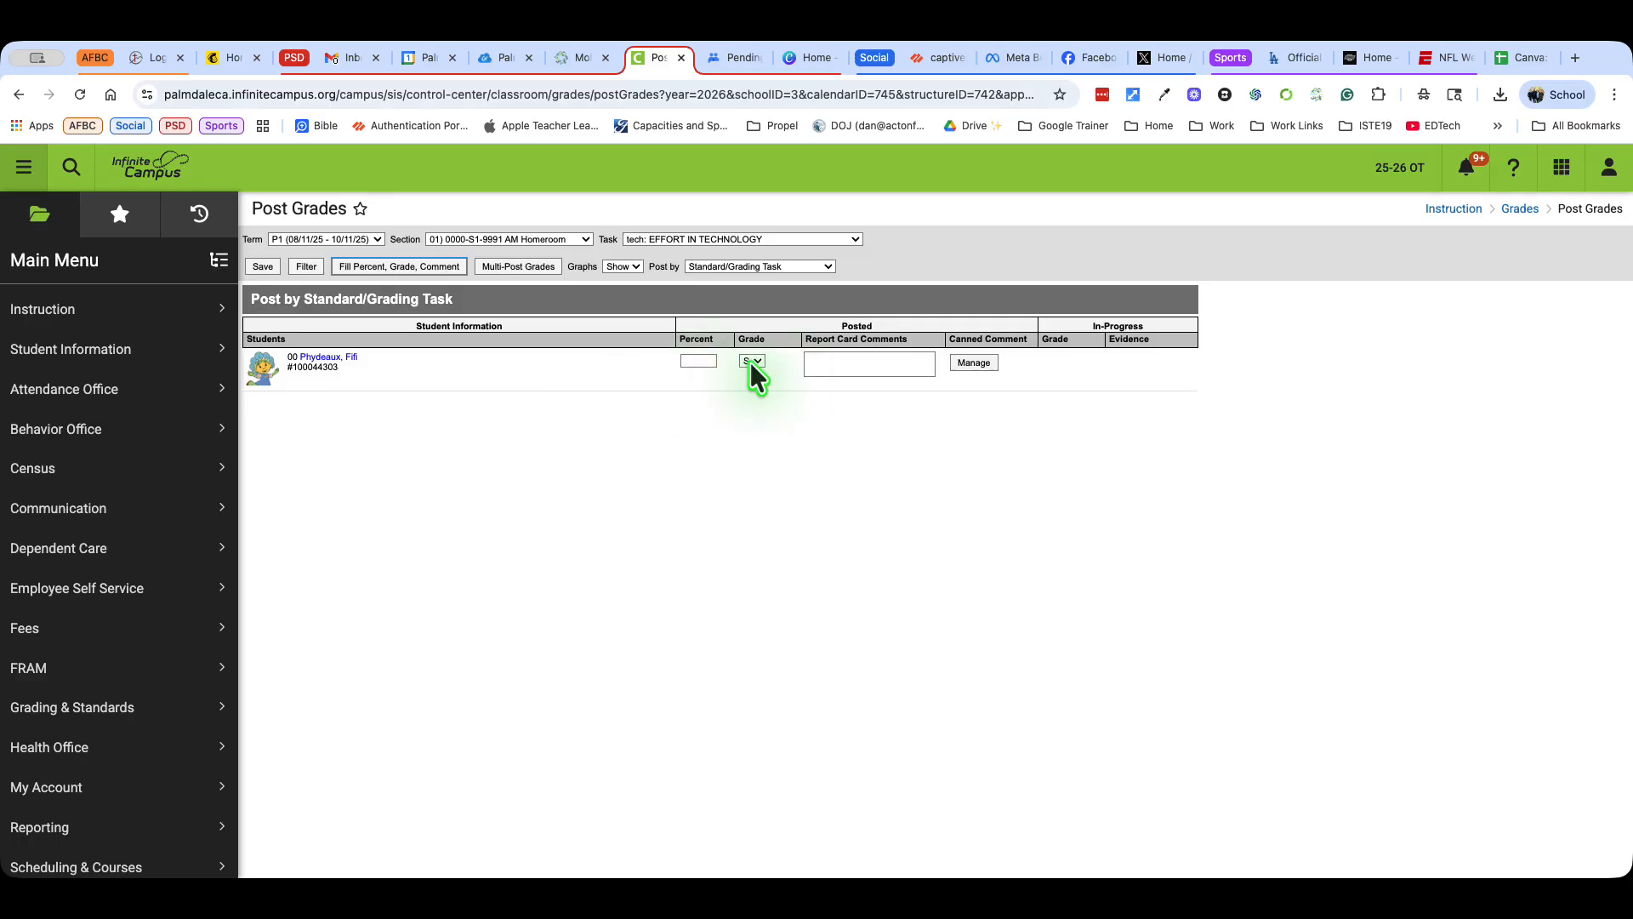
Adjust the student's effort grade, restore it to S, and save the posted grades
left_click(753, 361)
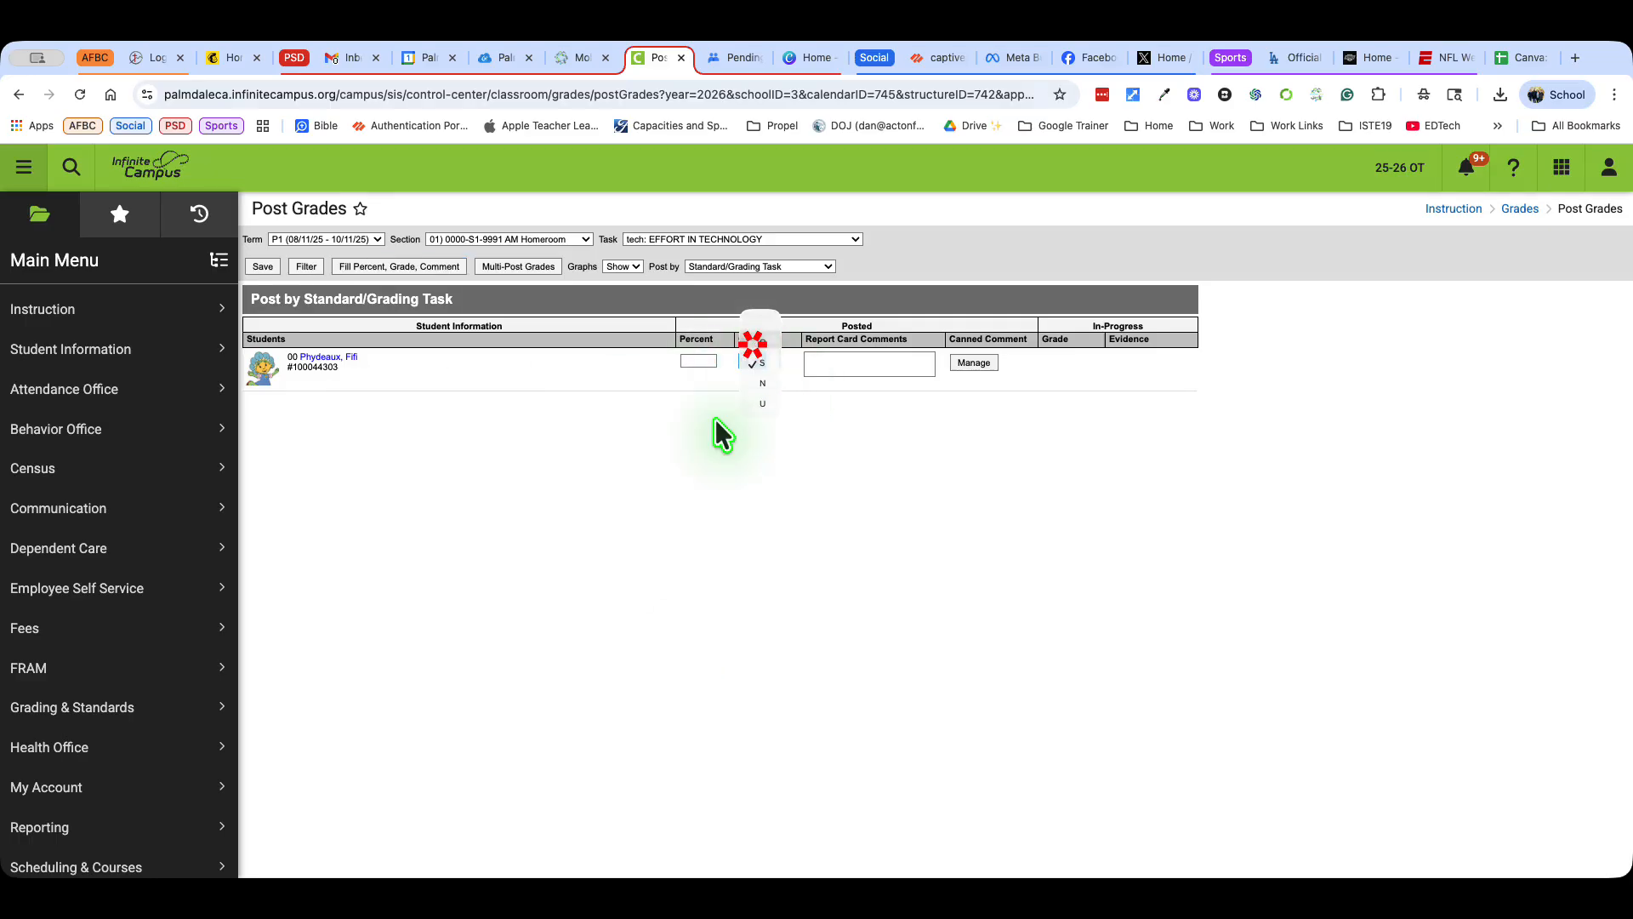
left_click(762, 363)
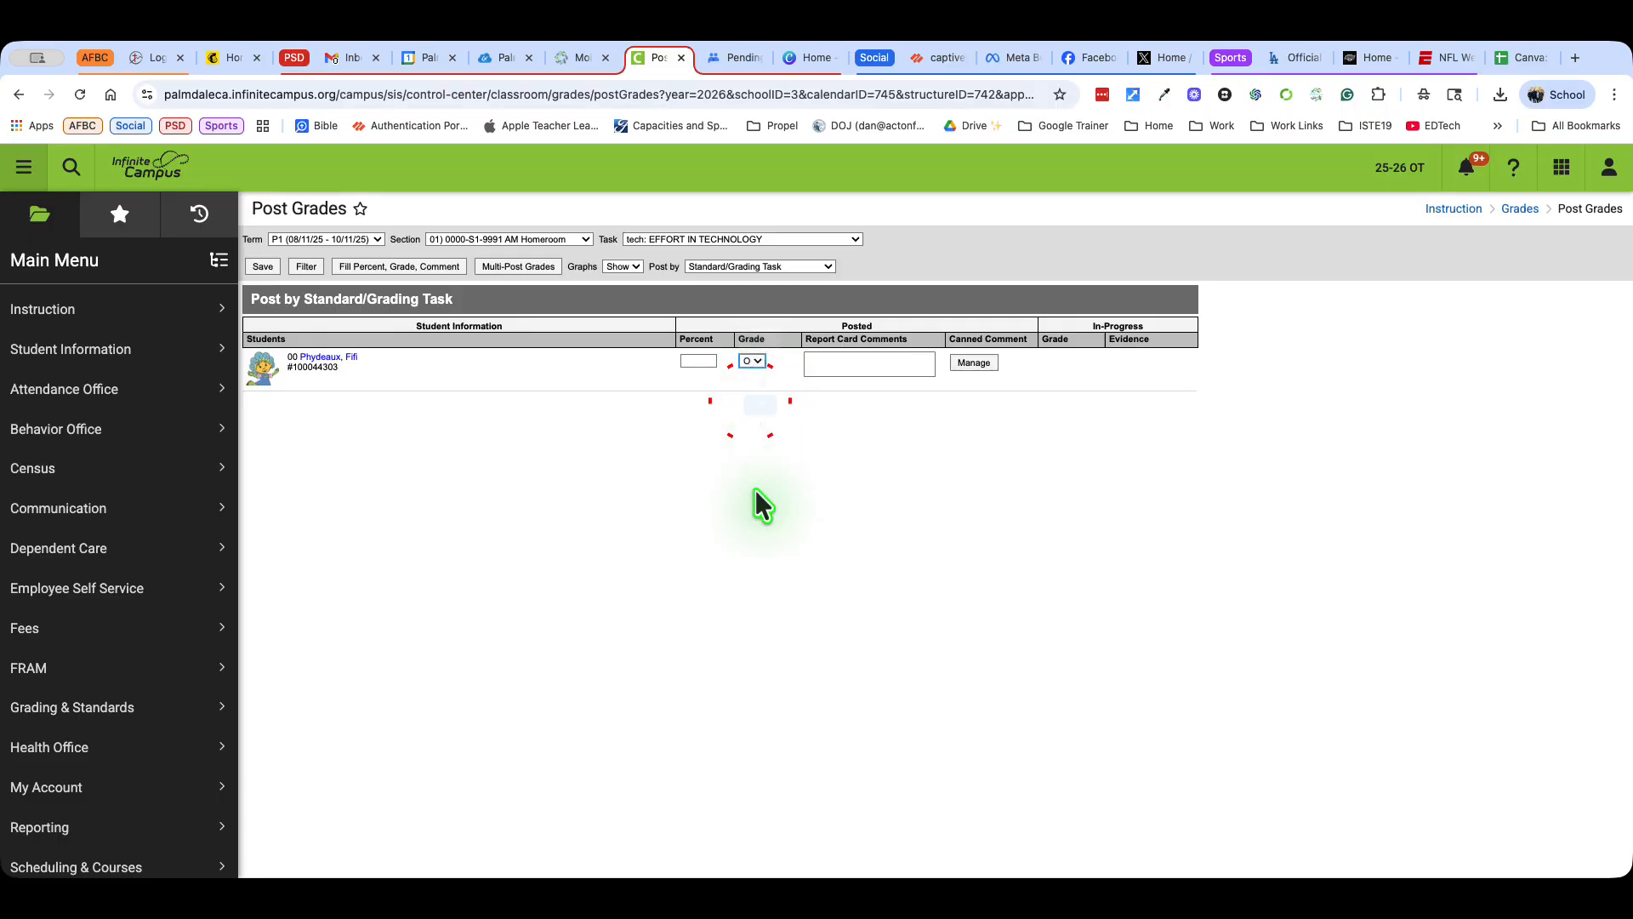
left_click(750, 361)
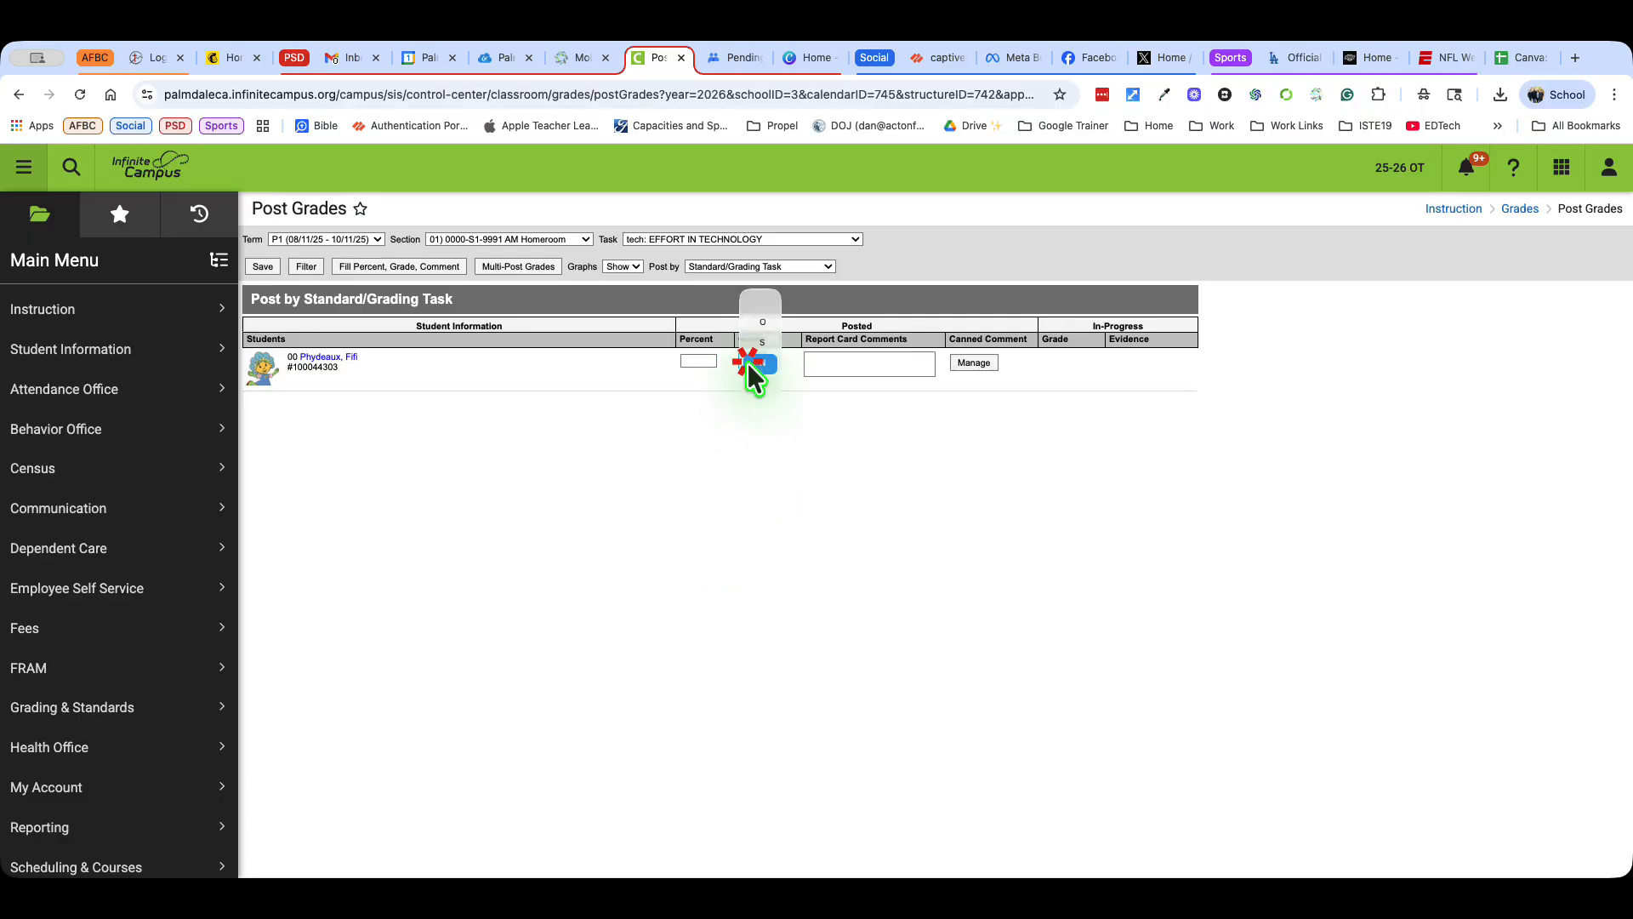
left_click(762, 340)
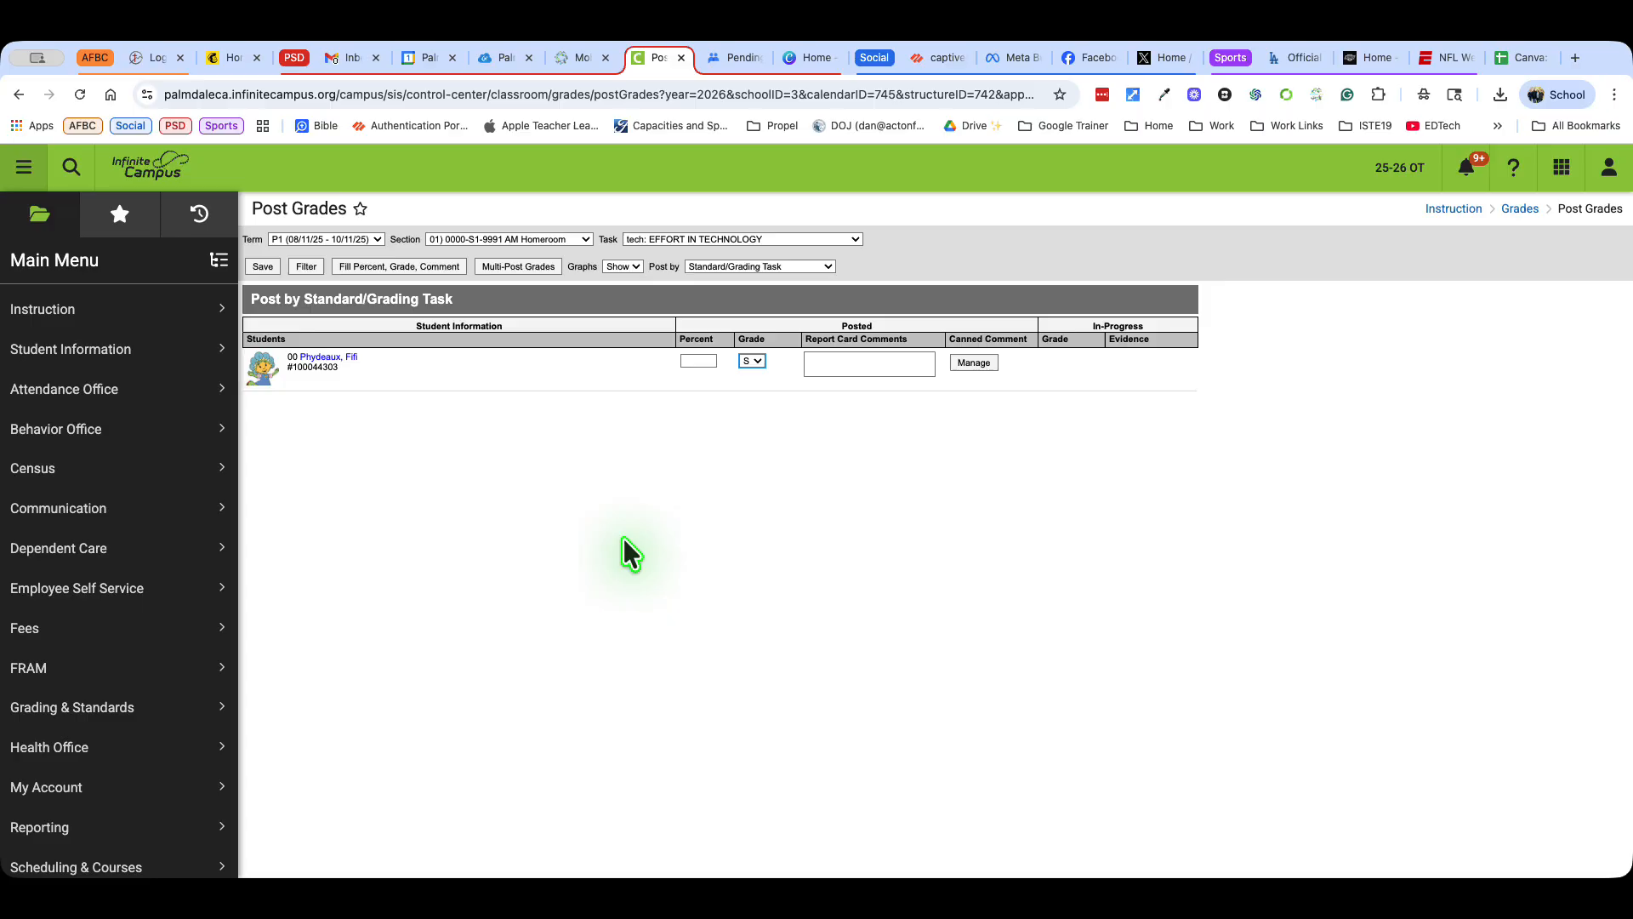
mouse_move(614, 548)
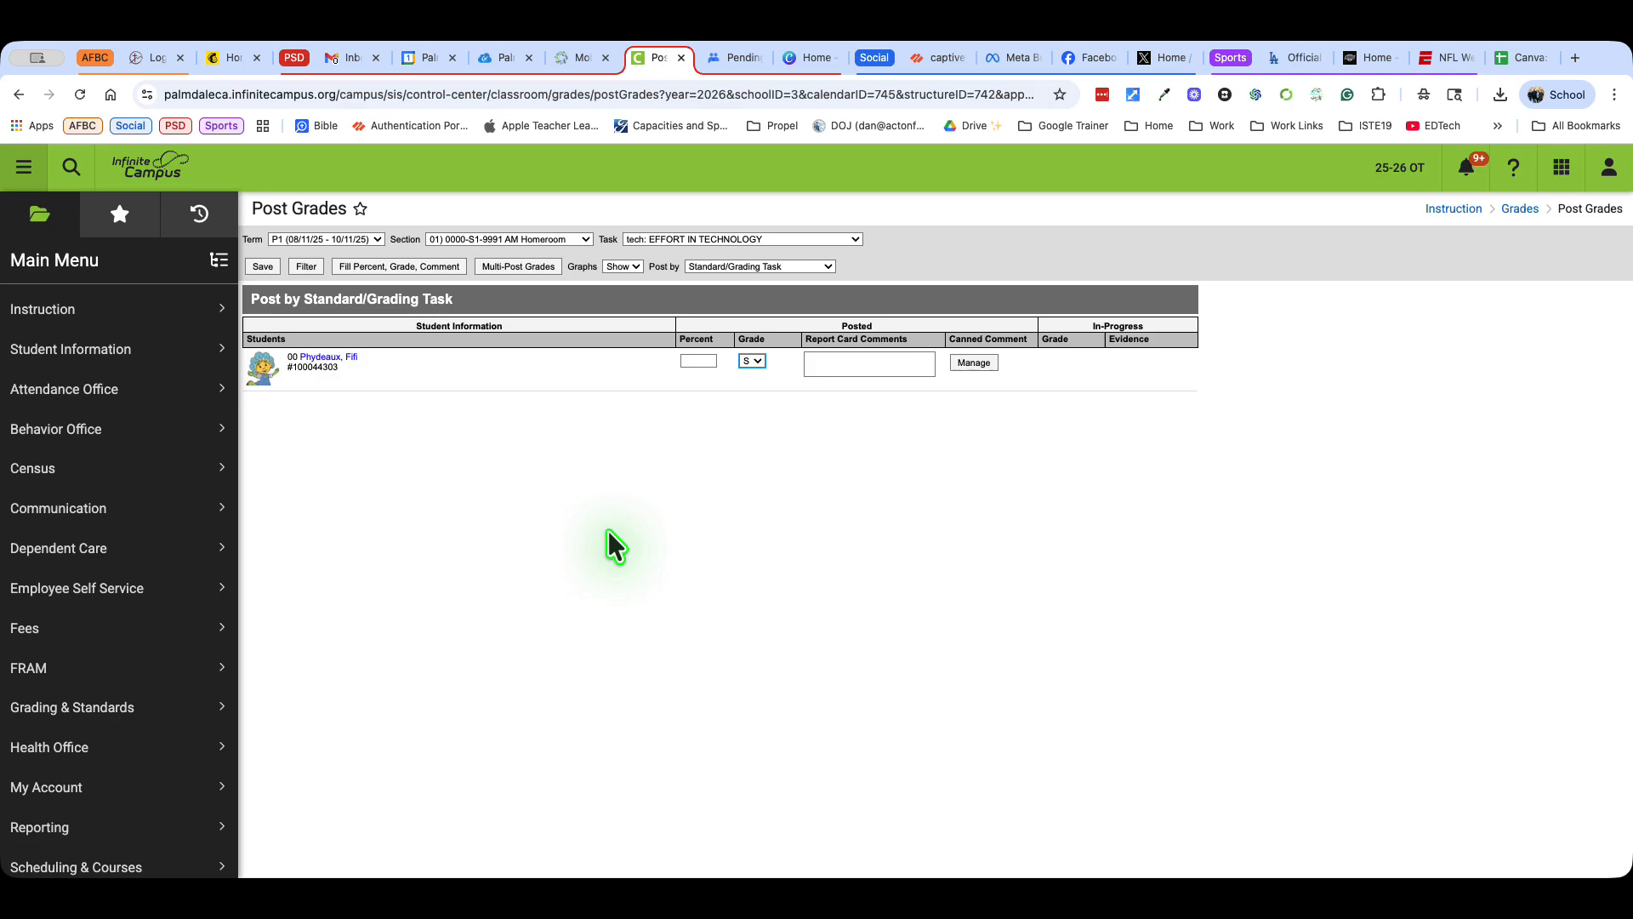
mouse_move(617, 536)
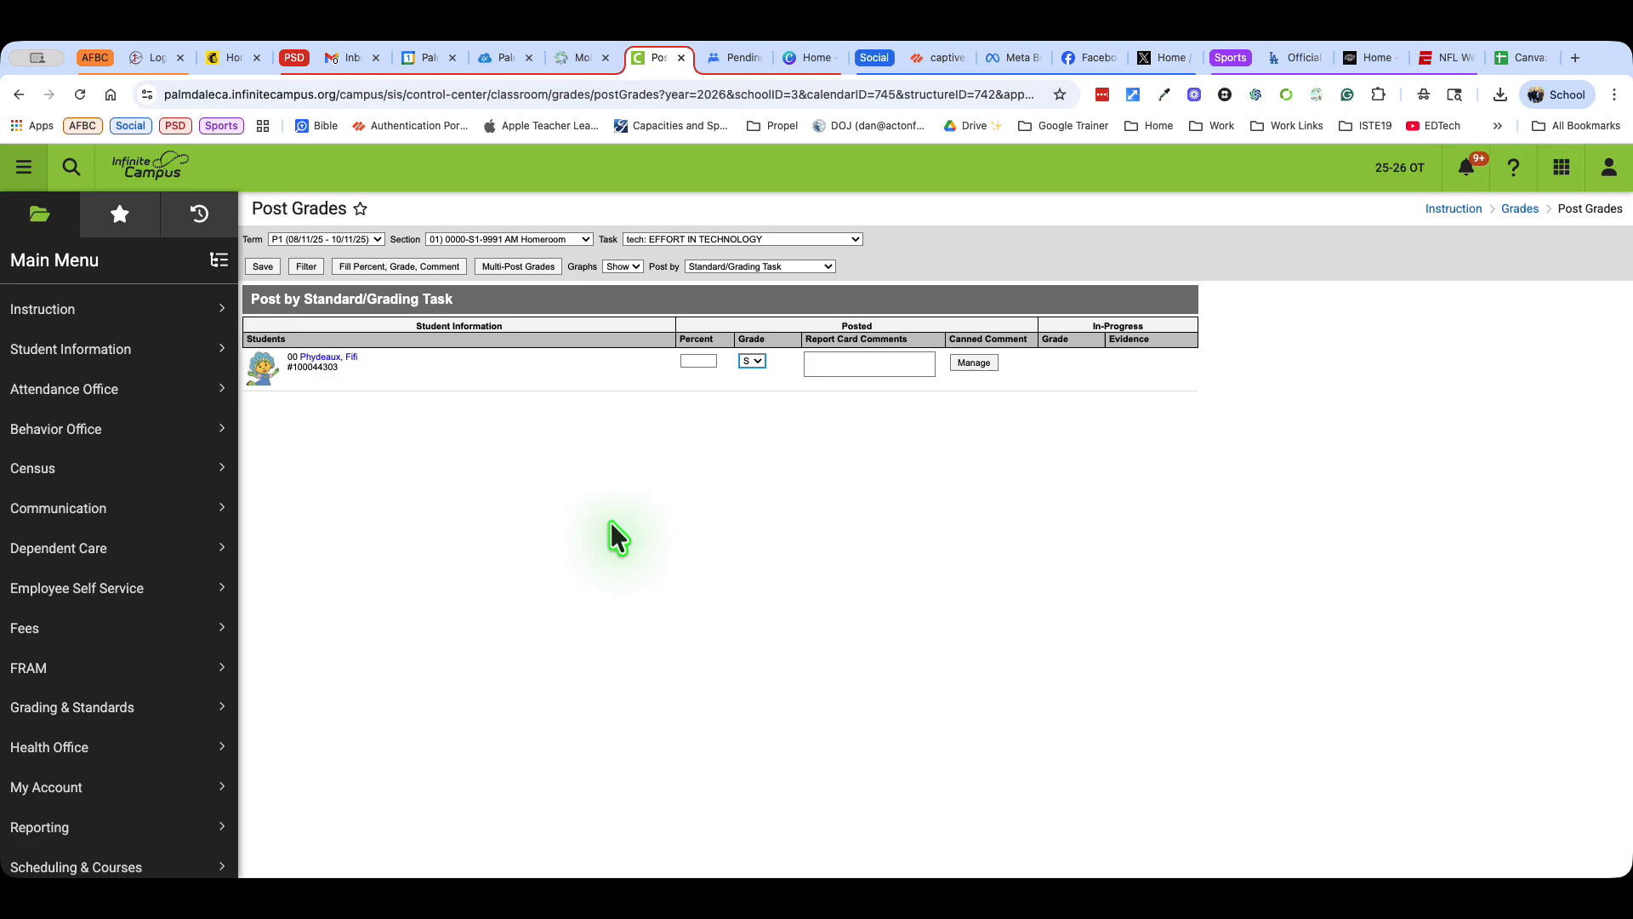
left_click(262, 266)
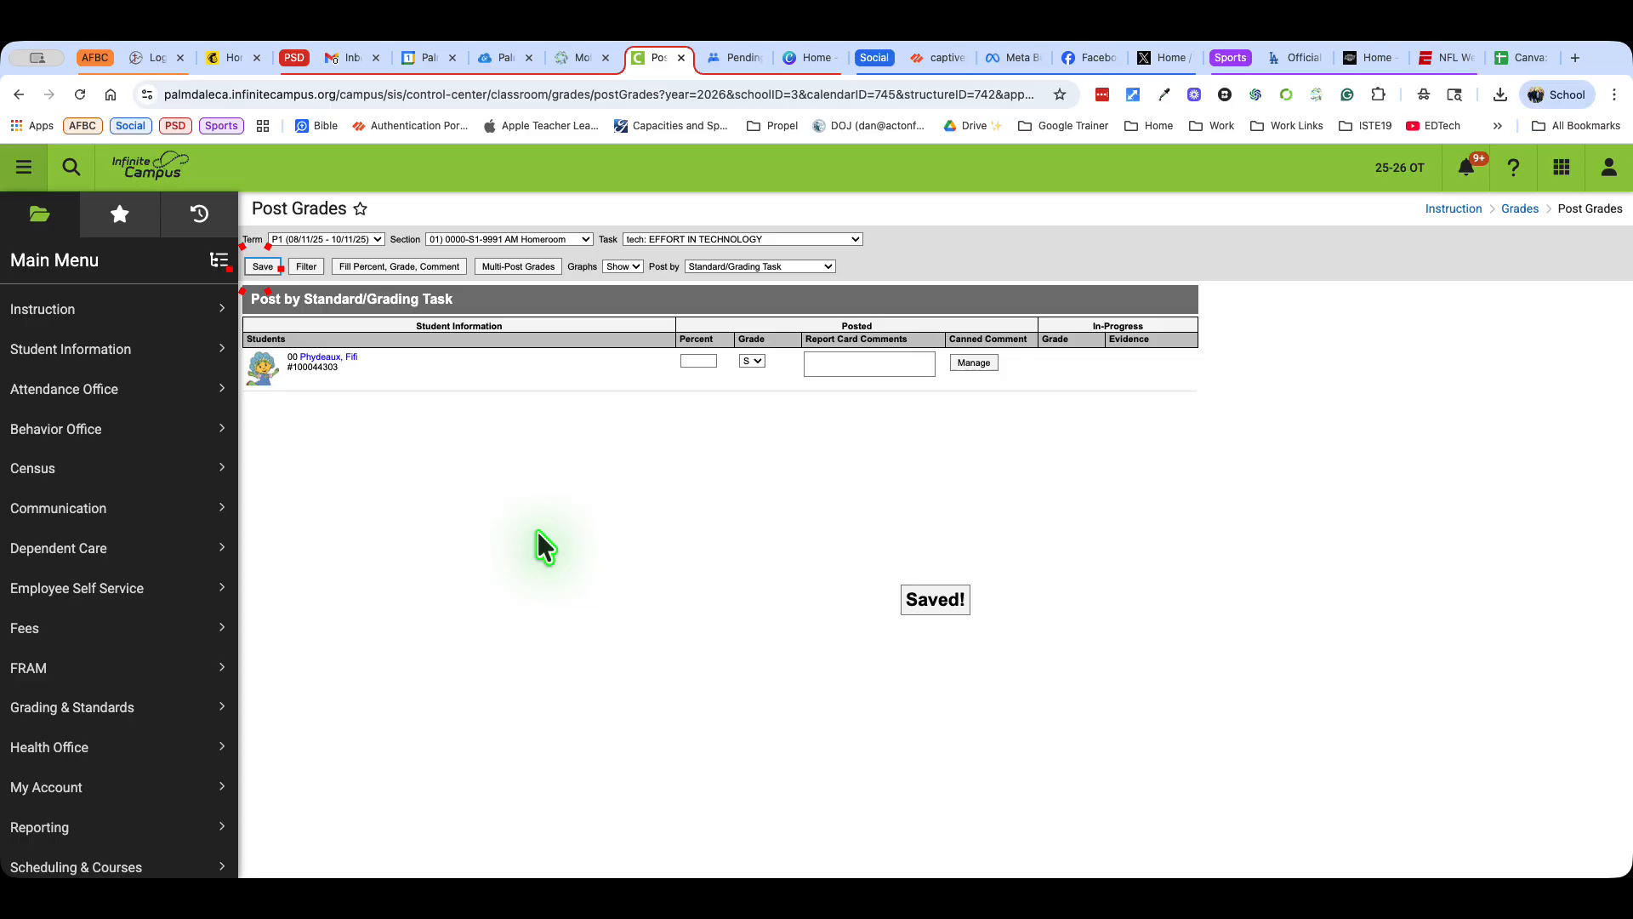
left_click(741, 239)
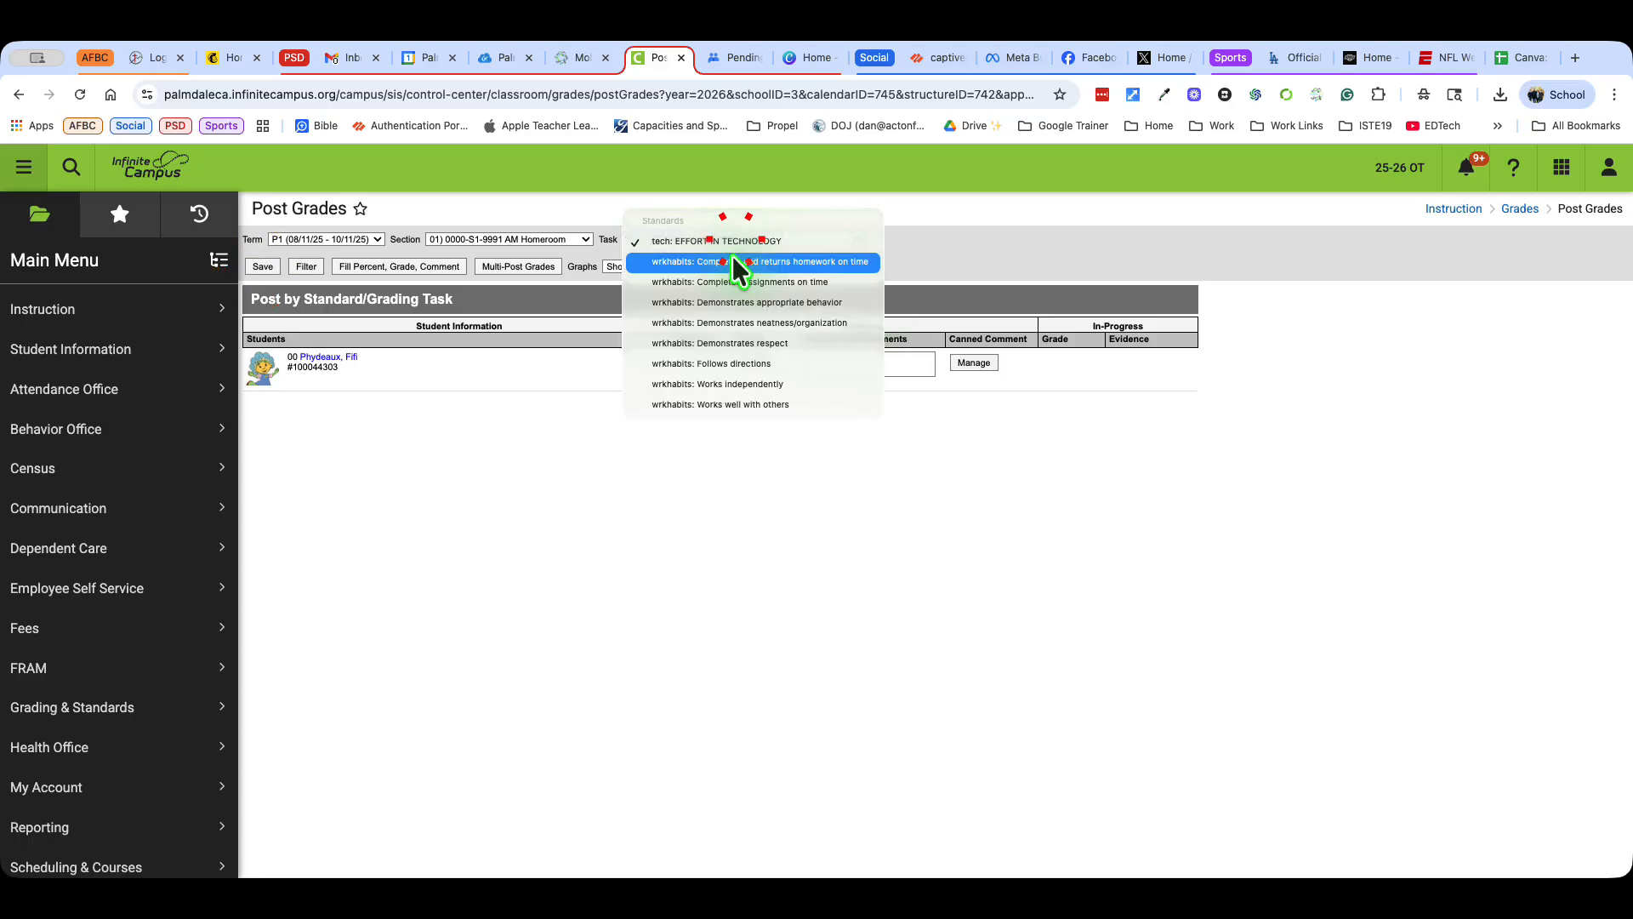
Bulk-fill an S for Completes and returns homework on time, then move to the Math section
left_click(733, 262)
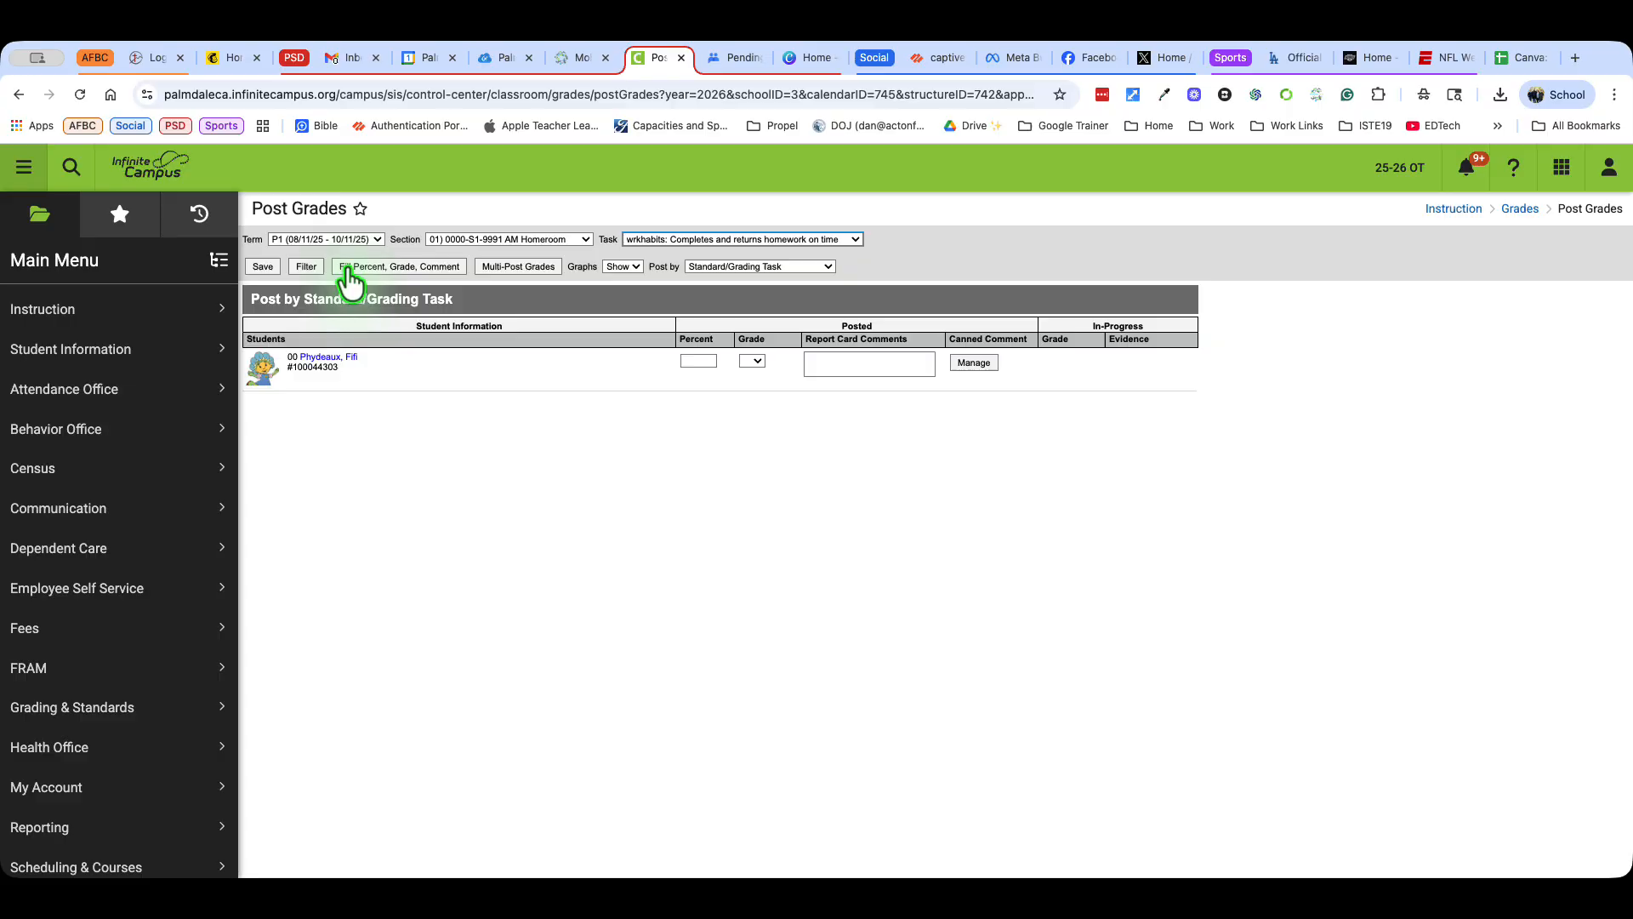
left_click(398, 265)
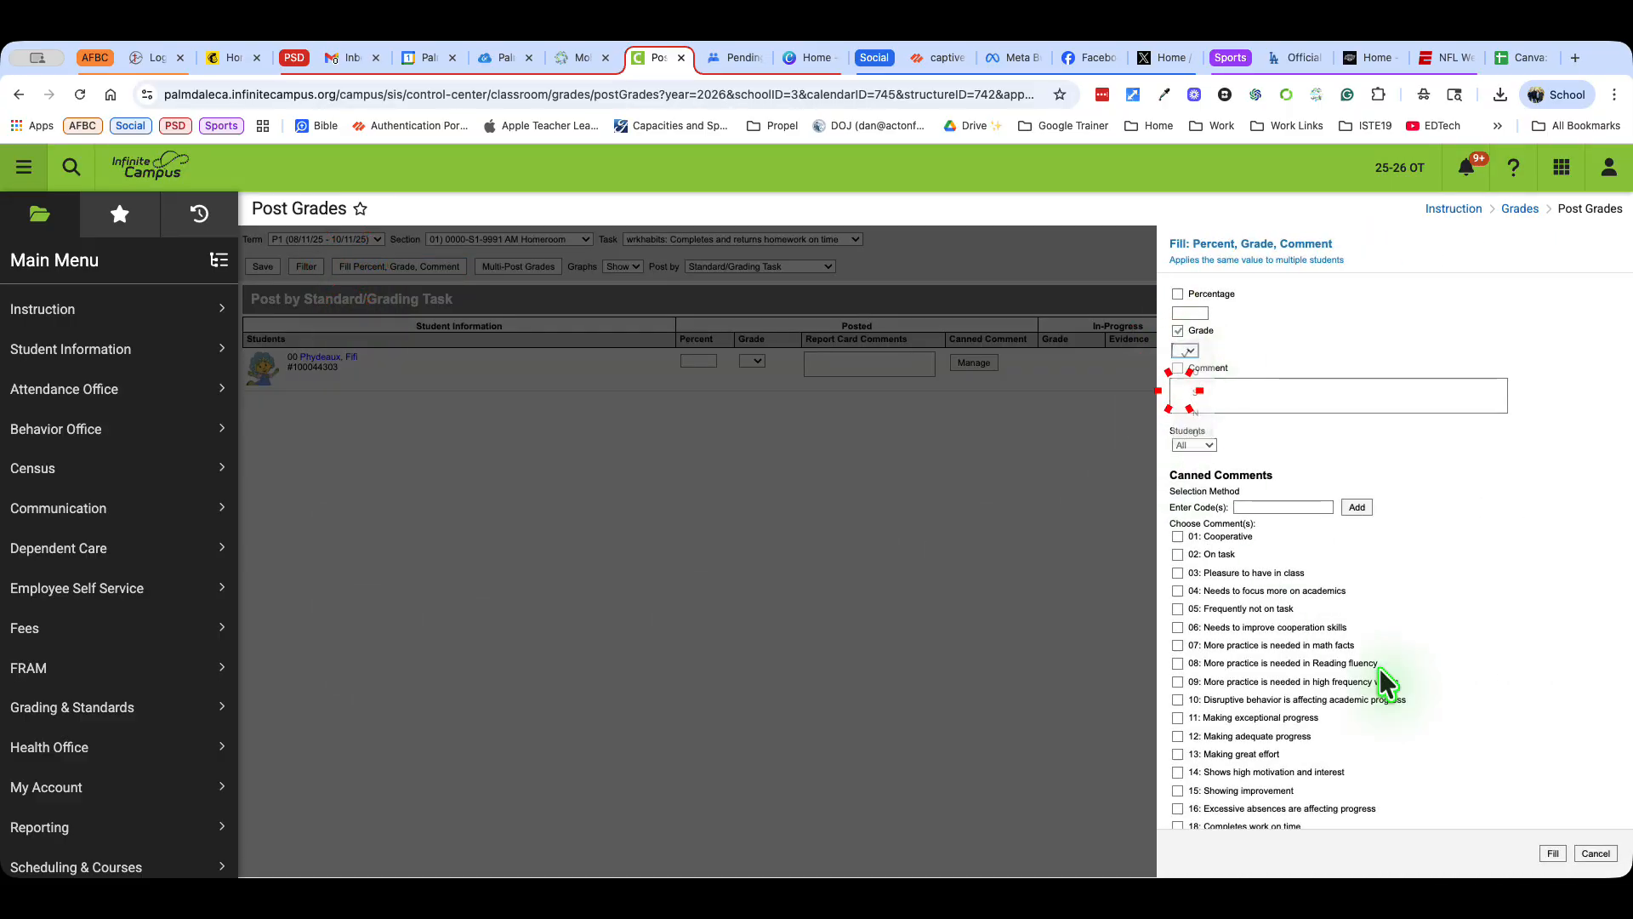
left_click(1552, 854)
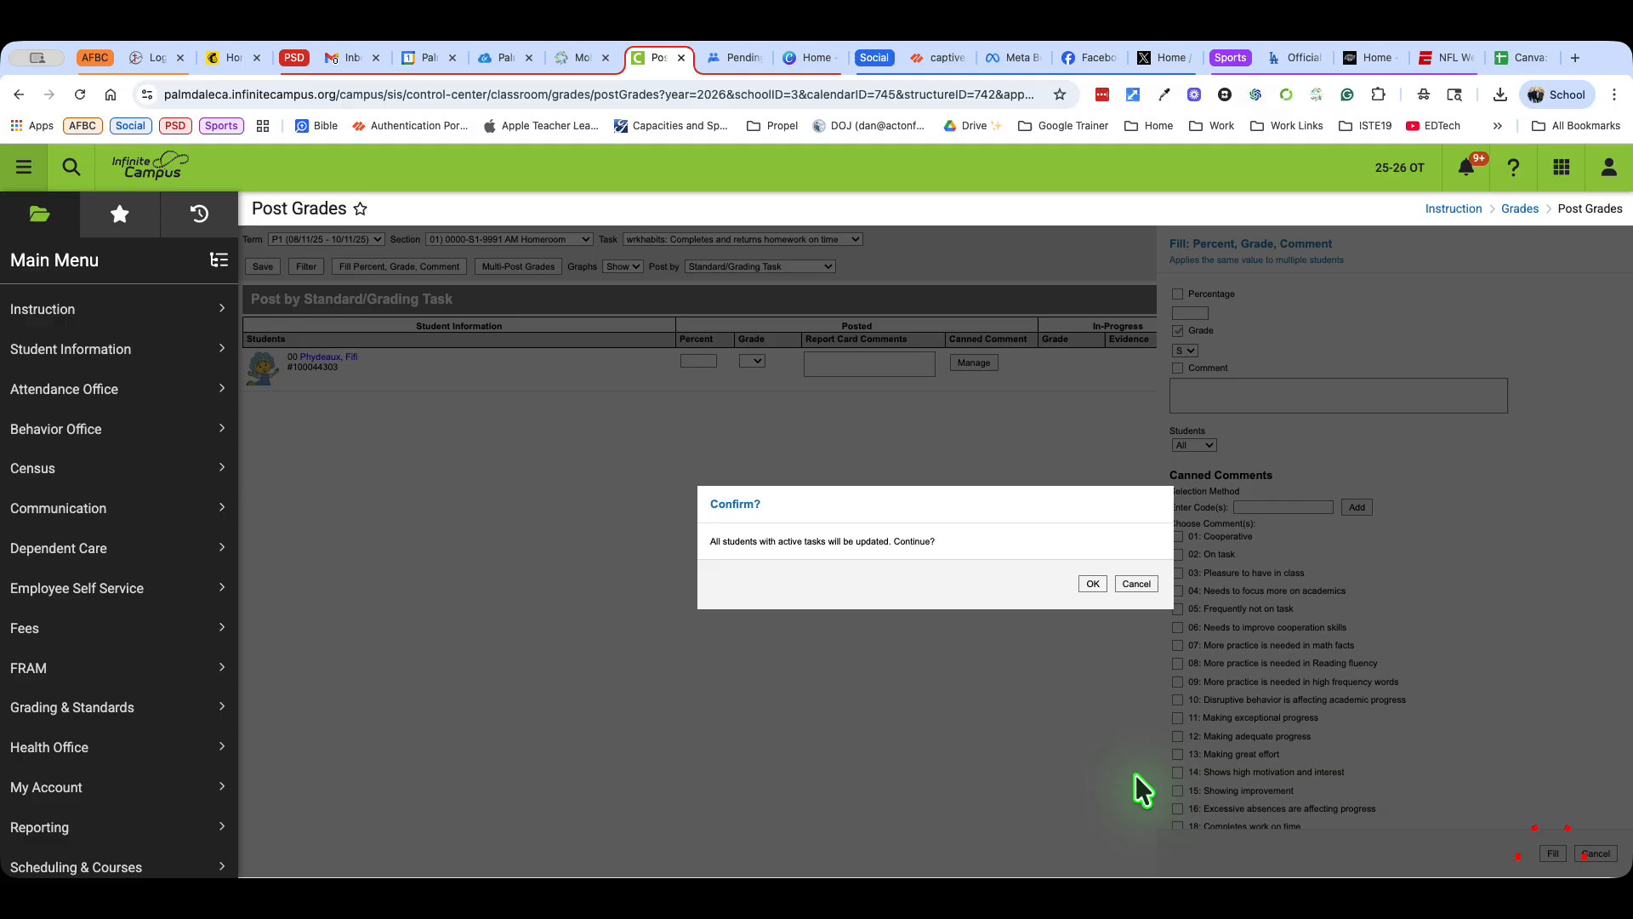
left_click(1092, 583)
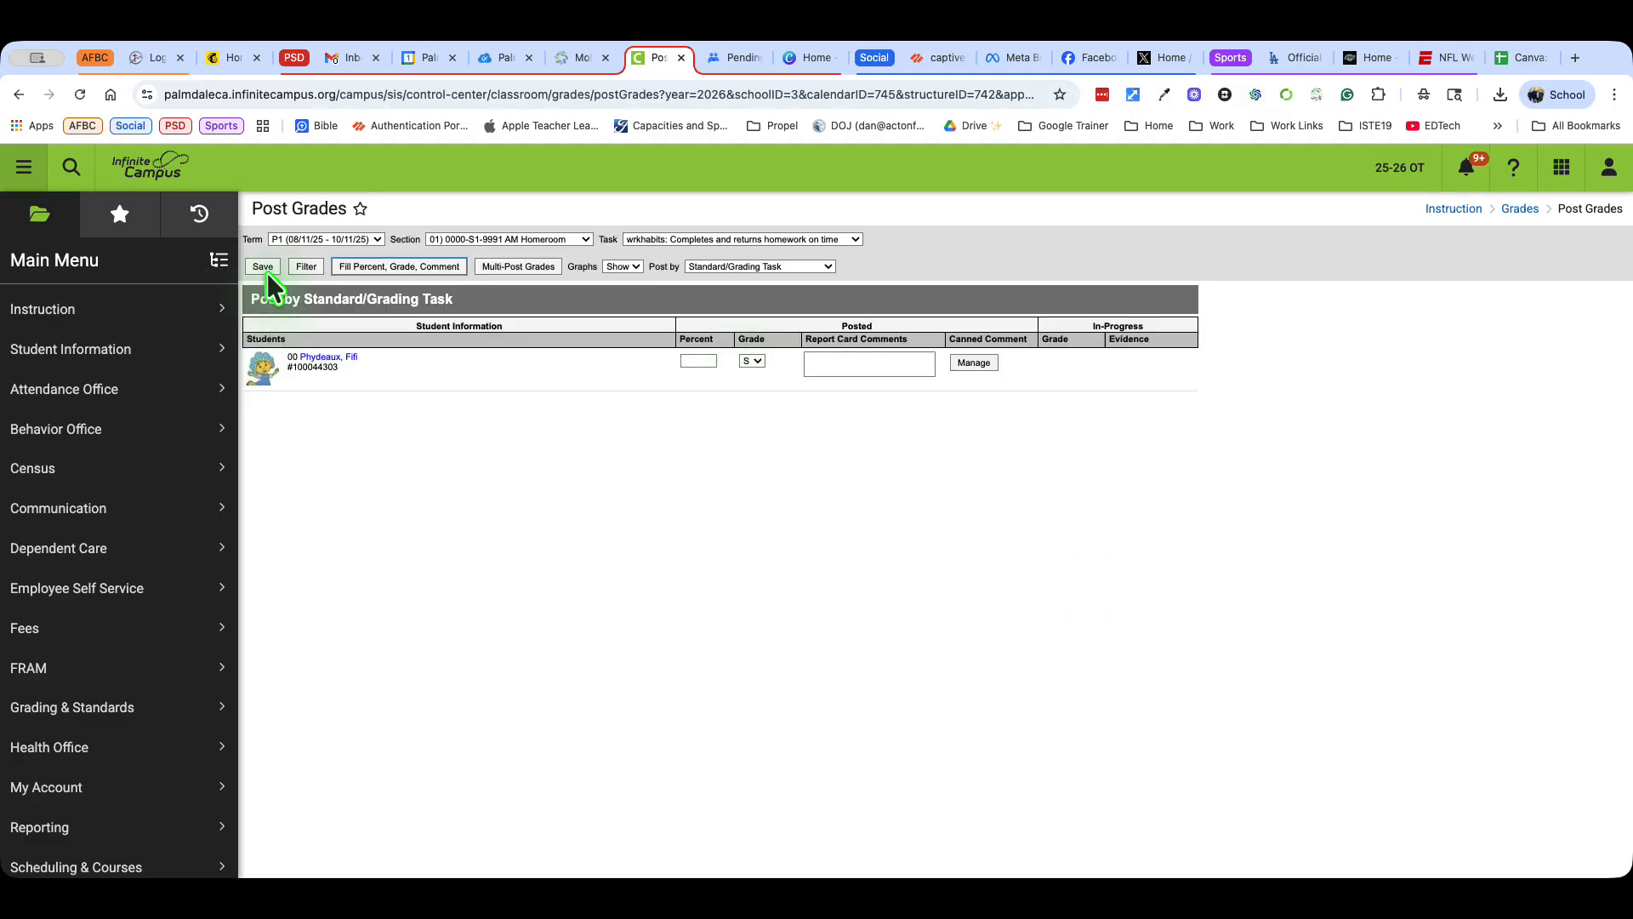
mouse_move(457, 296)
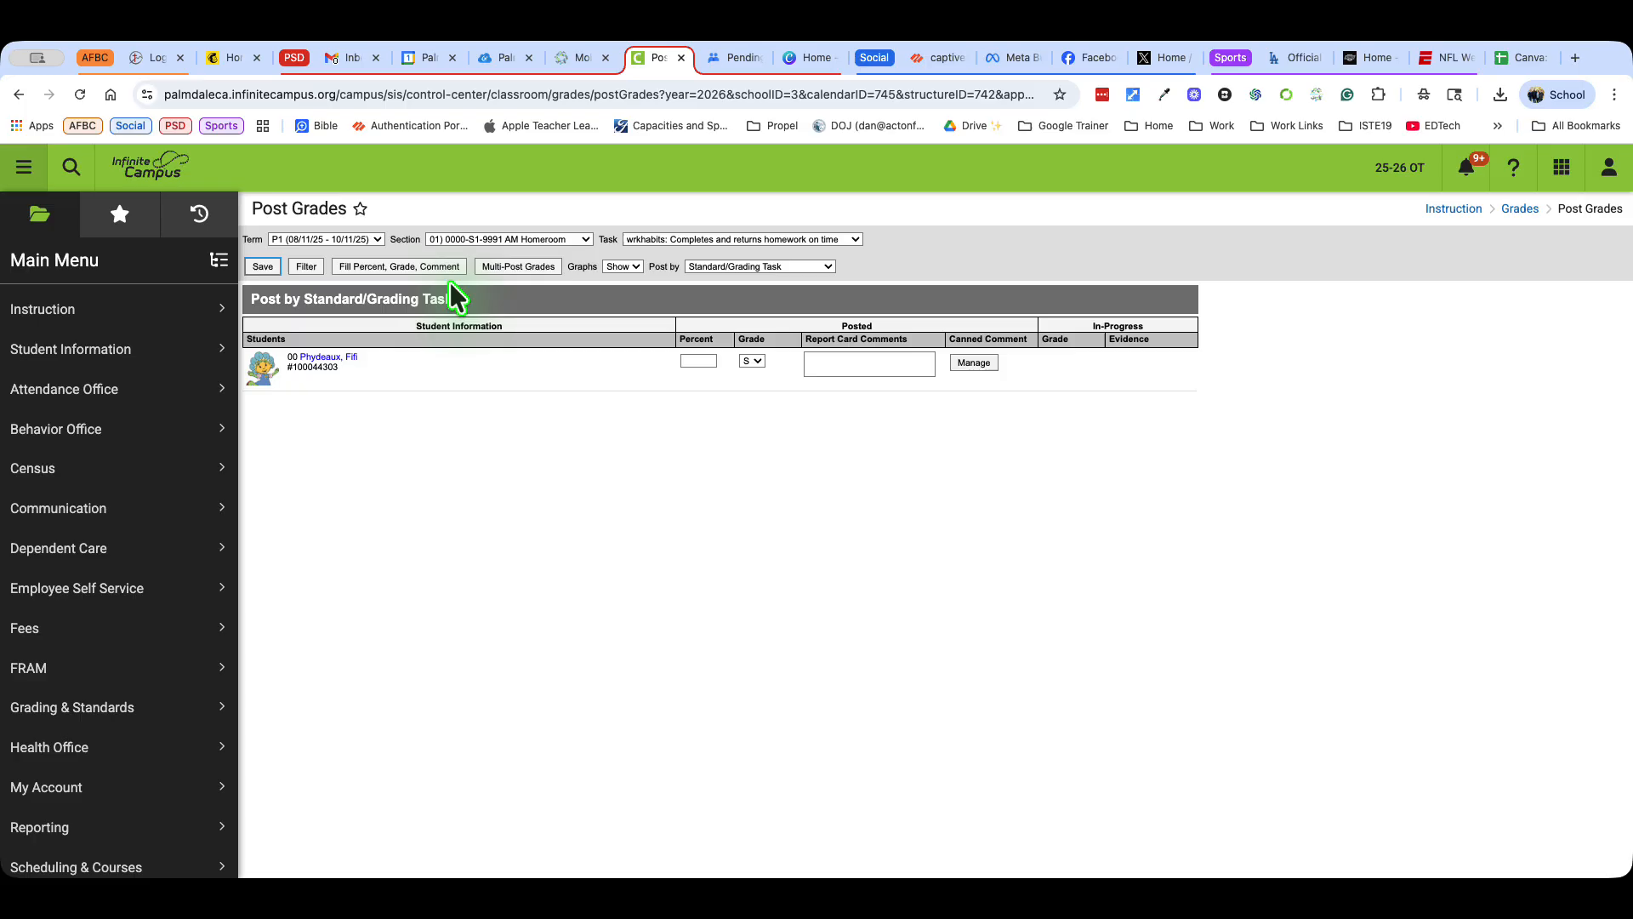
left_click(509, 238)
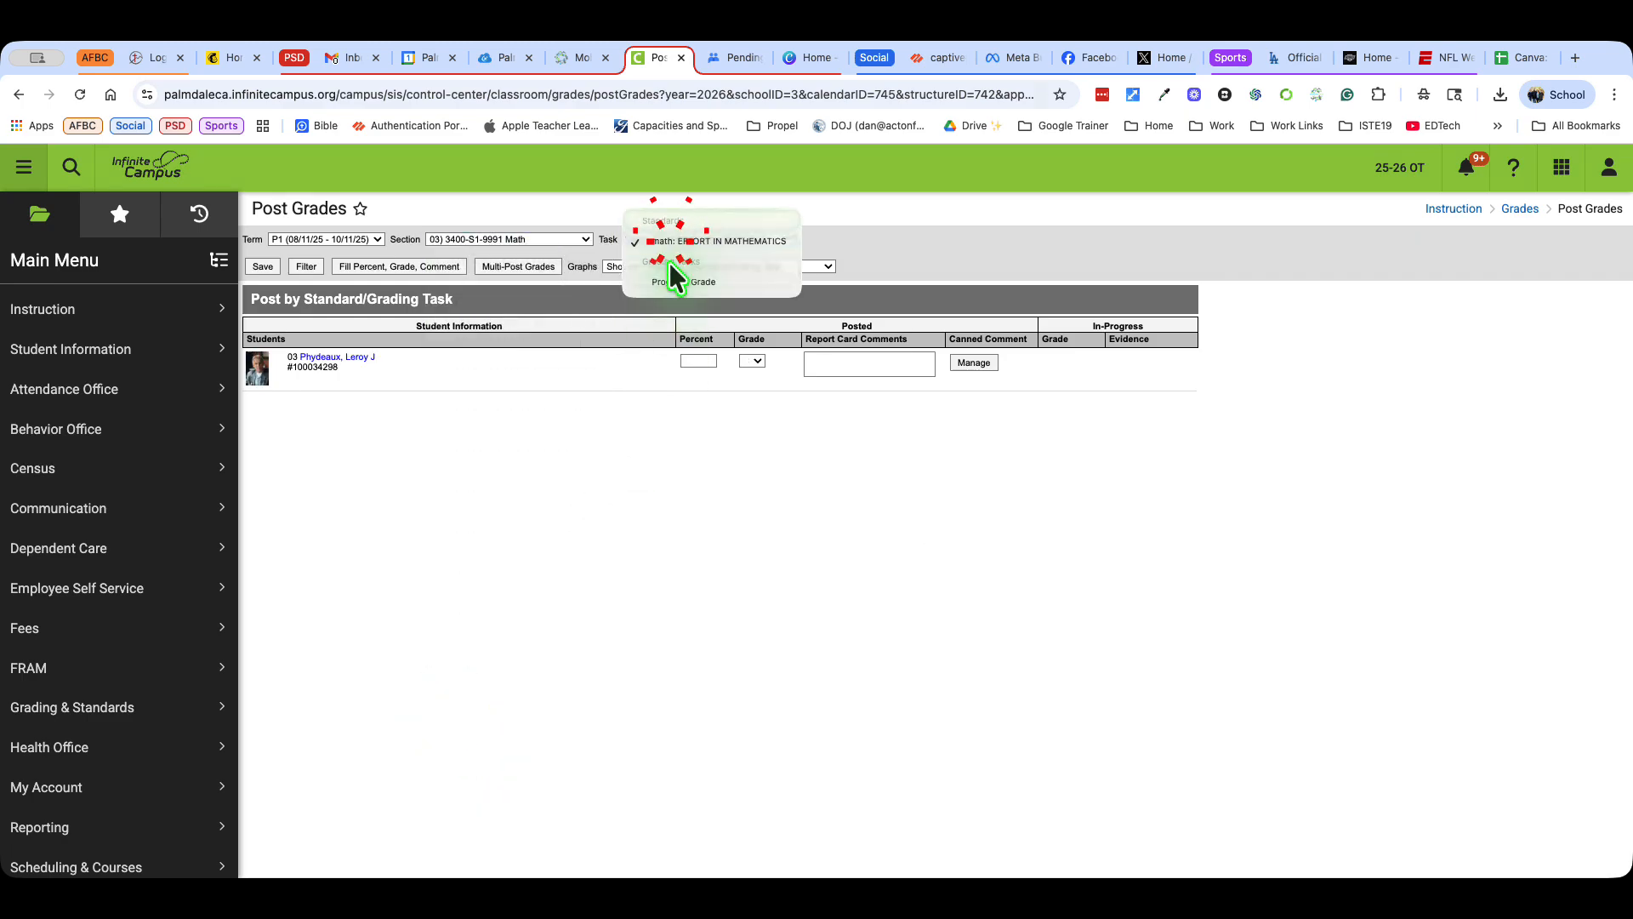
Fill Effort in Mathematics with grade S and the comment 'Work on your multiplication facts'
left_click(679, 282)
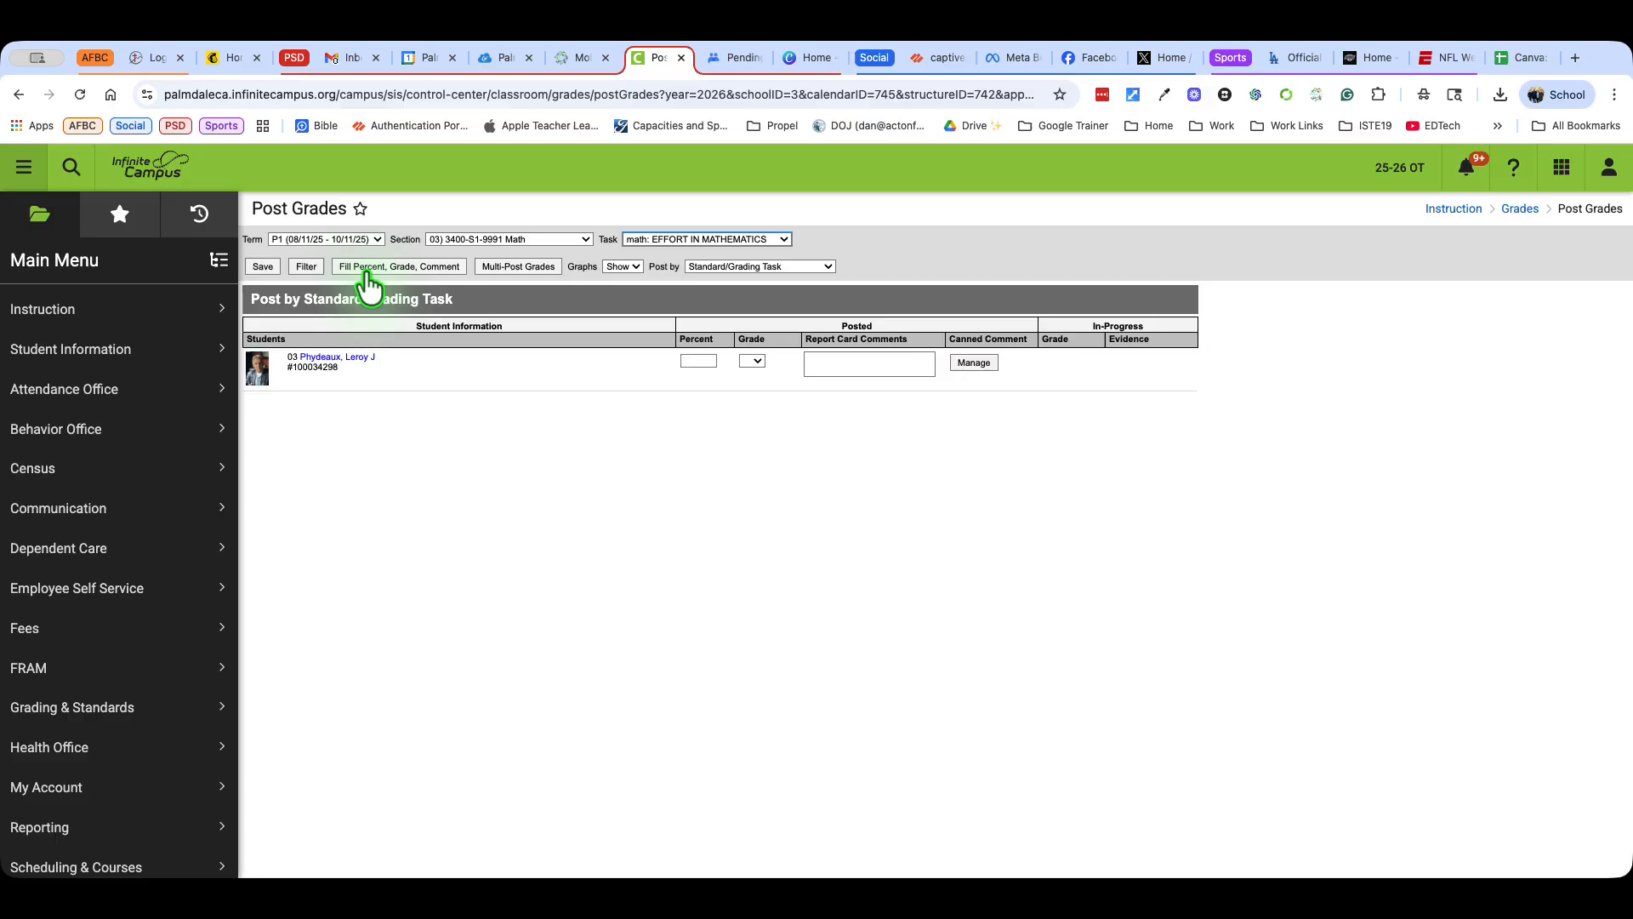
left_click(399, 265)
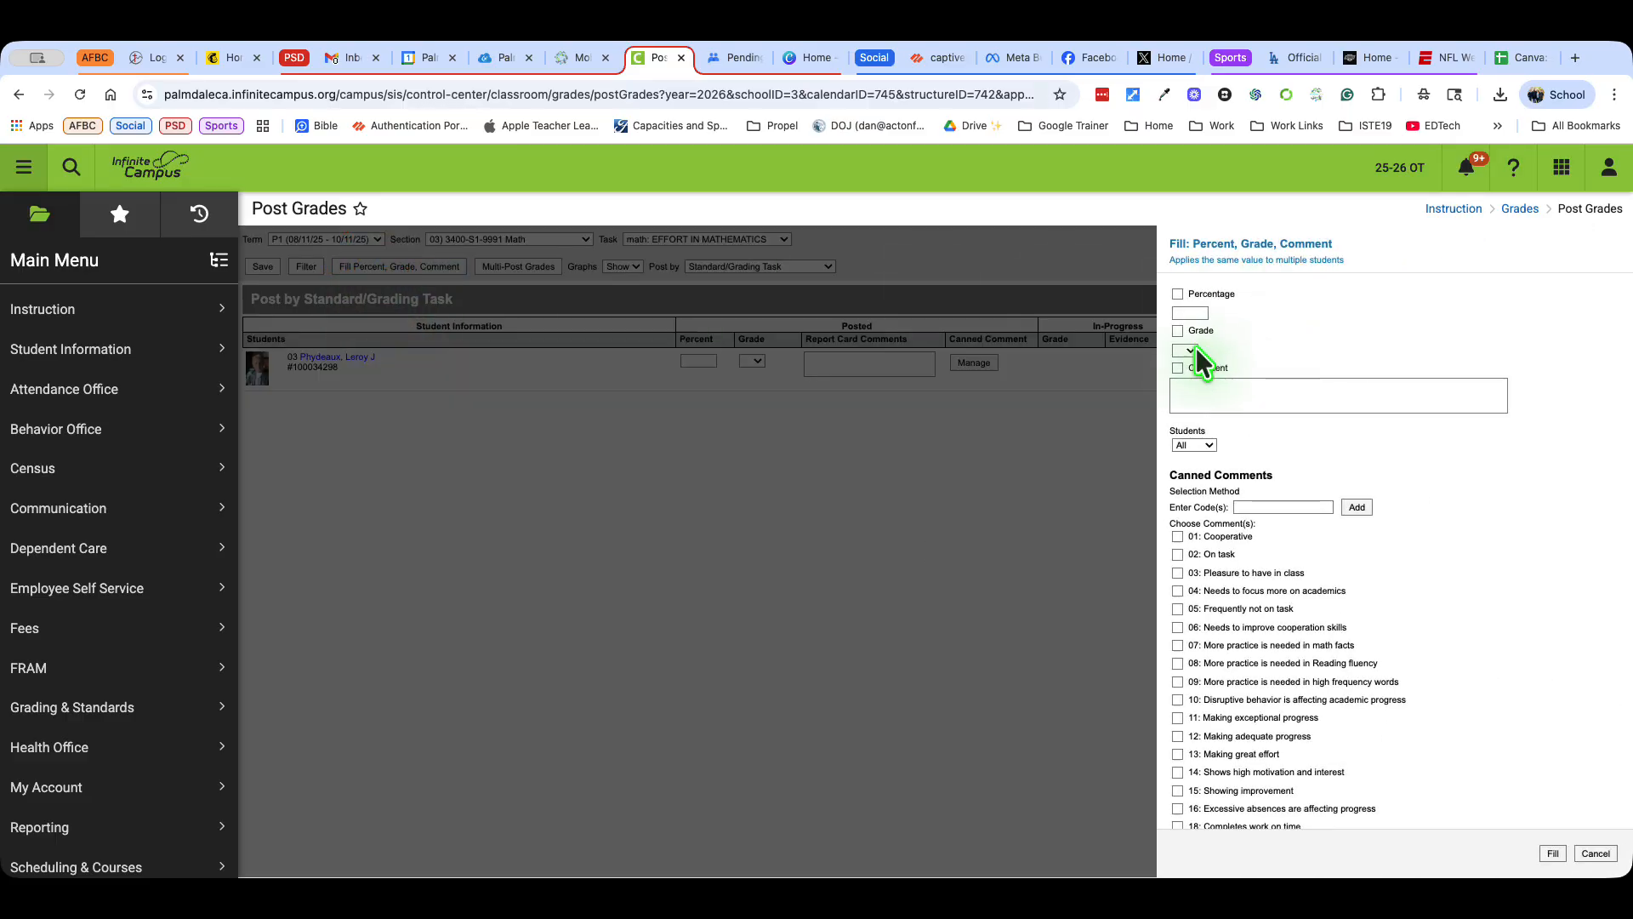
left_click(1191, 350)
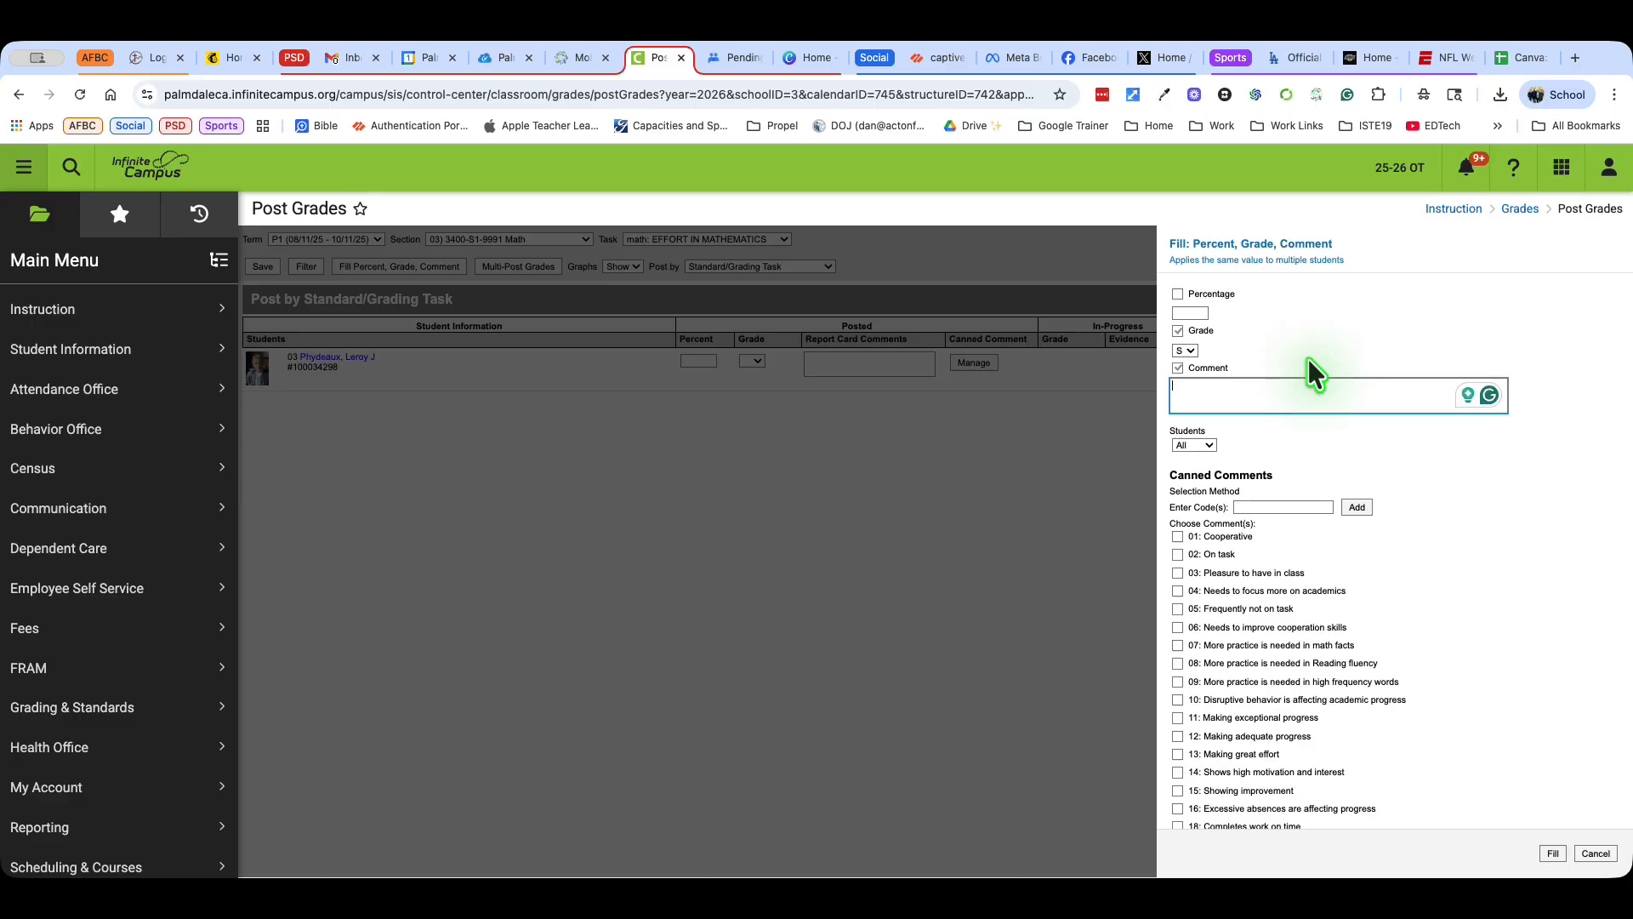
type("Qoe")
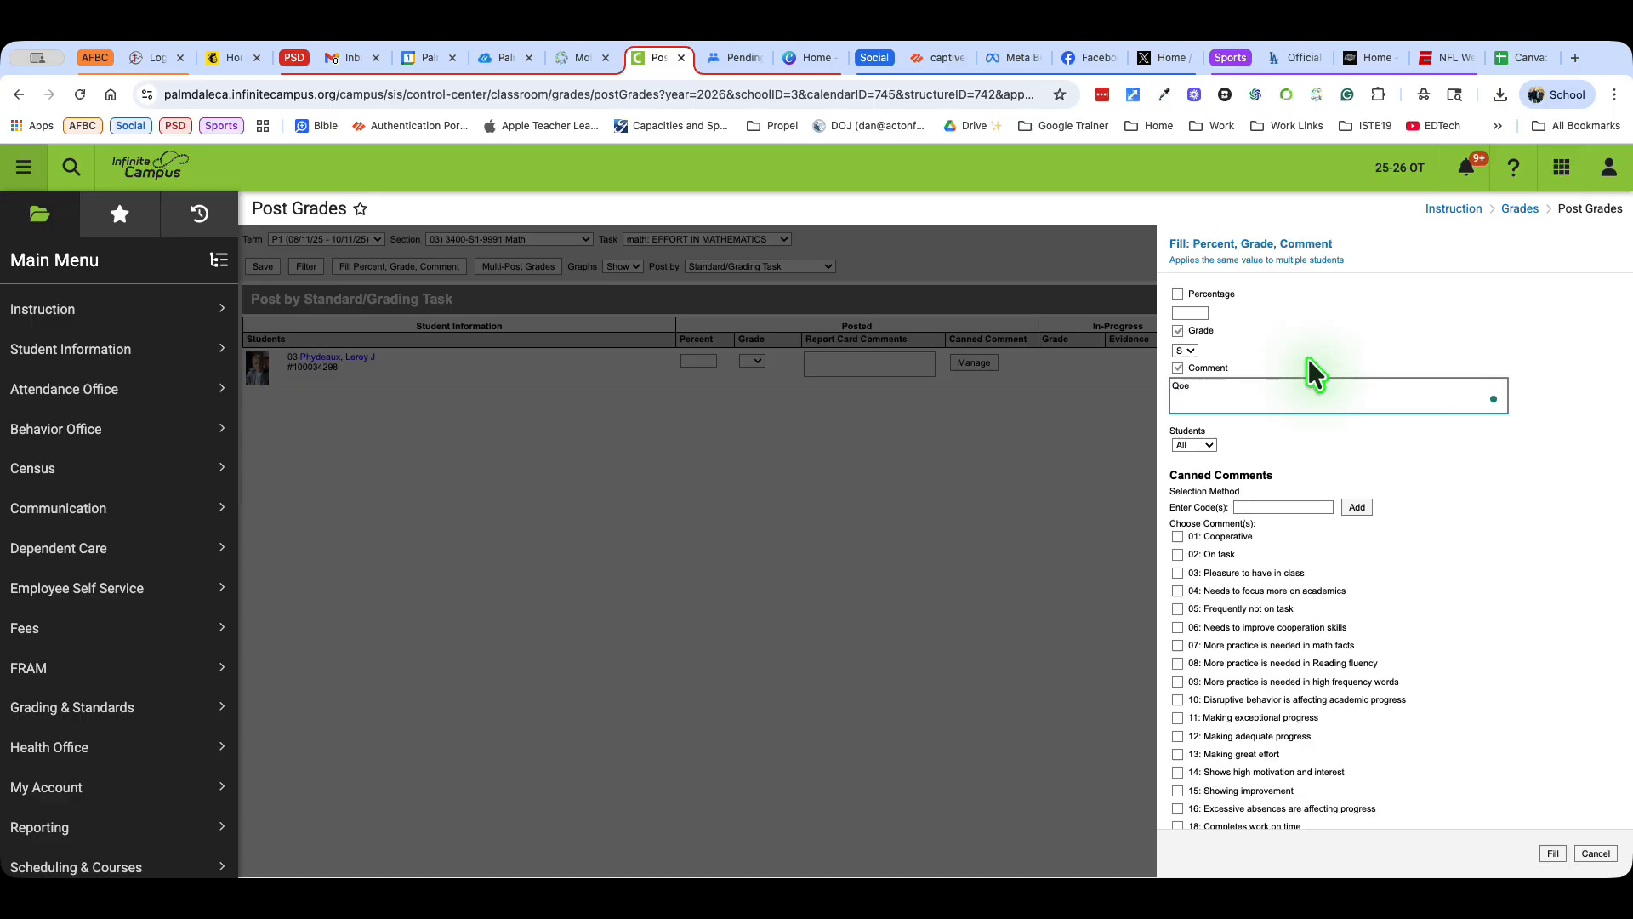
type("Work on")
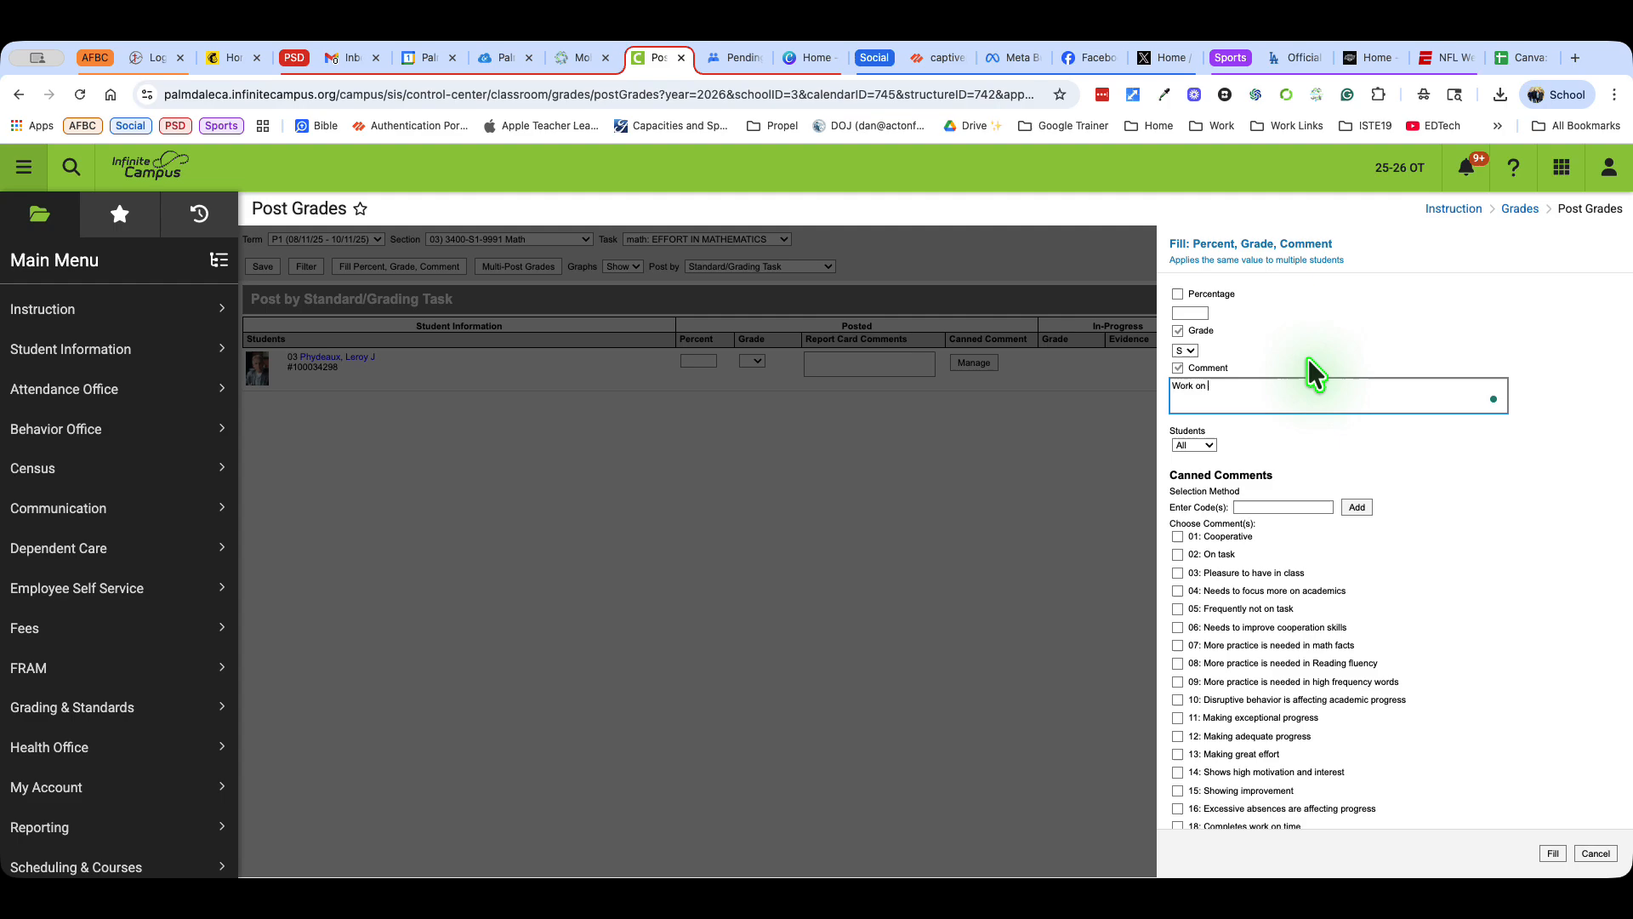
type("your multiplication sk")
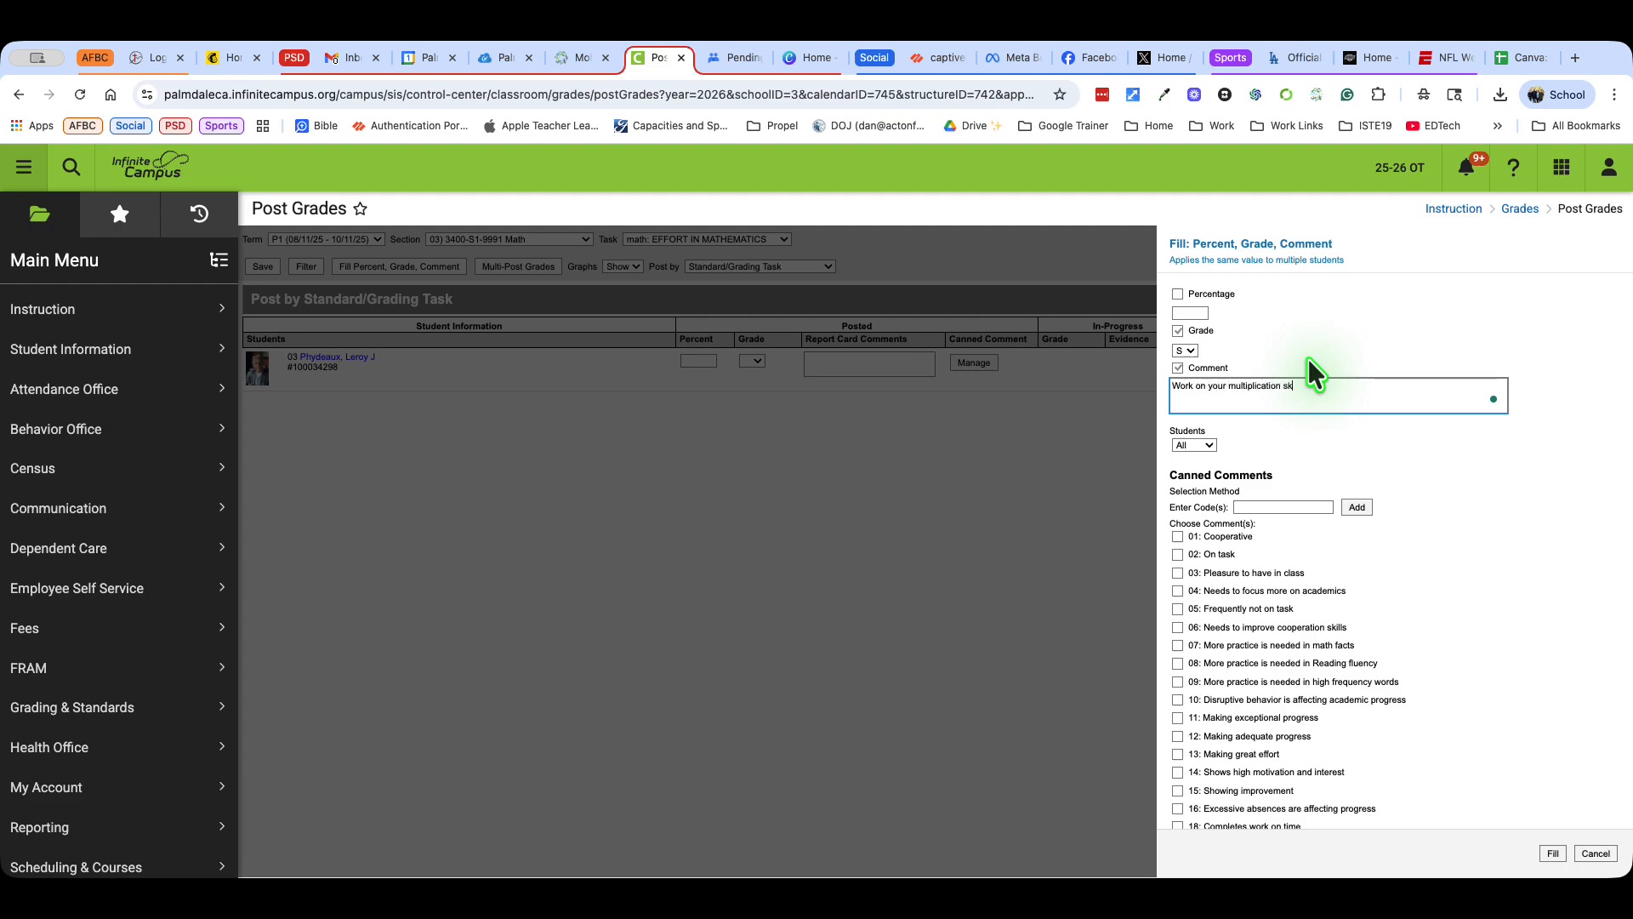
key("Backspace")
type("fact")
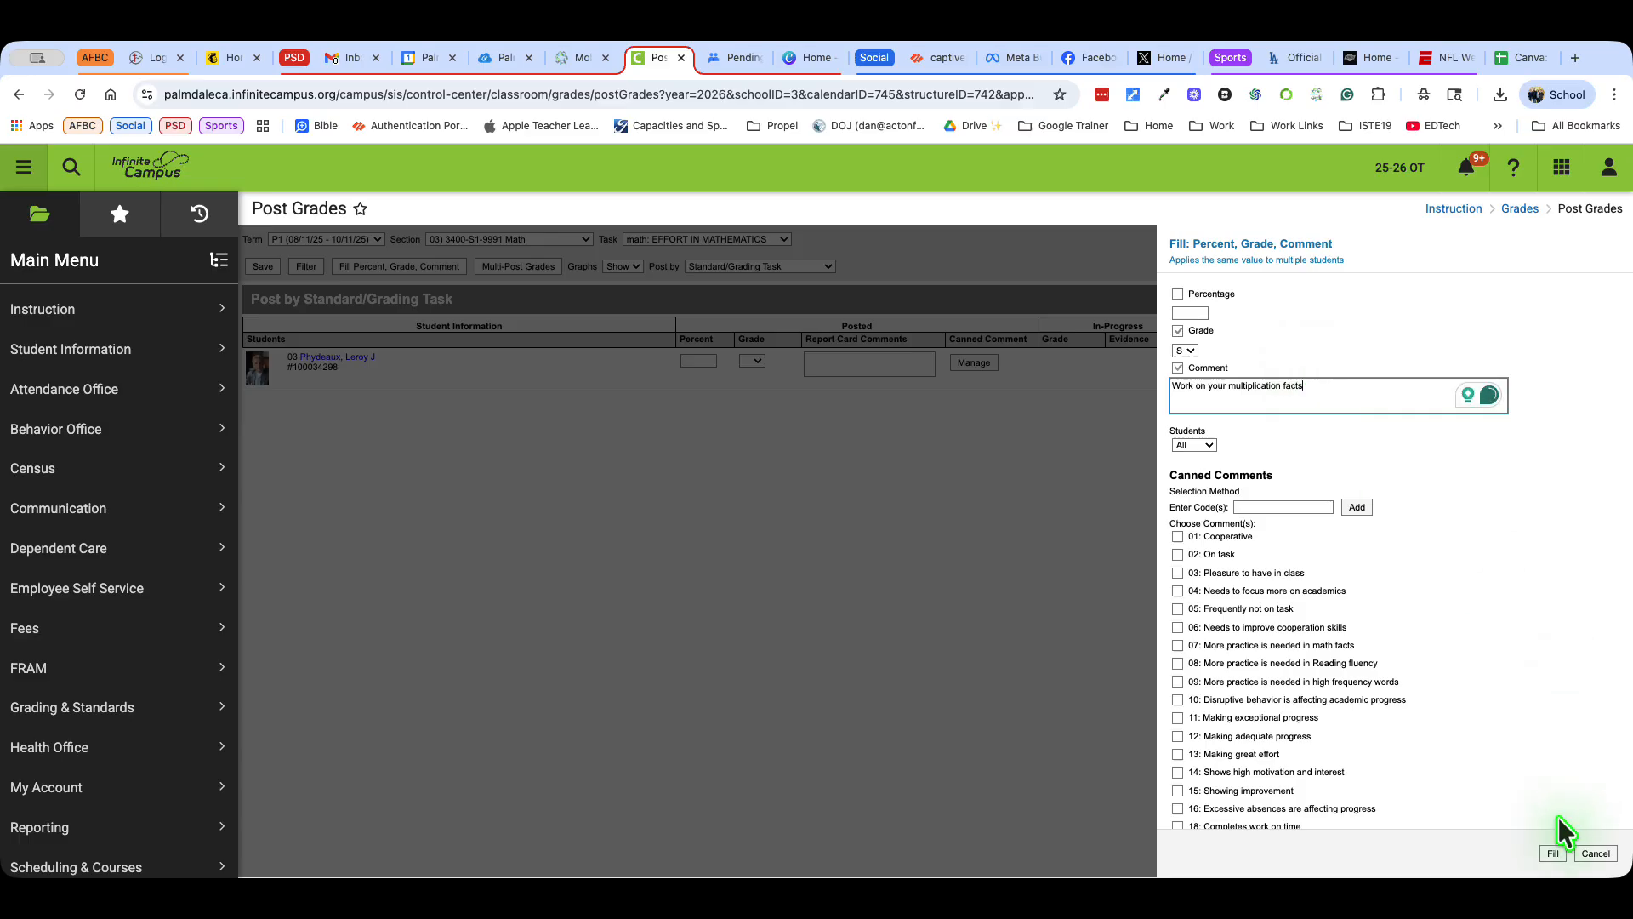
left_click(1553, 854)
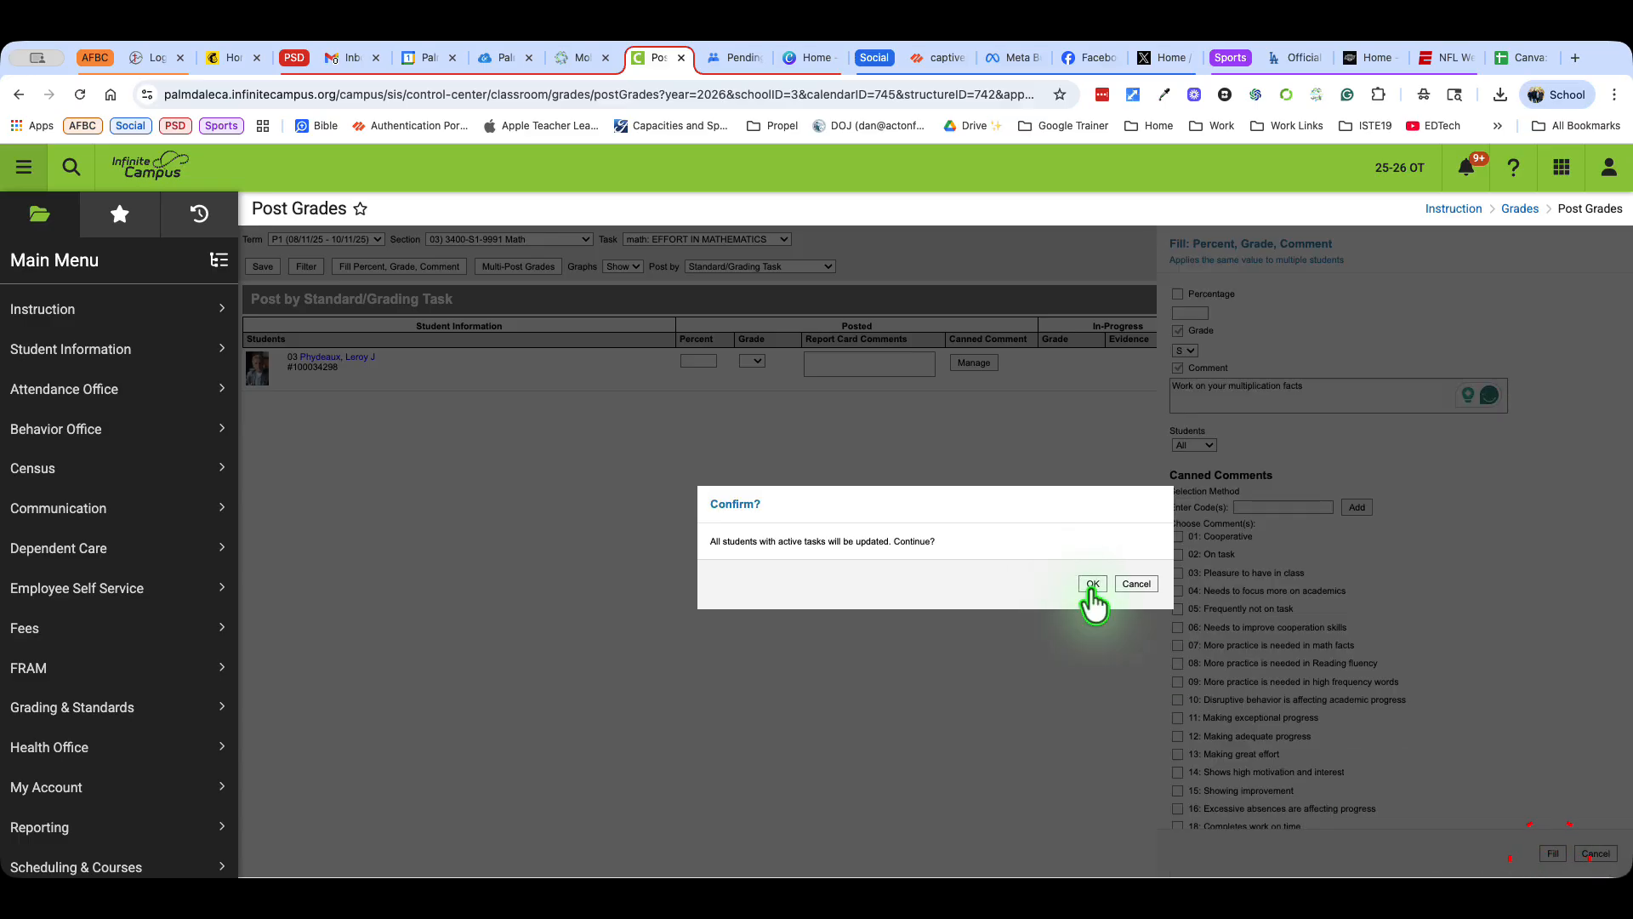
left_click(1092, 584)
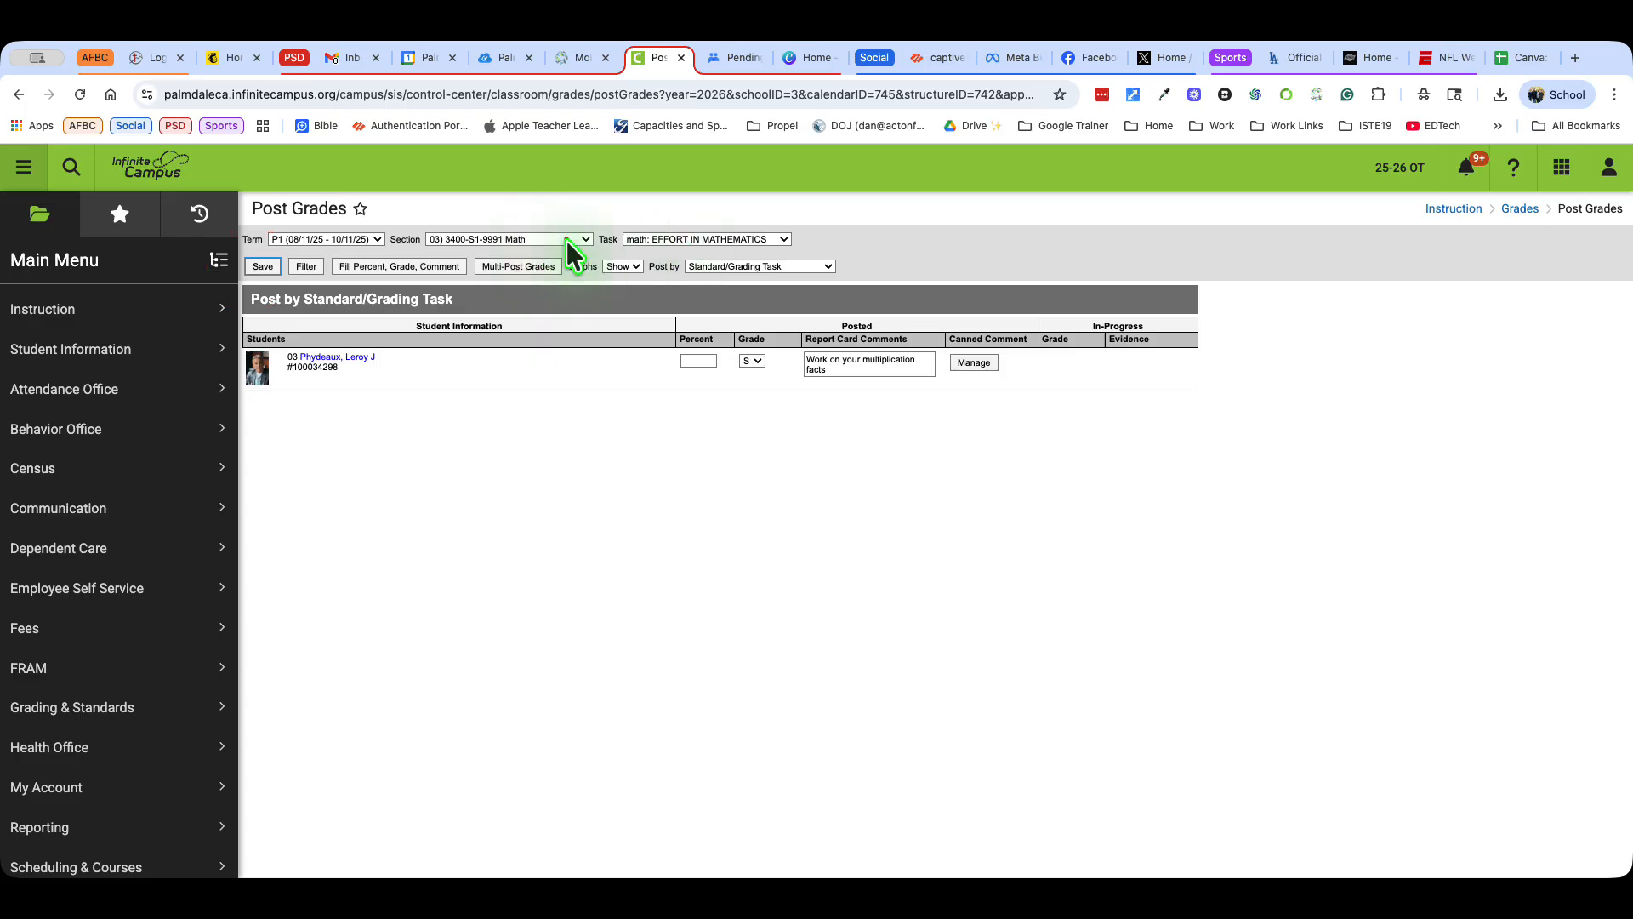
View the posted Progress Grade task and go to the student's Student Information summary
left_click(758, 266)
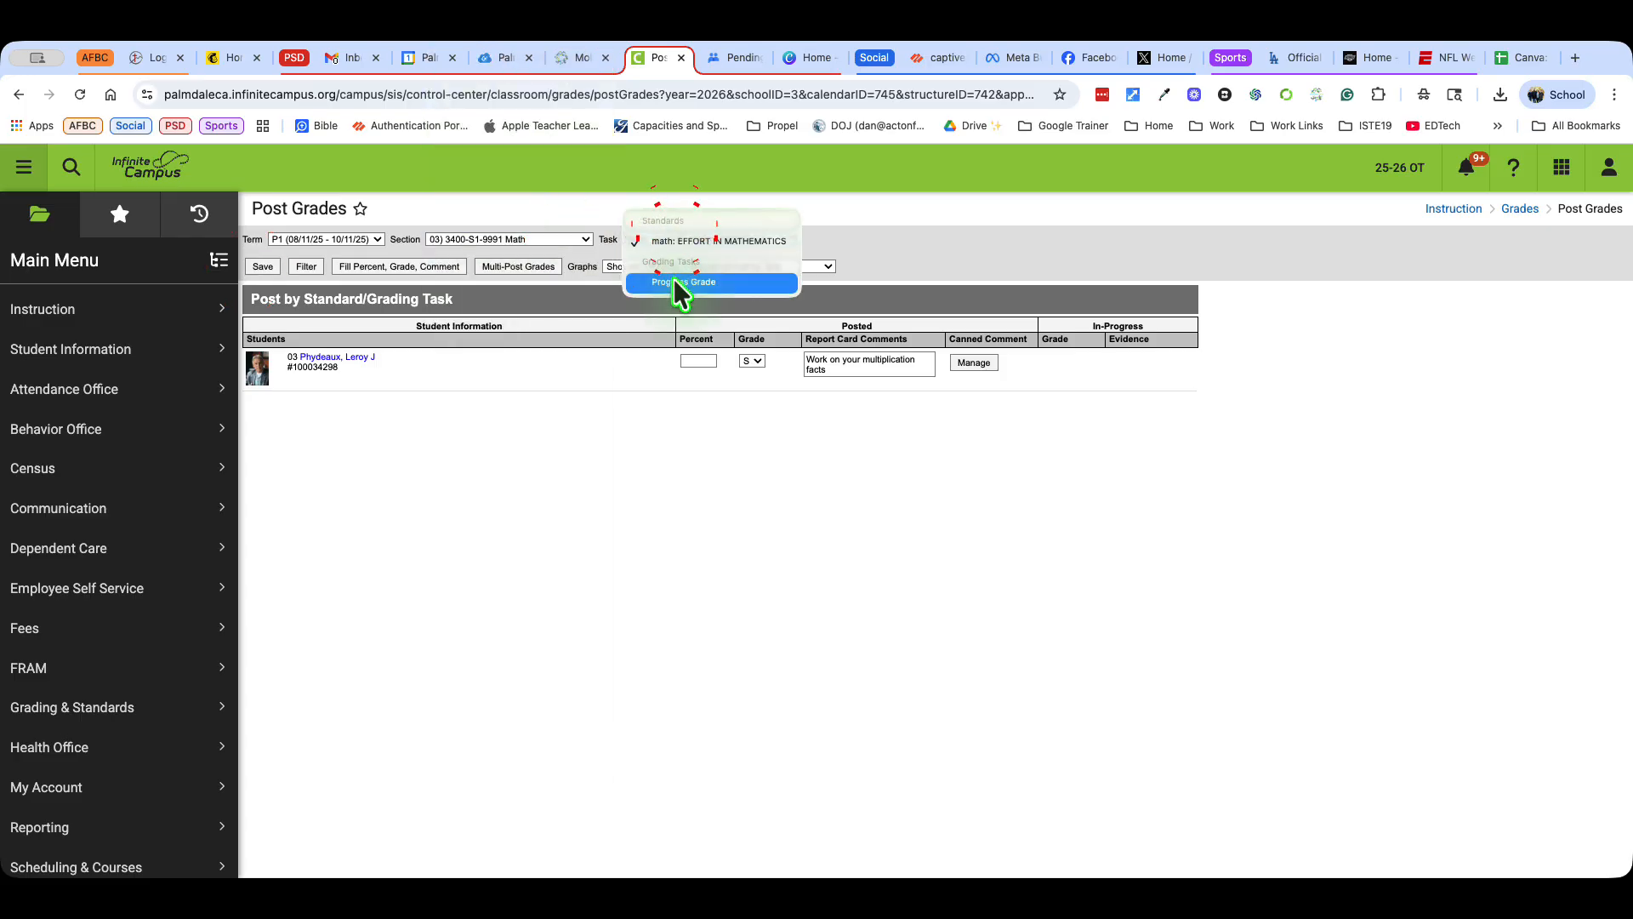
left_click(689, 282)
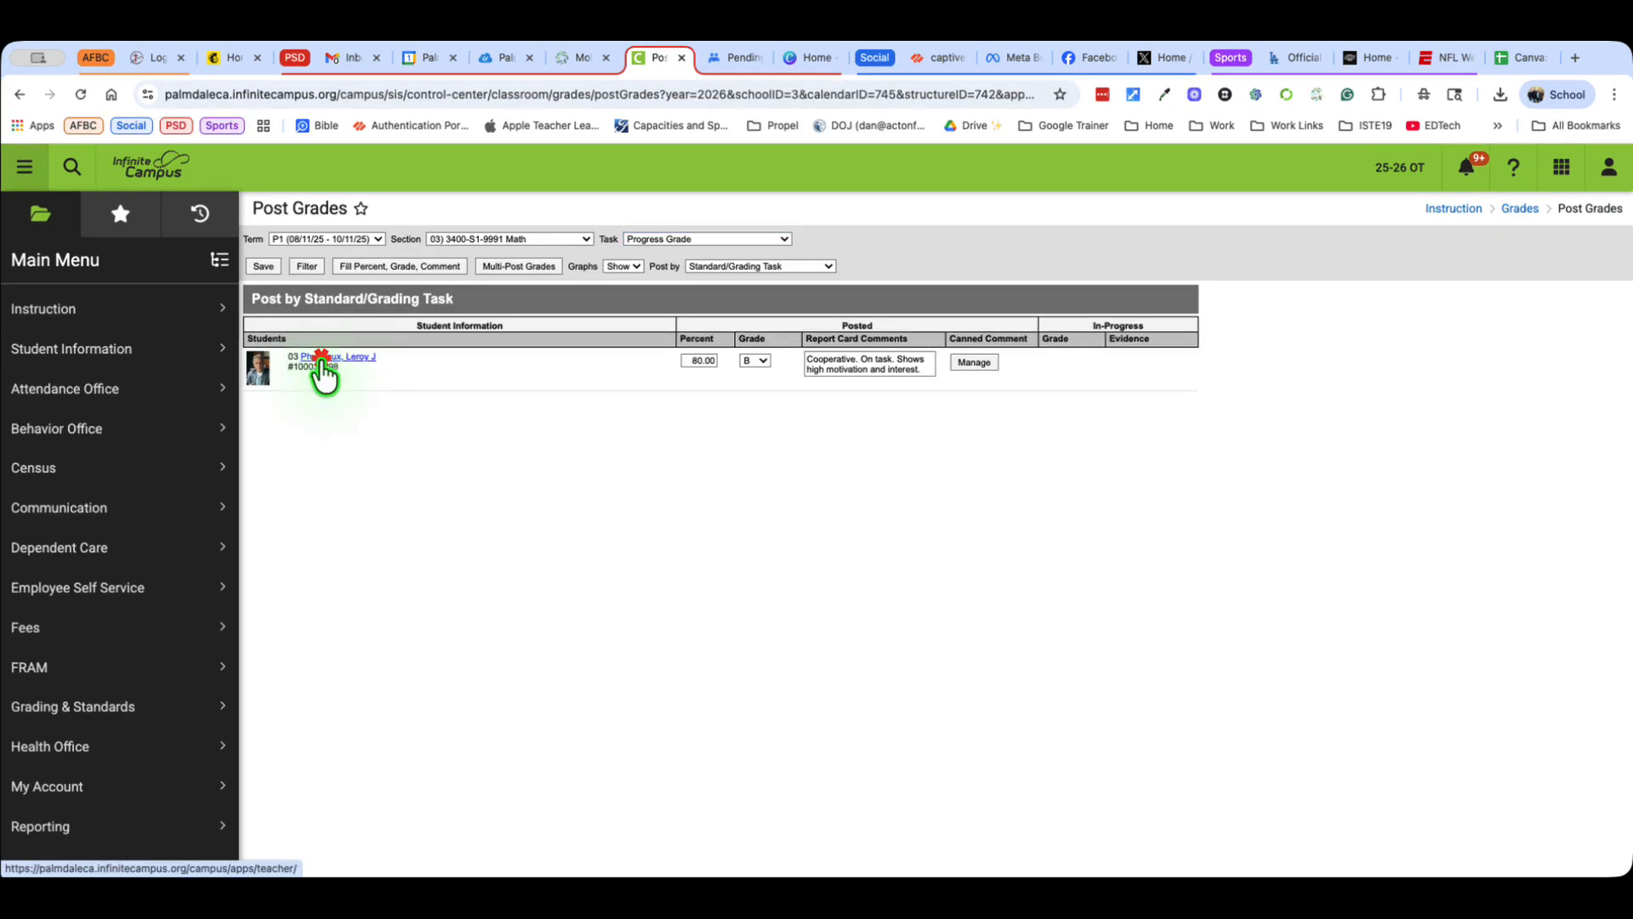
left_click(335, 357)
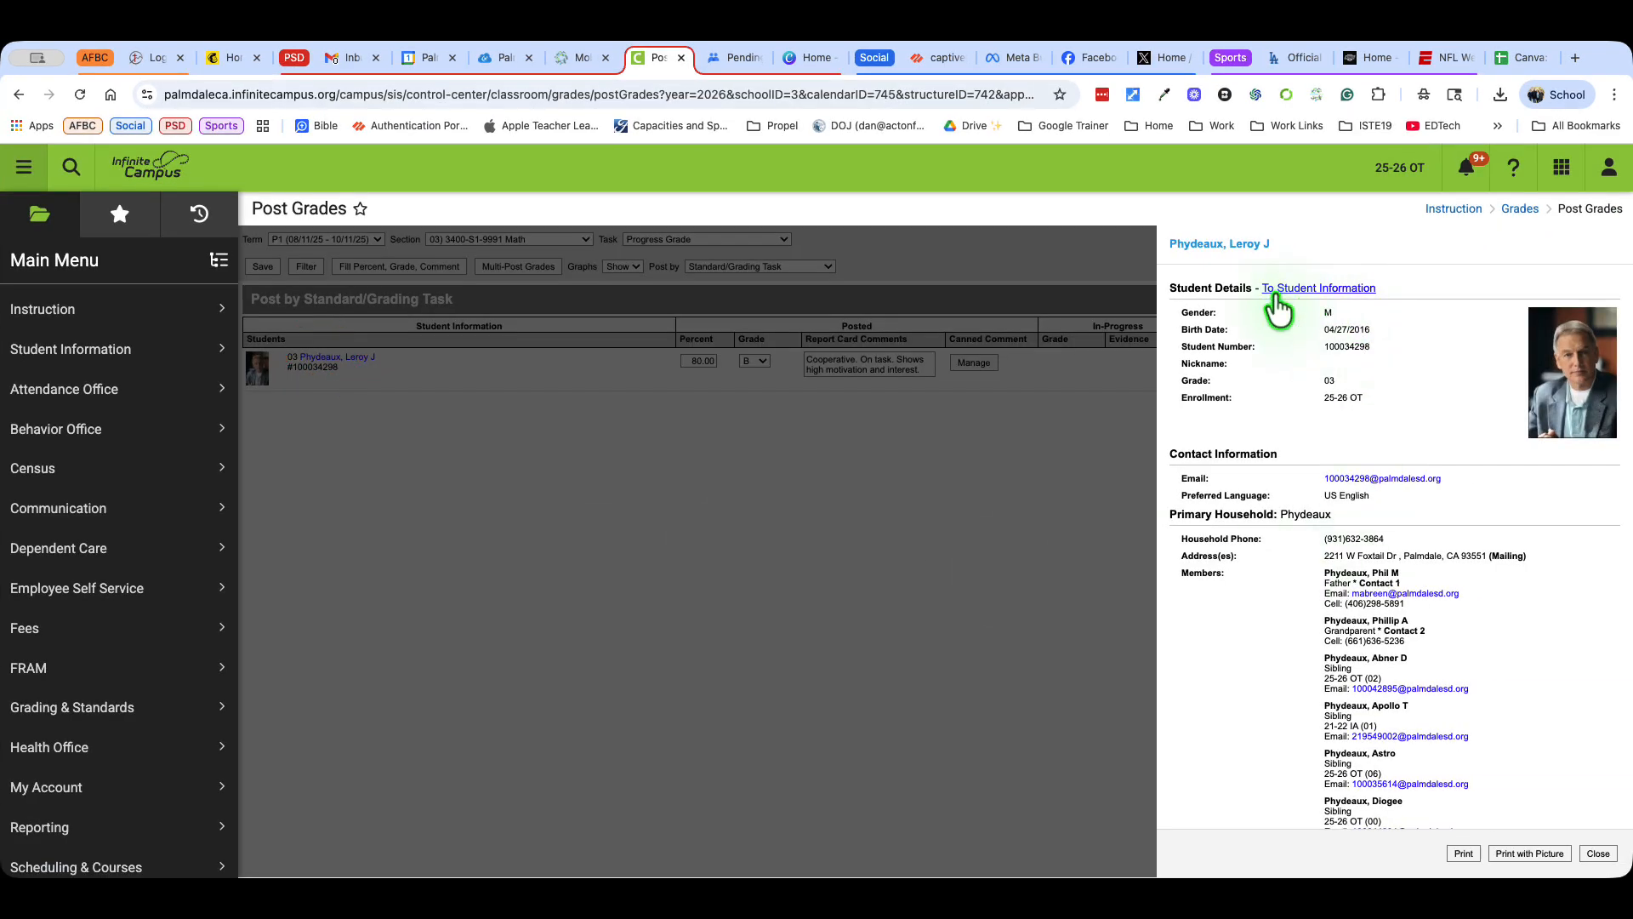
left_click(1318, 288)
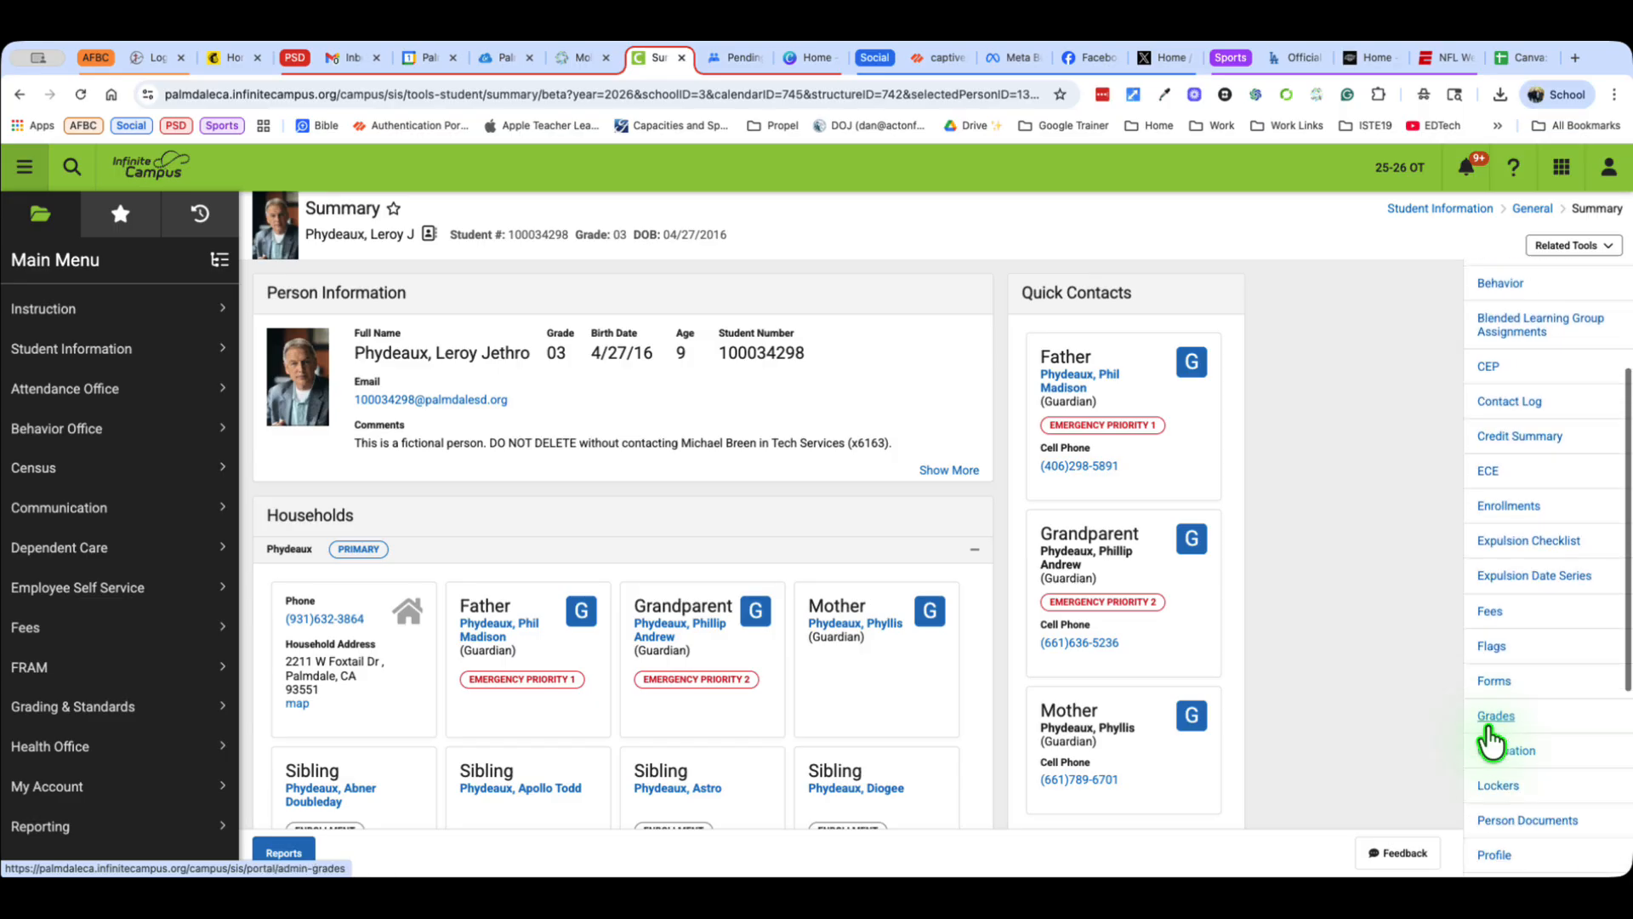
Check the Math P1 grades S and 80% B on the Grades page and bring up the report card list
left_click(1495, 714)
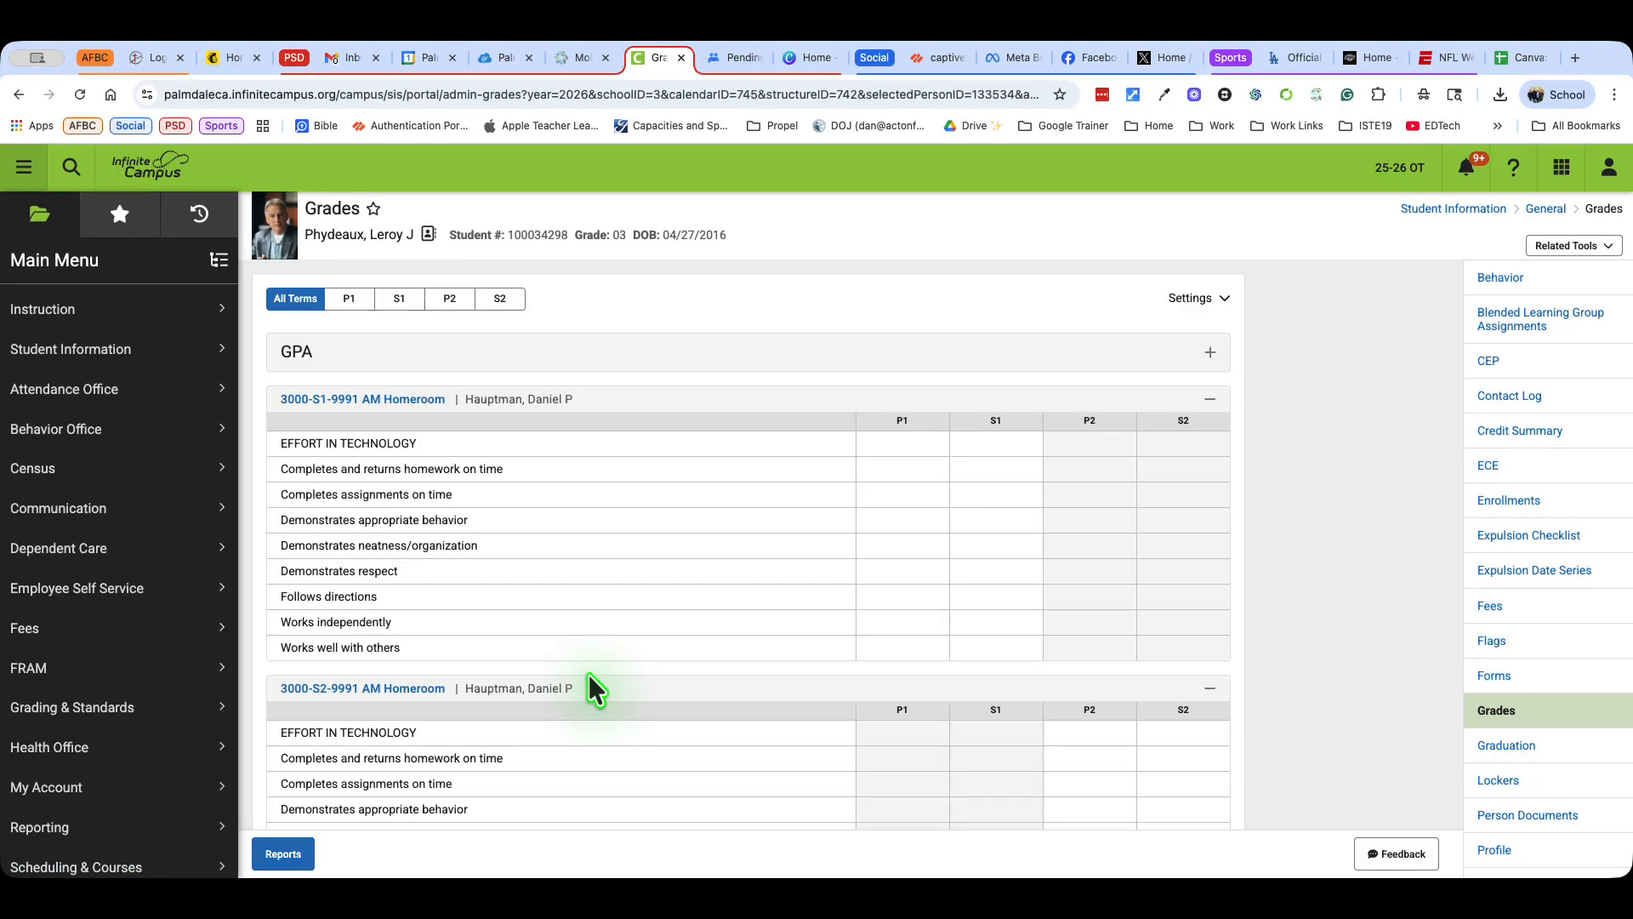
scroll("down", 3)
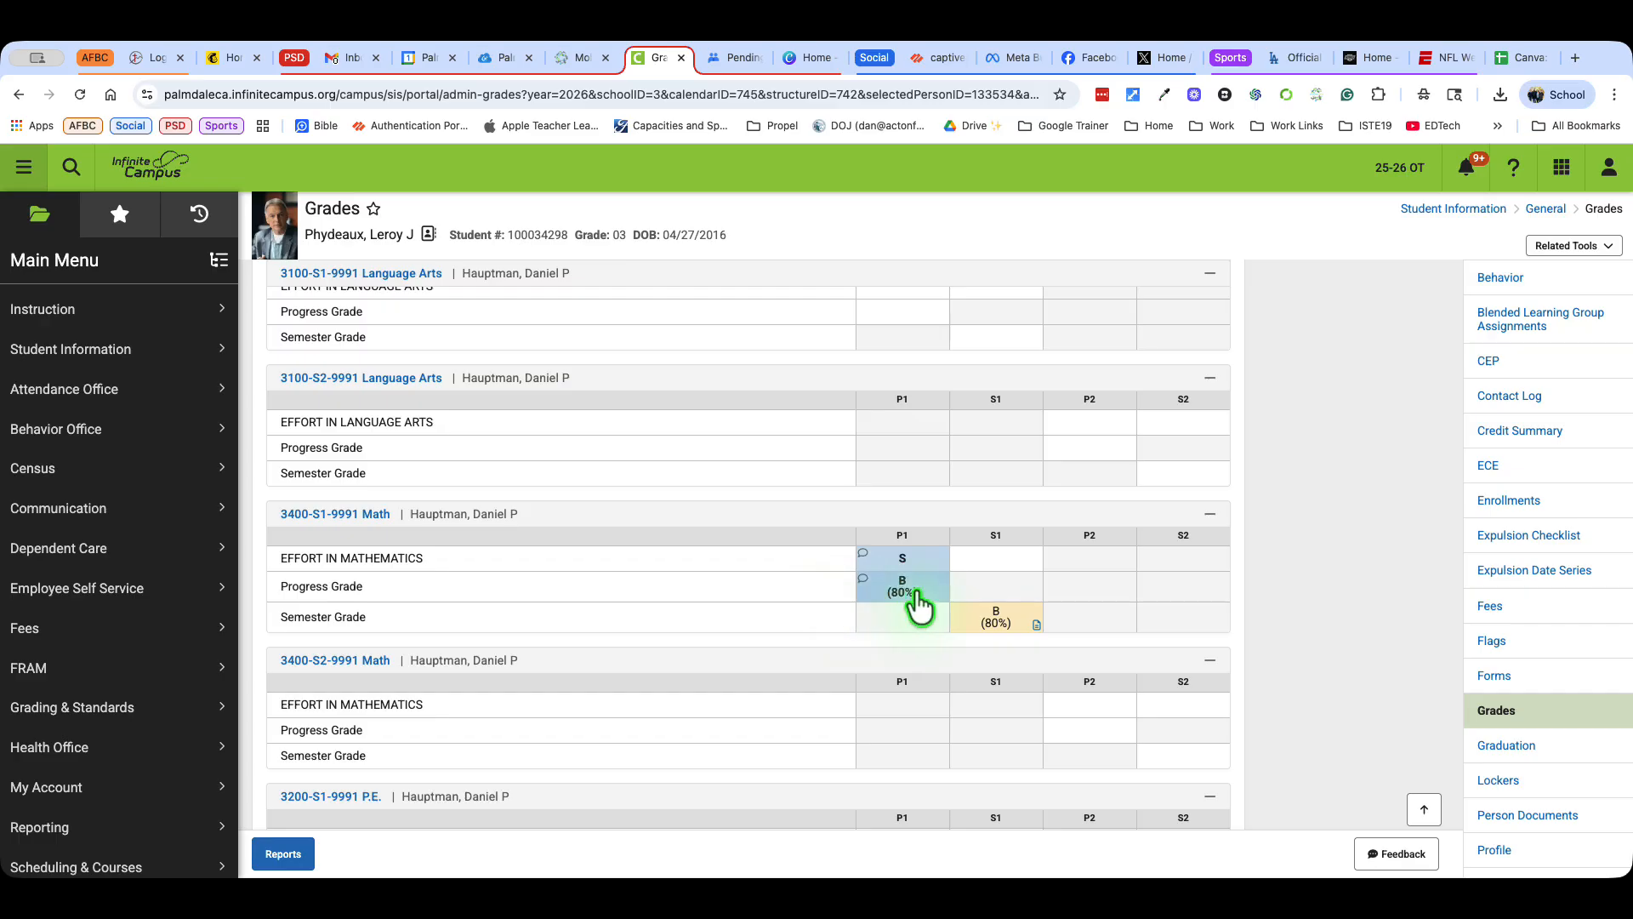
mouse_move(970, 629)
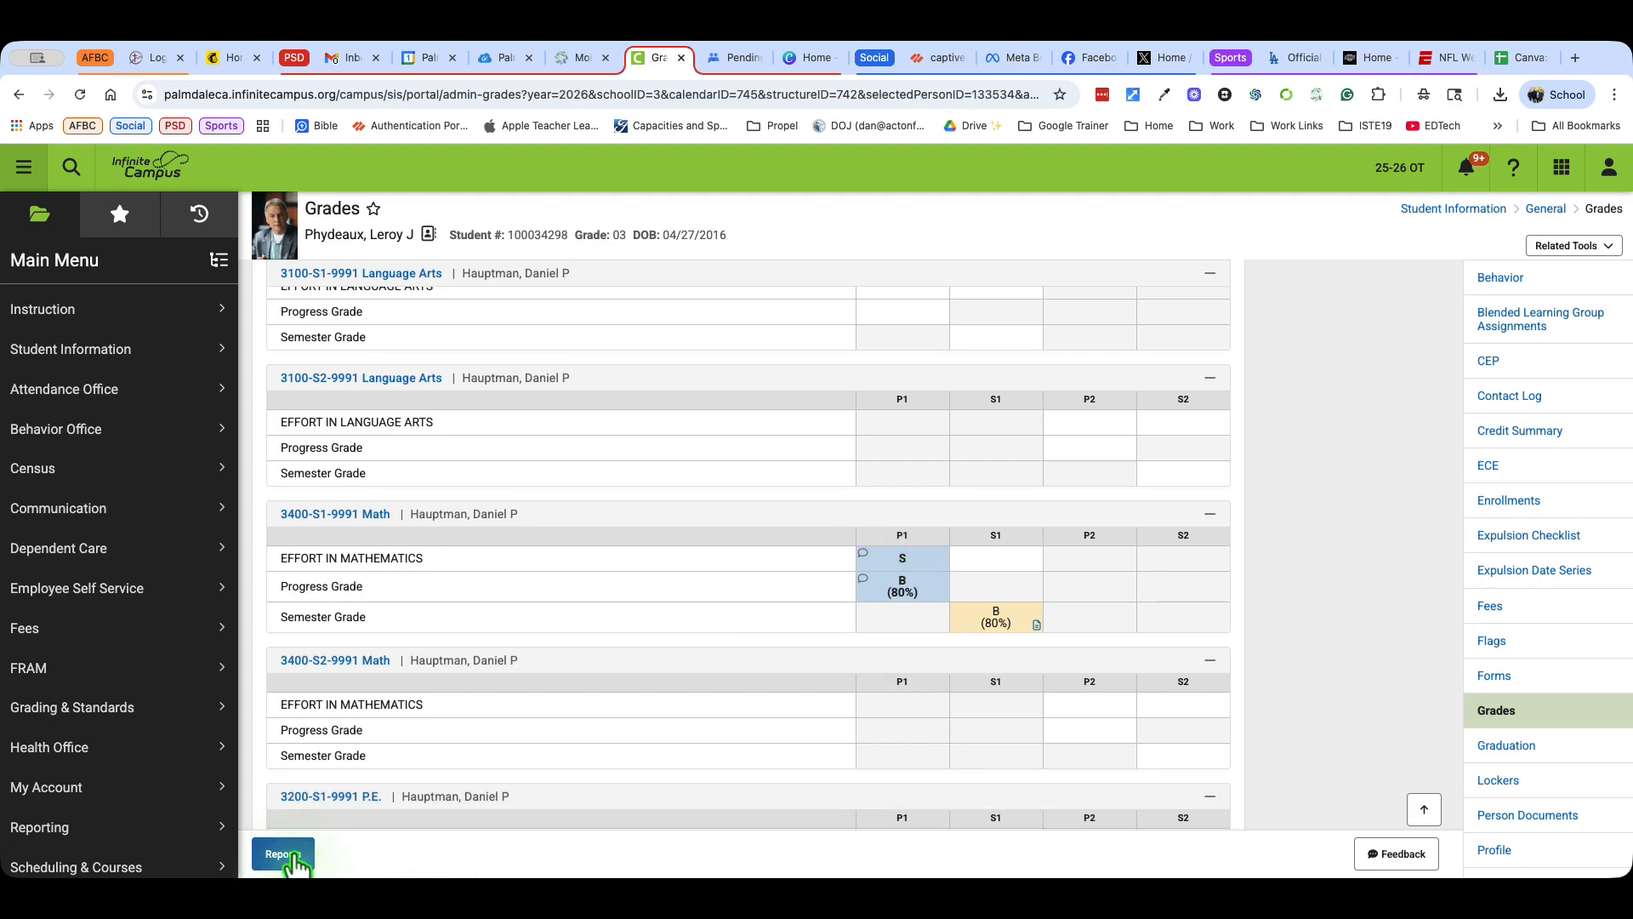
left_click(283, 854)
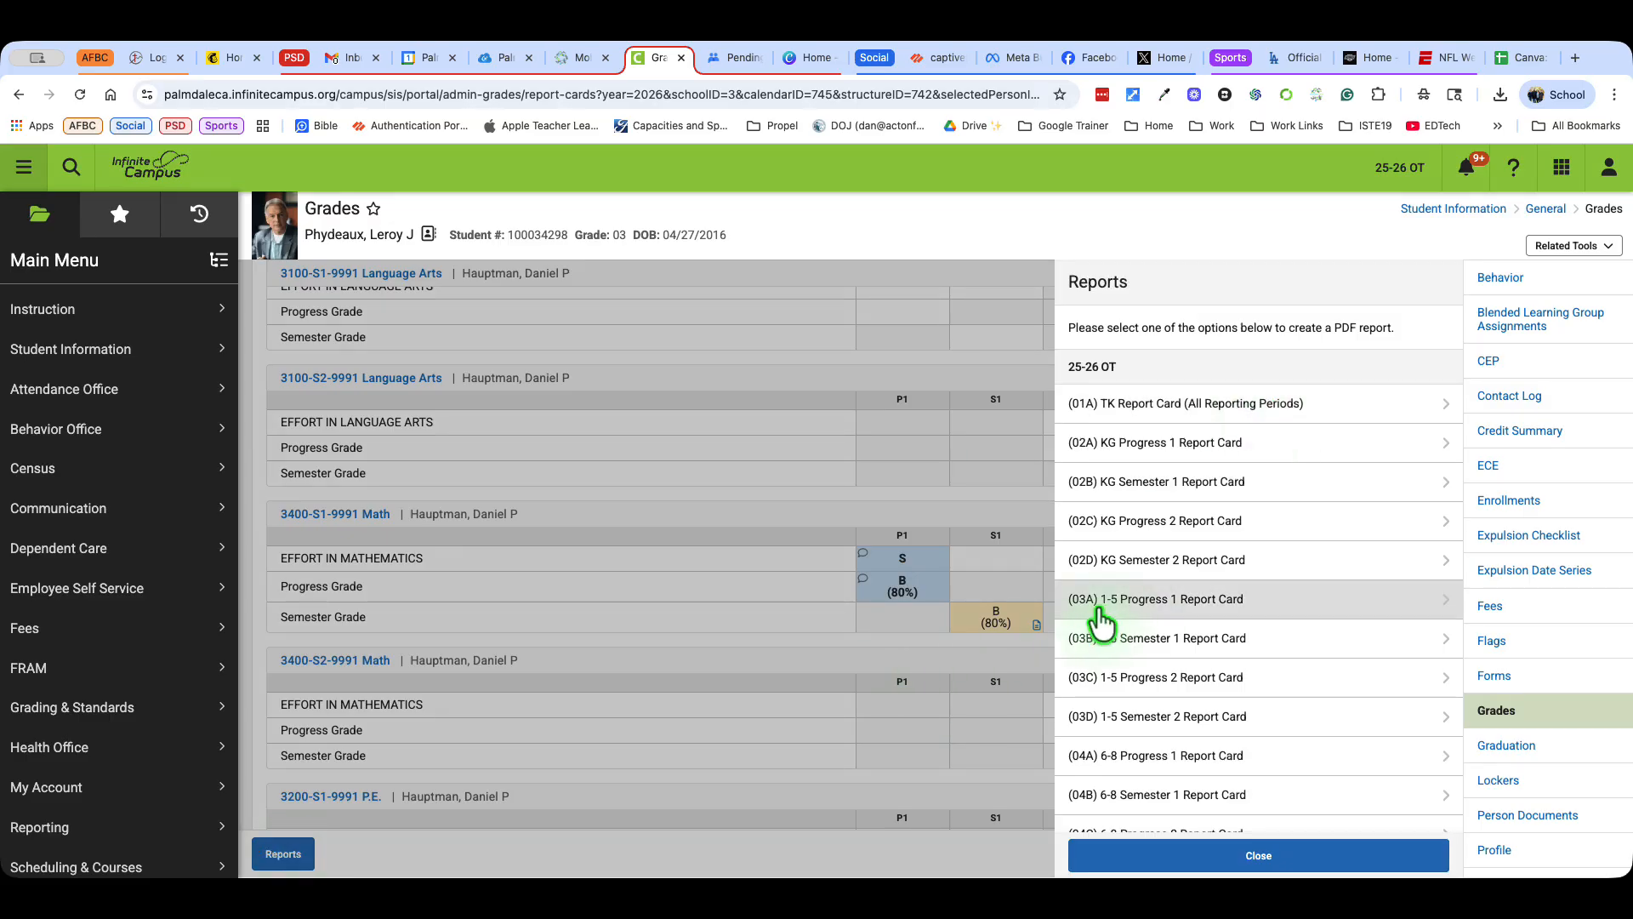
mouse_move(1126, 623)
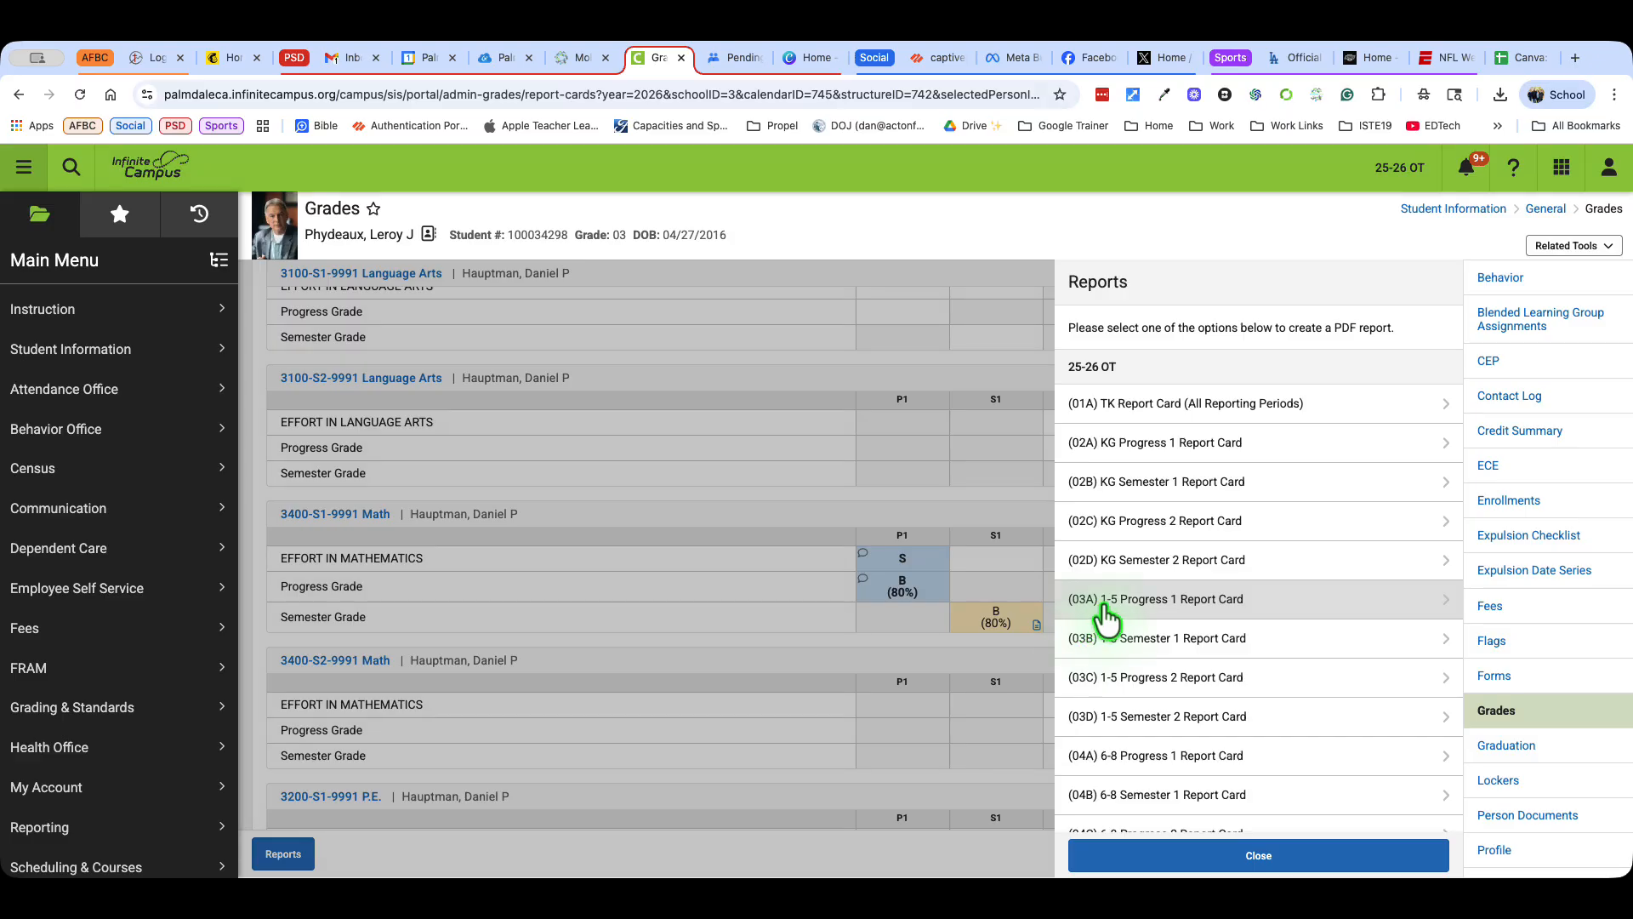
Generate the 1-5 Progress 1 report card PDF, highlight the Math entry, and return to Grades
left_click(1157, 599)
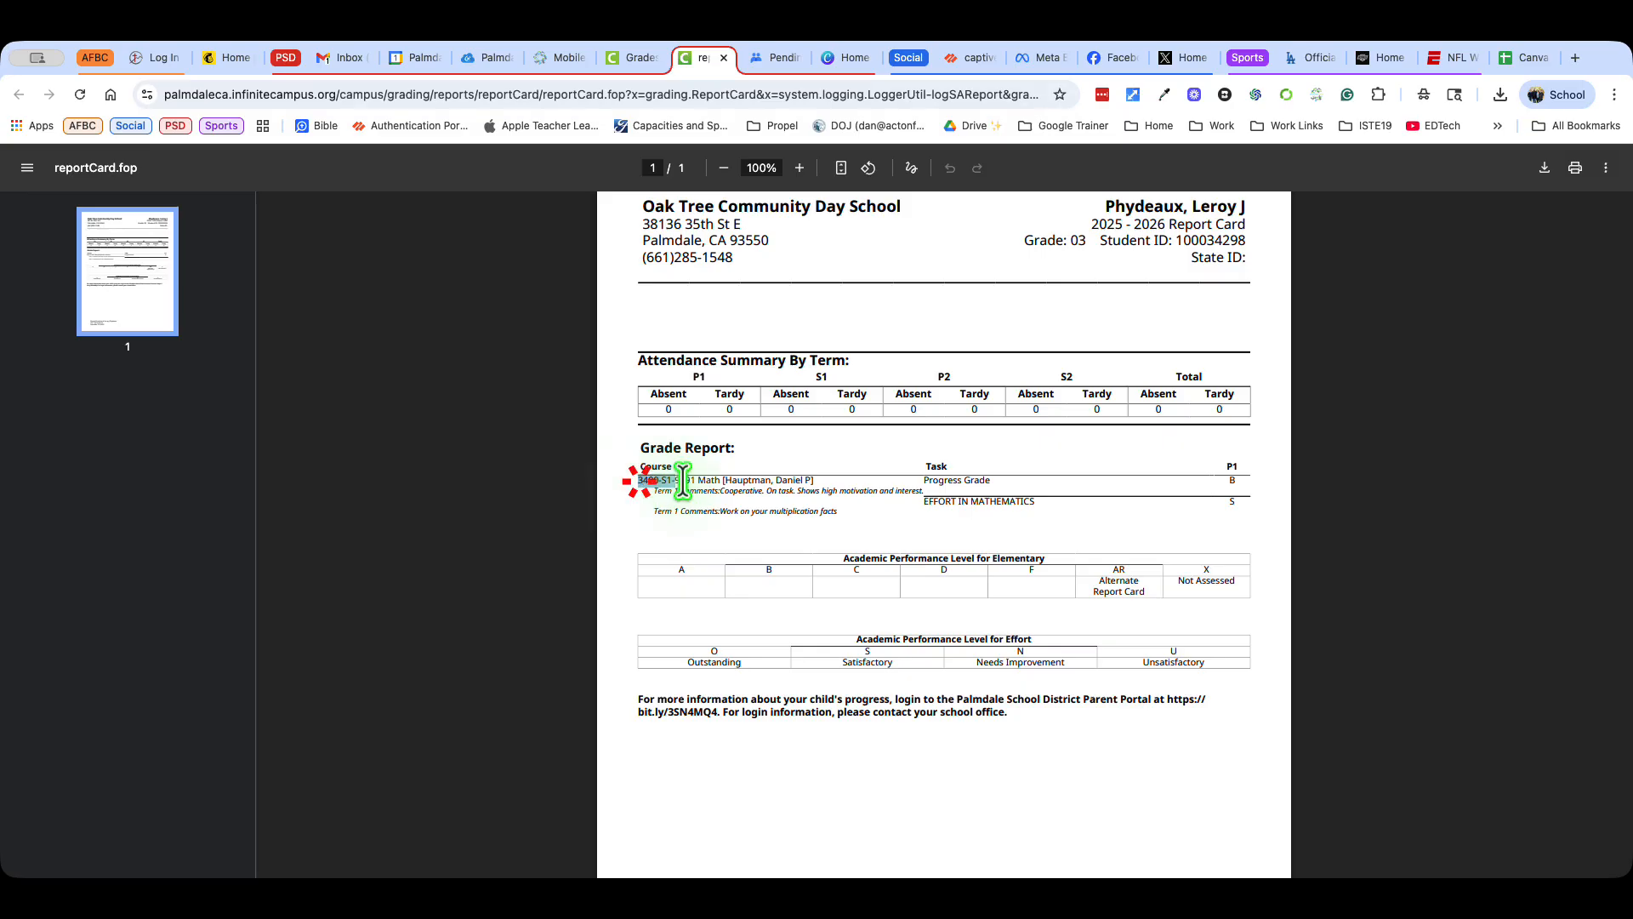
left_click_drag(642, 480, 1245, 480)
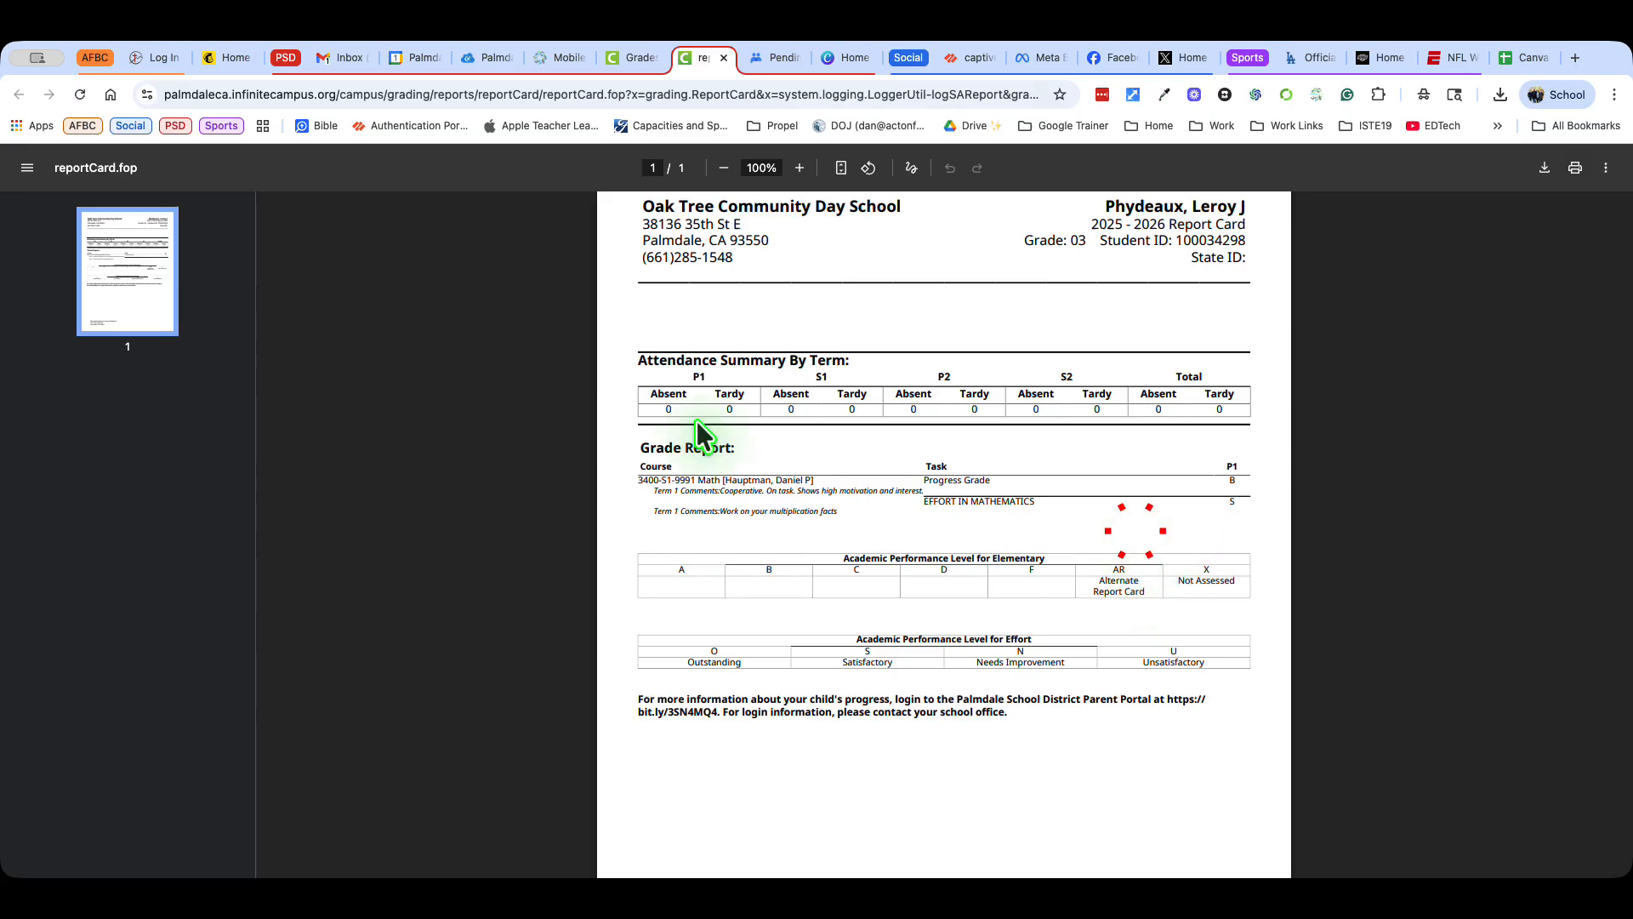
left_click(636, 58)
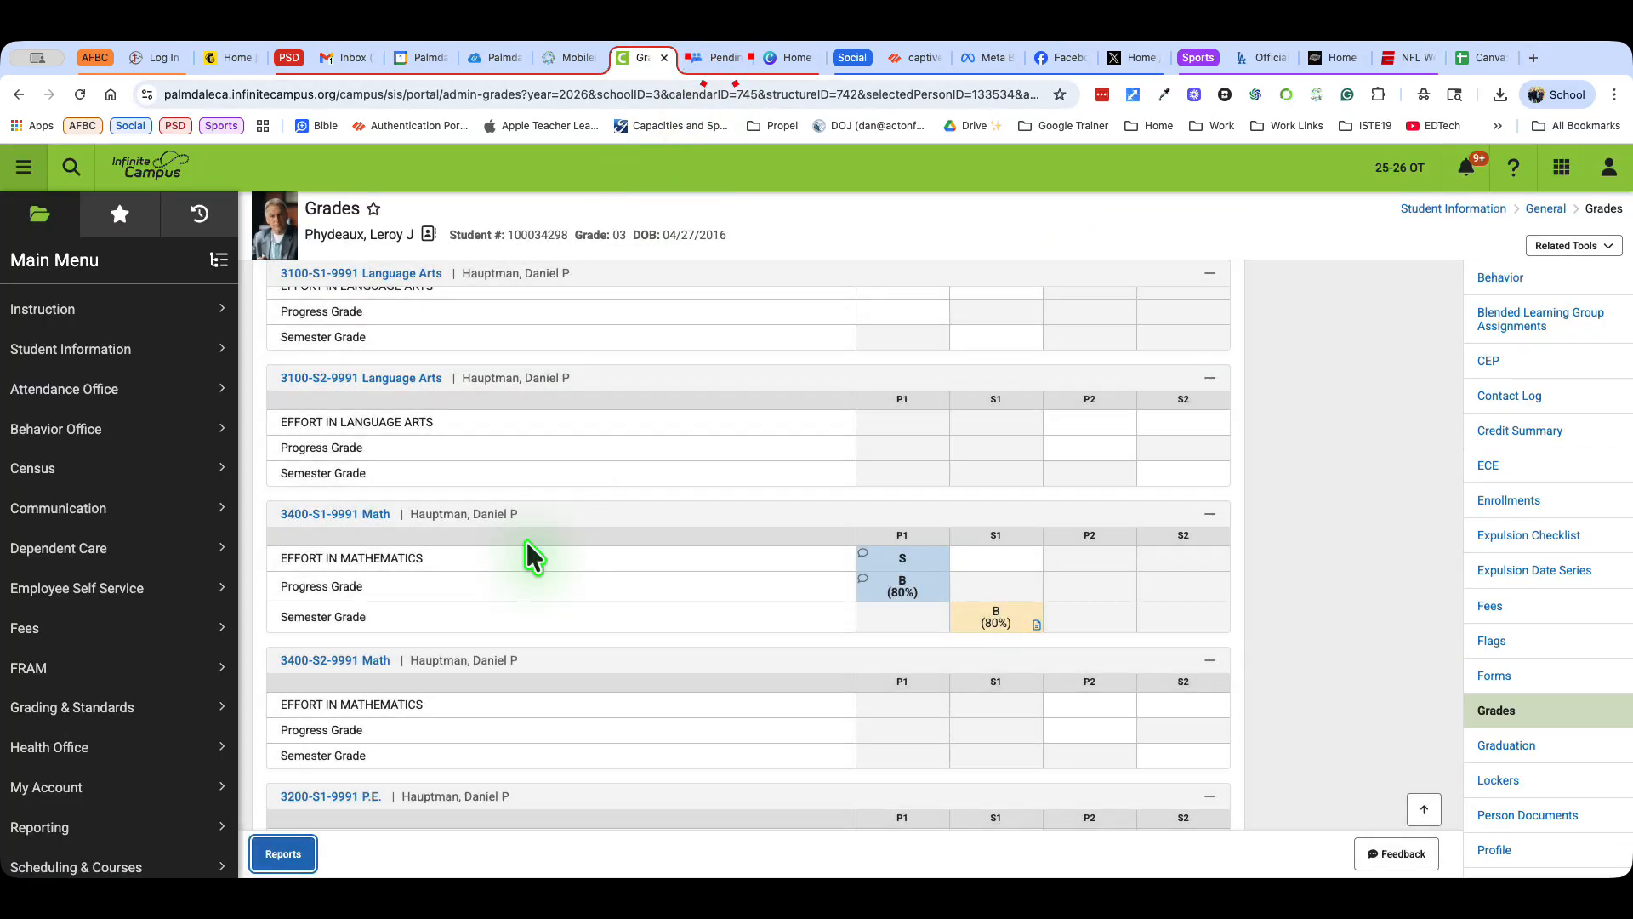